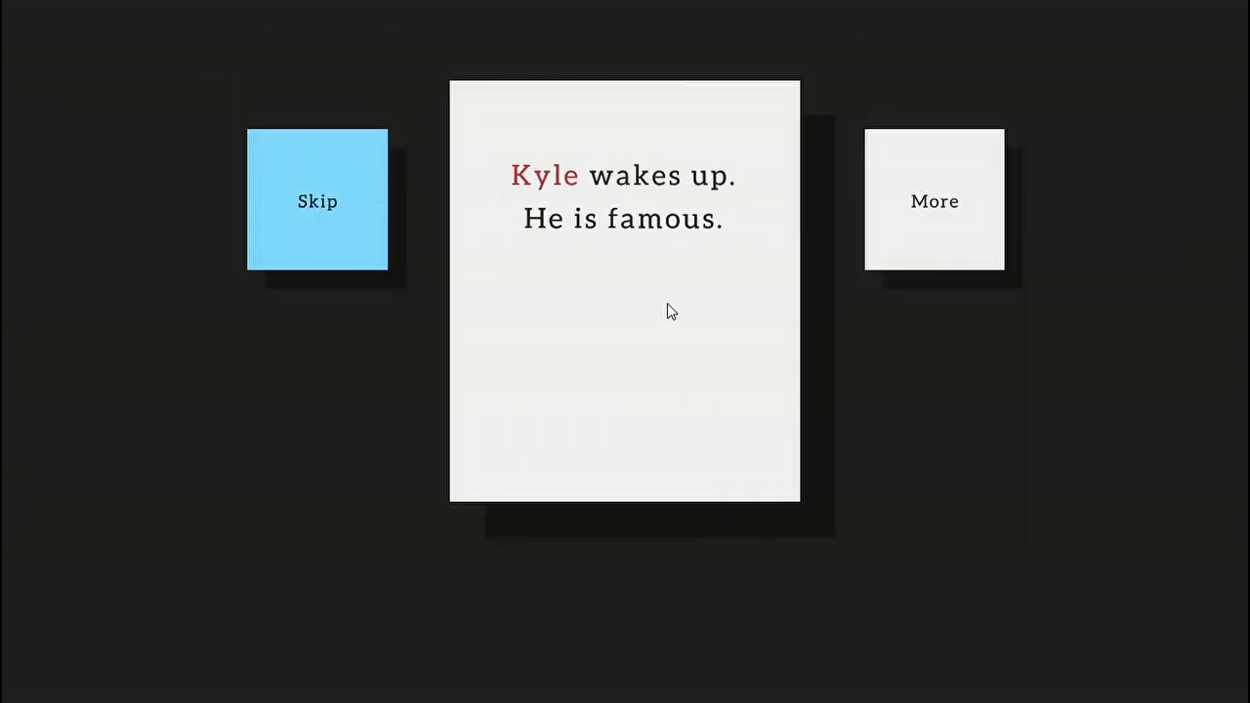
- Read the interview-preparation intro cards until Kyle wakes in bed with 30 hours left
{"action": "left_click", "coordinate": [934, 201]}
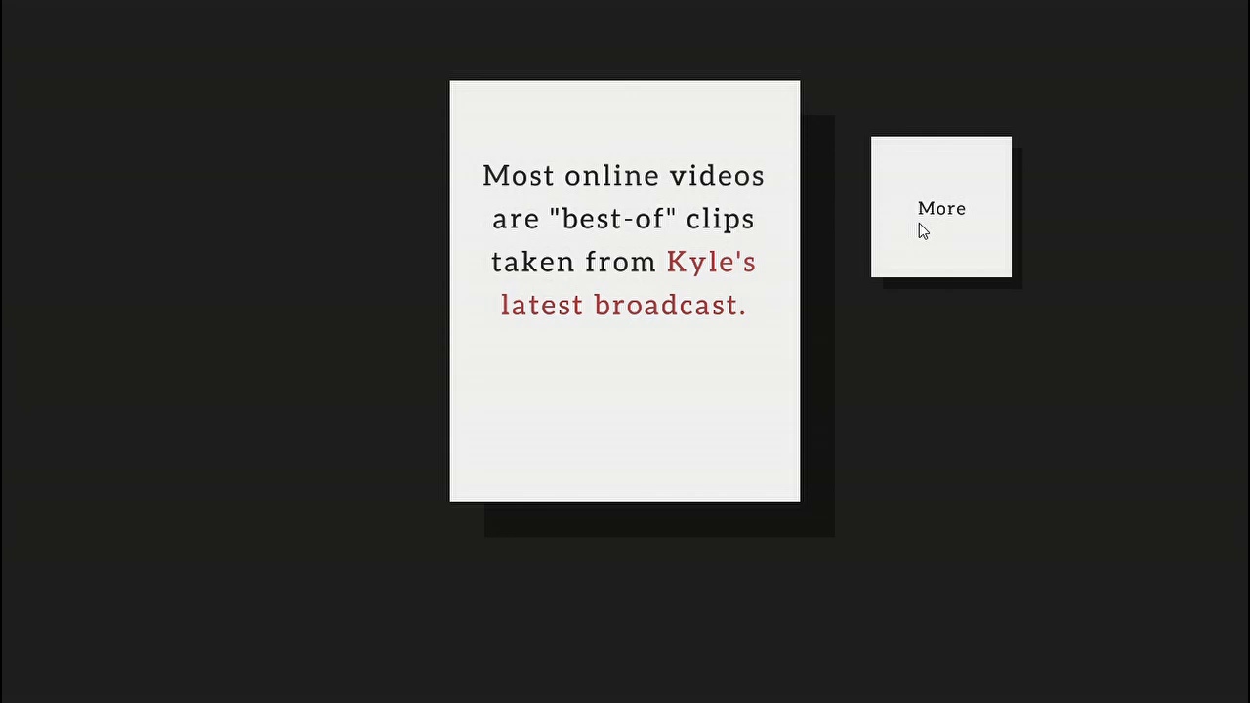
{"action": "left_click", "coordinate": [941, 208]}
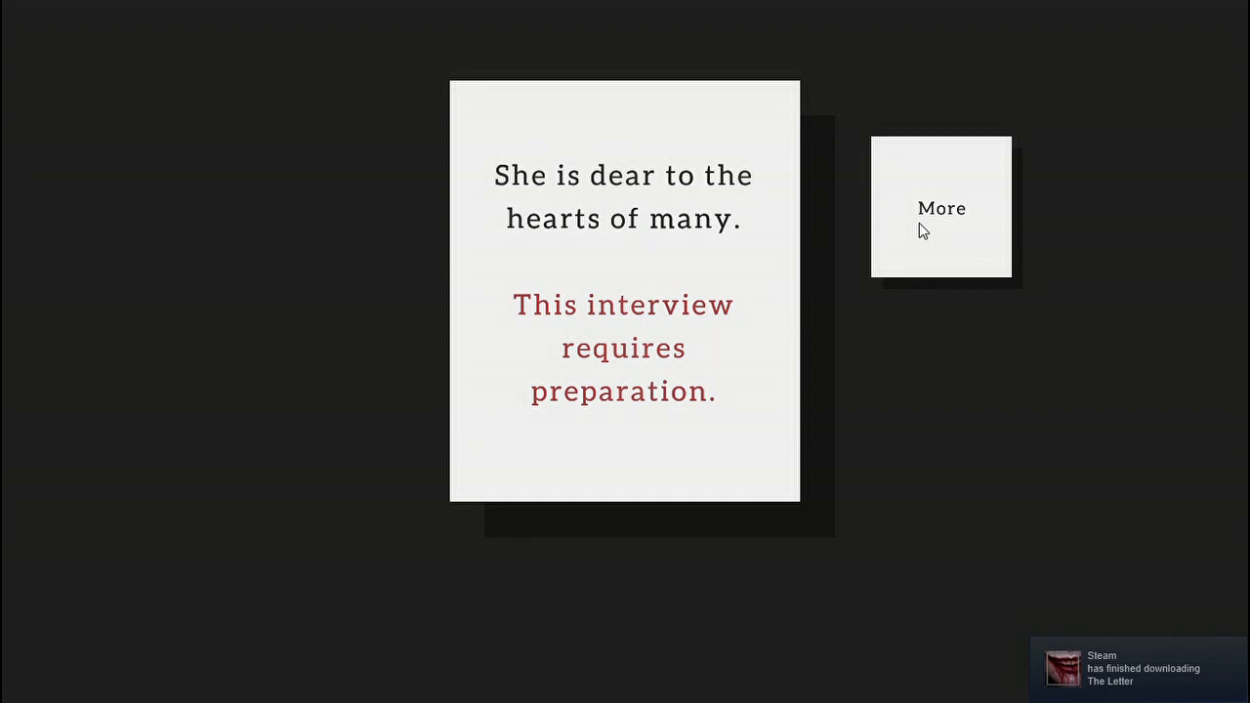
{"action": "left_click", "coordinate": [940, 207]}
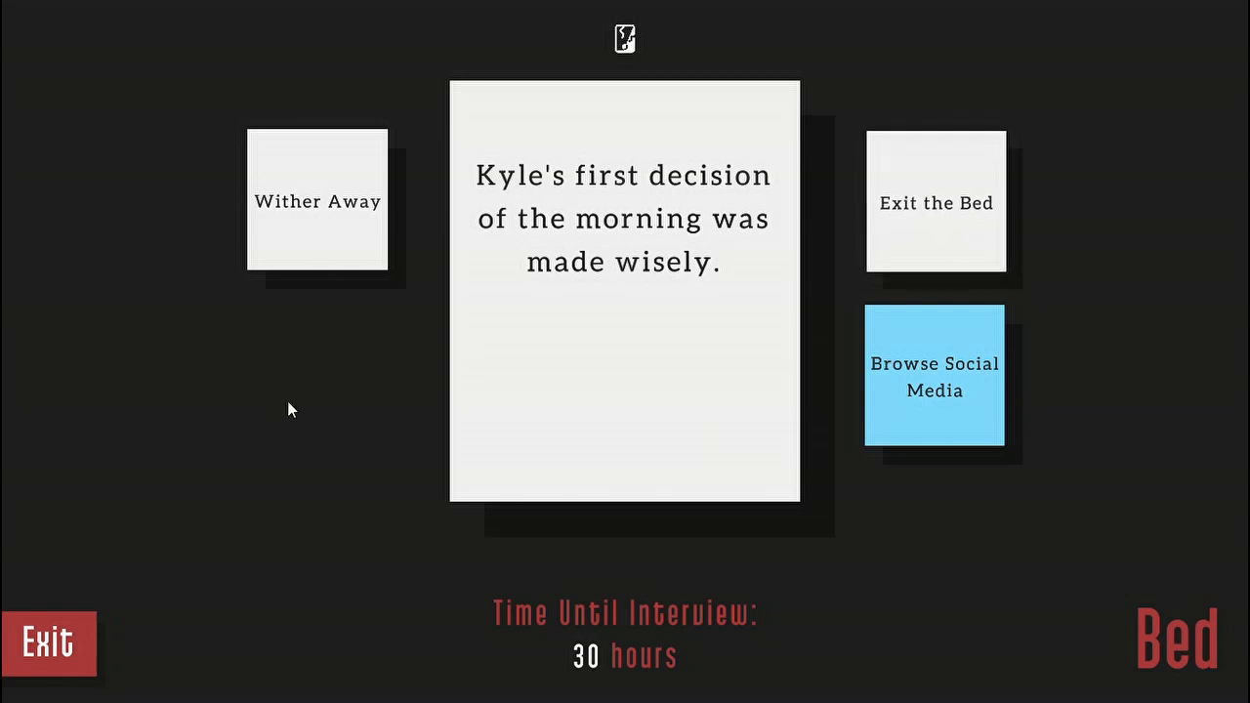
- Choose Wither Away, accept death with Shucks, then Get Out of Bed Anyway as a ghost
{"action": "left_click", "coordinate": [316, 201]}
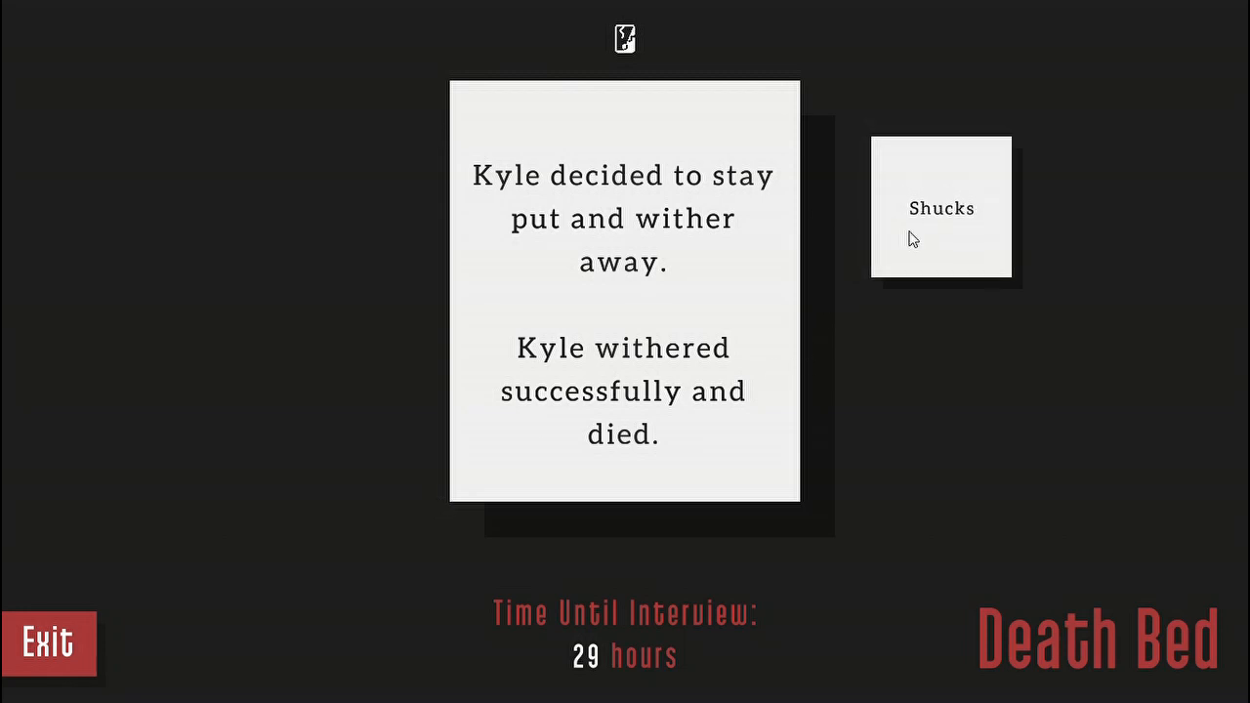
{"action": "left_click", "coordinate": [940, 208]}
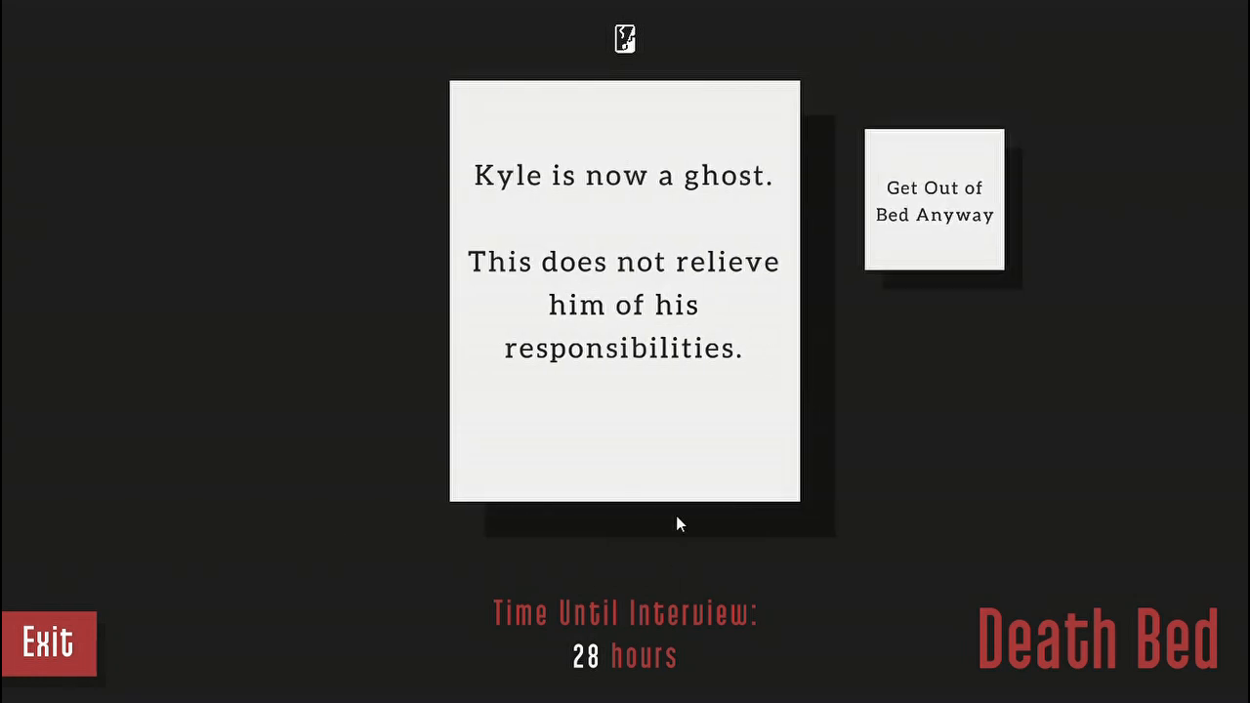
{"action": "left_click", "coordinate": [934, 200]}
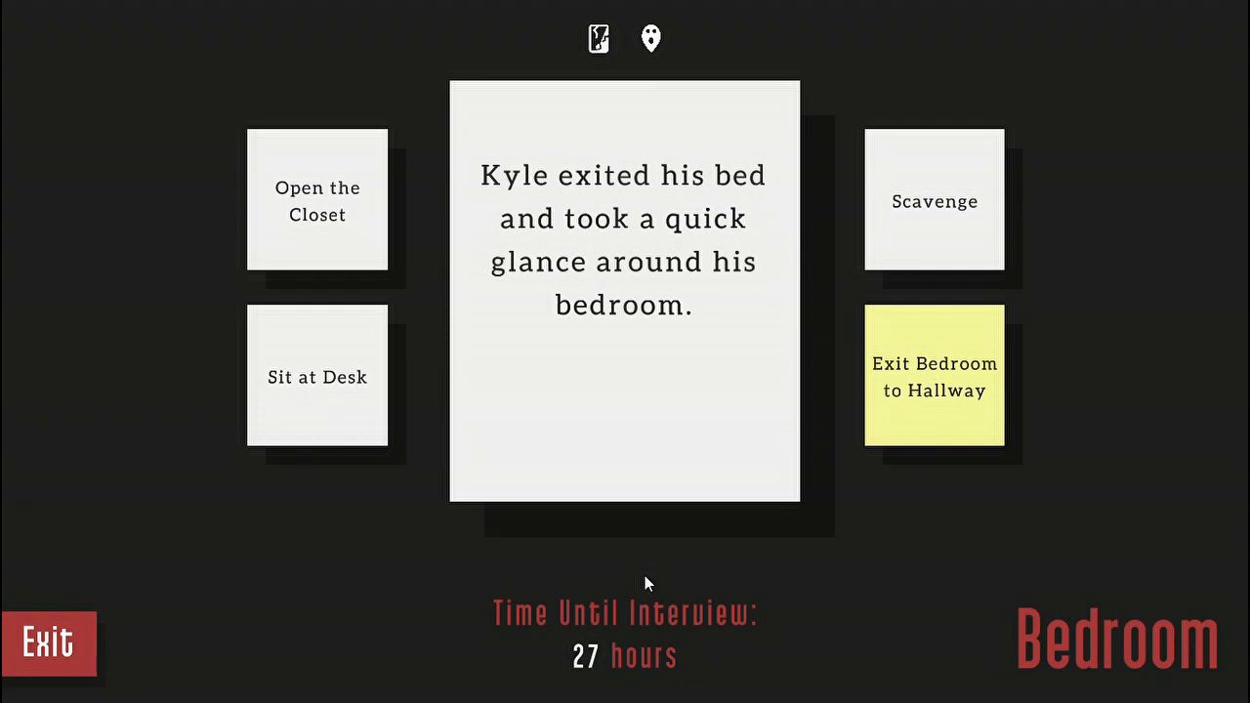
- Scavenge the carpet for bugs, save the insects for later, and go back to the bedroom
{"action": "left_click", "coordinate": [933, 376]}
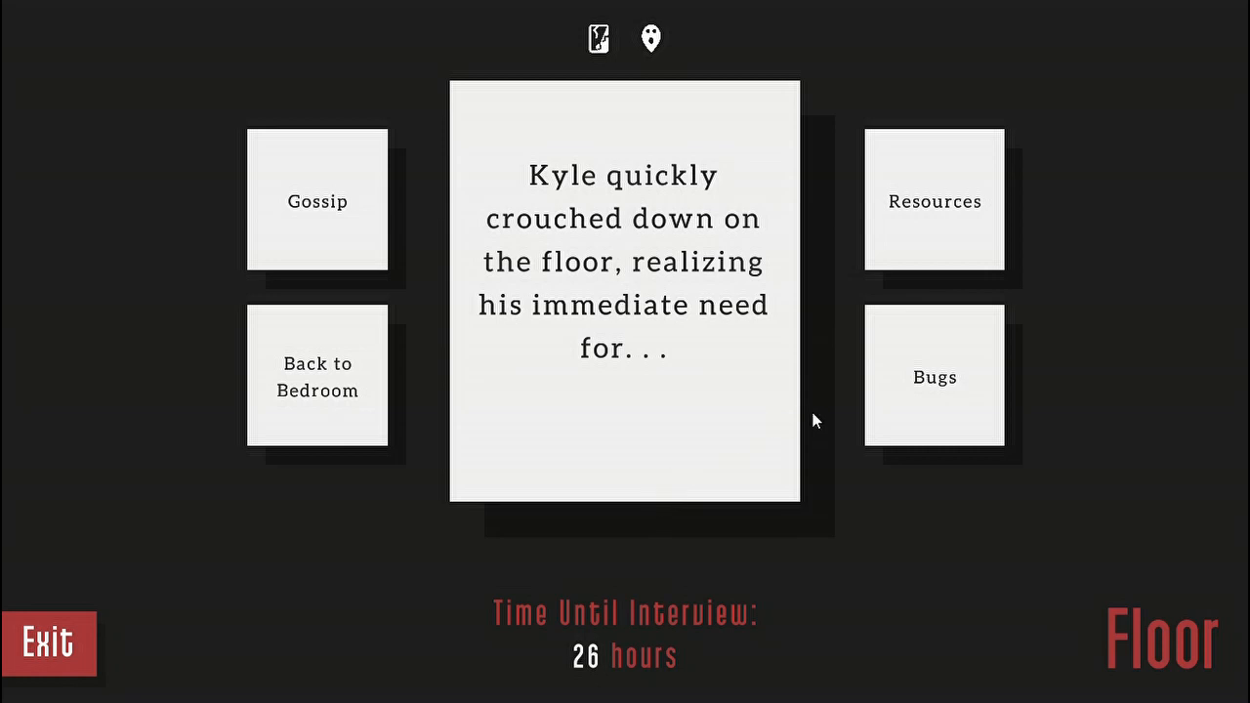
{"action": "mouse_move", "coordinate": [855, 560]}
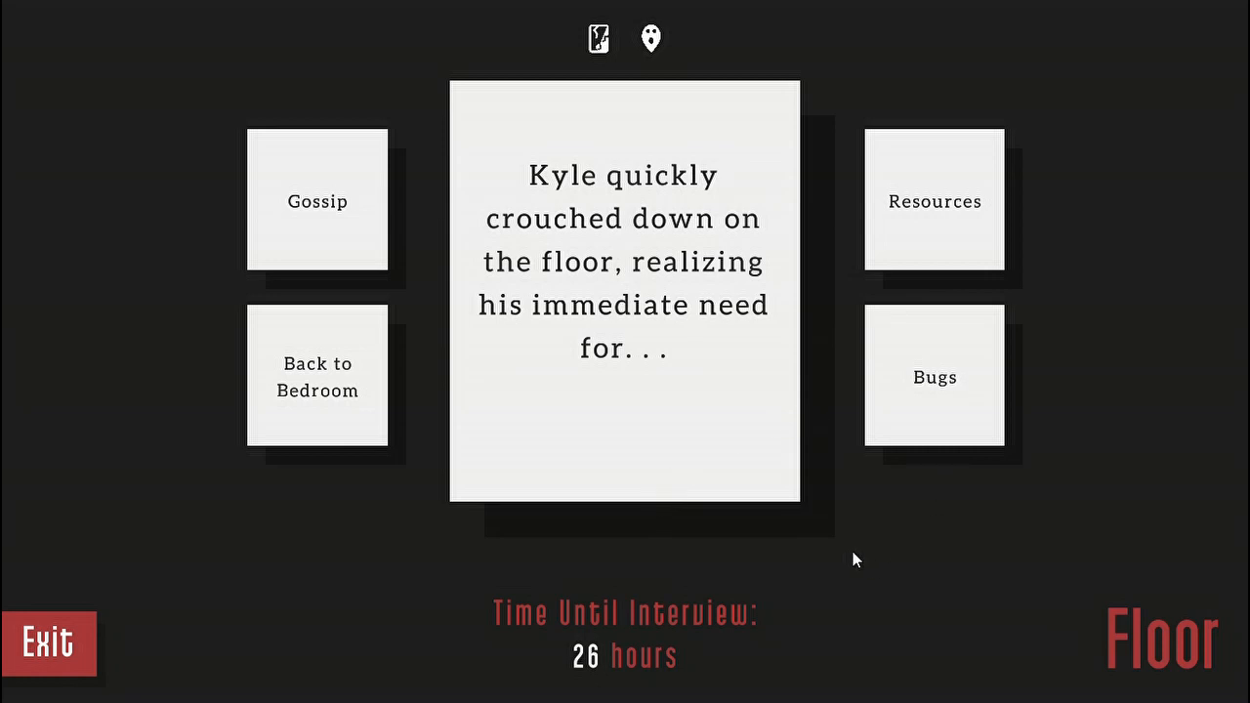
{"action": "mouse_move", "coordinate": [932, 472]}
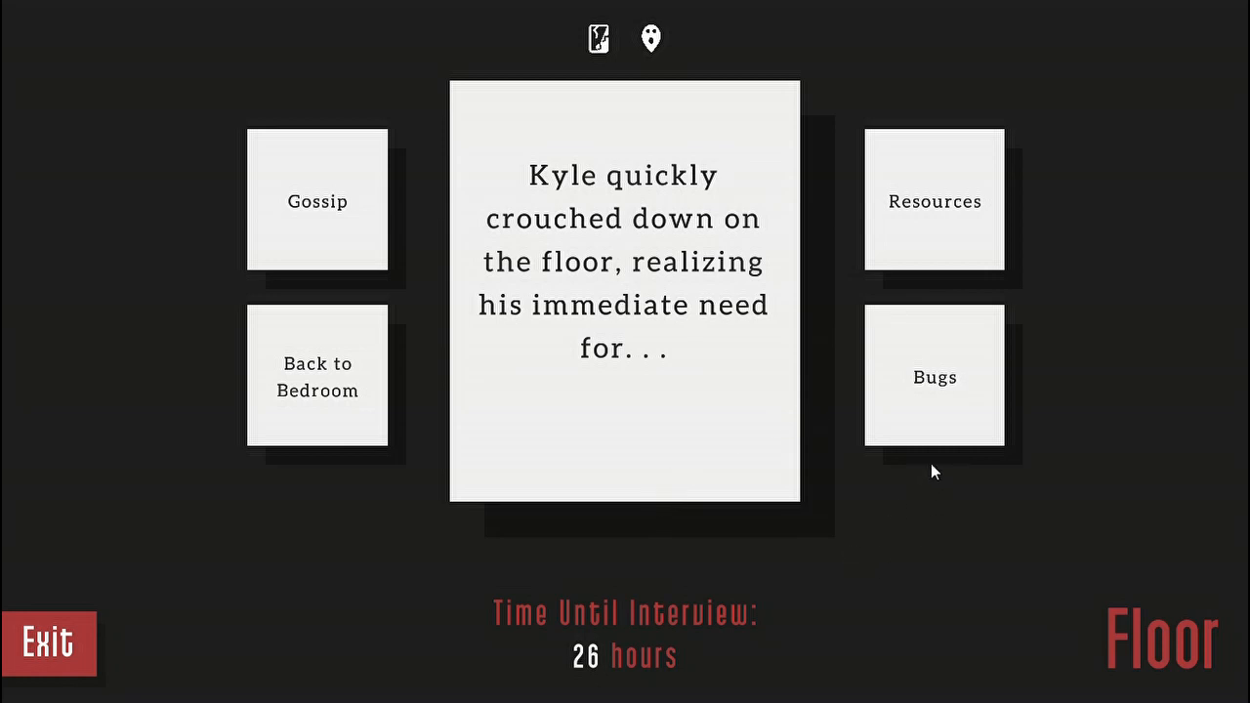
{"action": "left_click", "coordinate": [933, 377]}
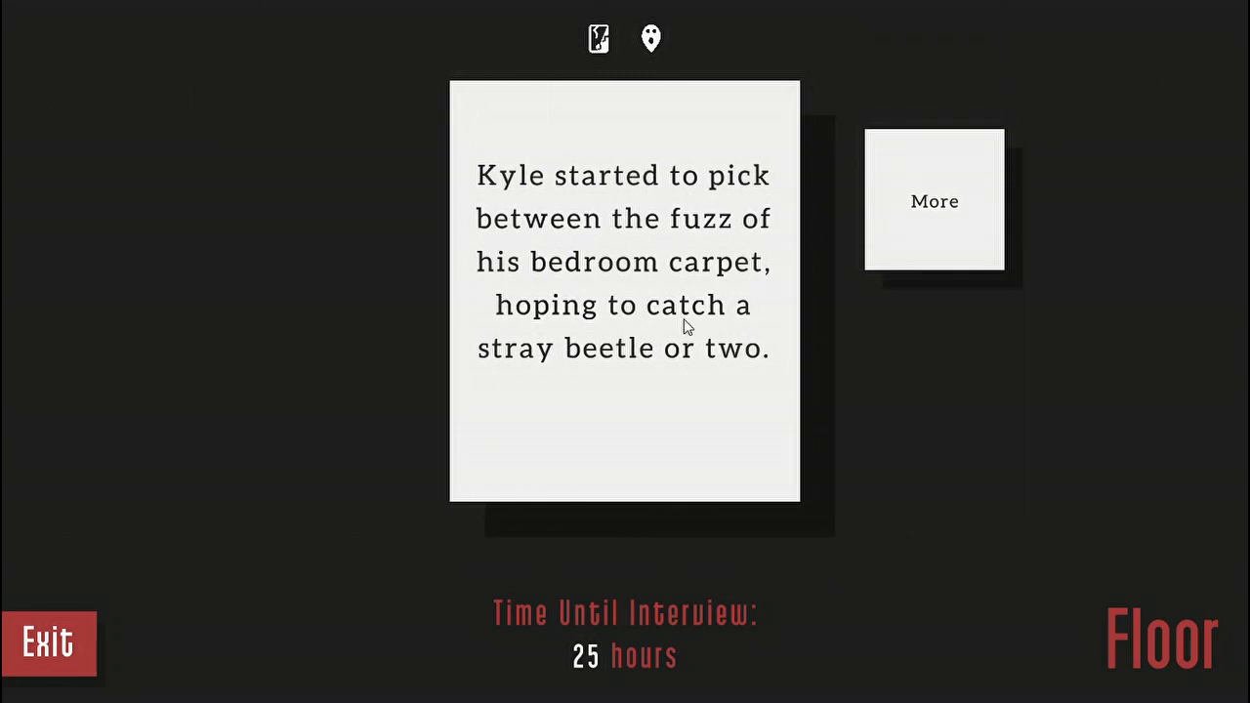
{"action": "mouse_move", "coordinate": [720, 488]}
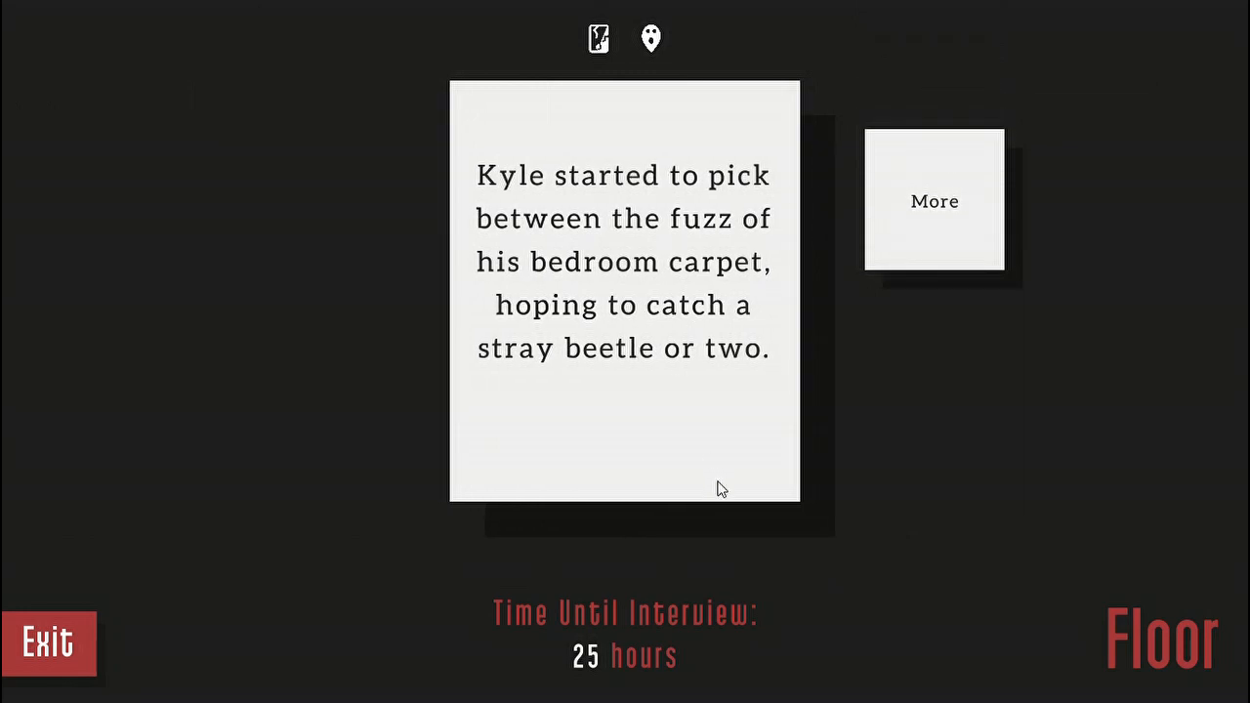
{"action": "left_click", "coordinate": [934, 201]}
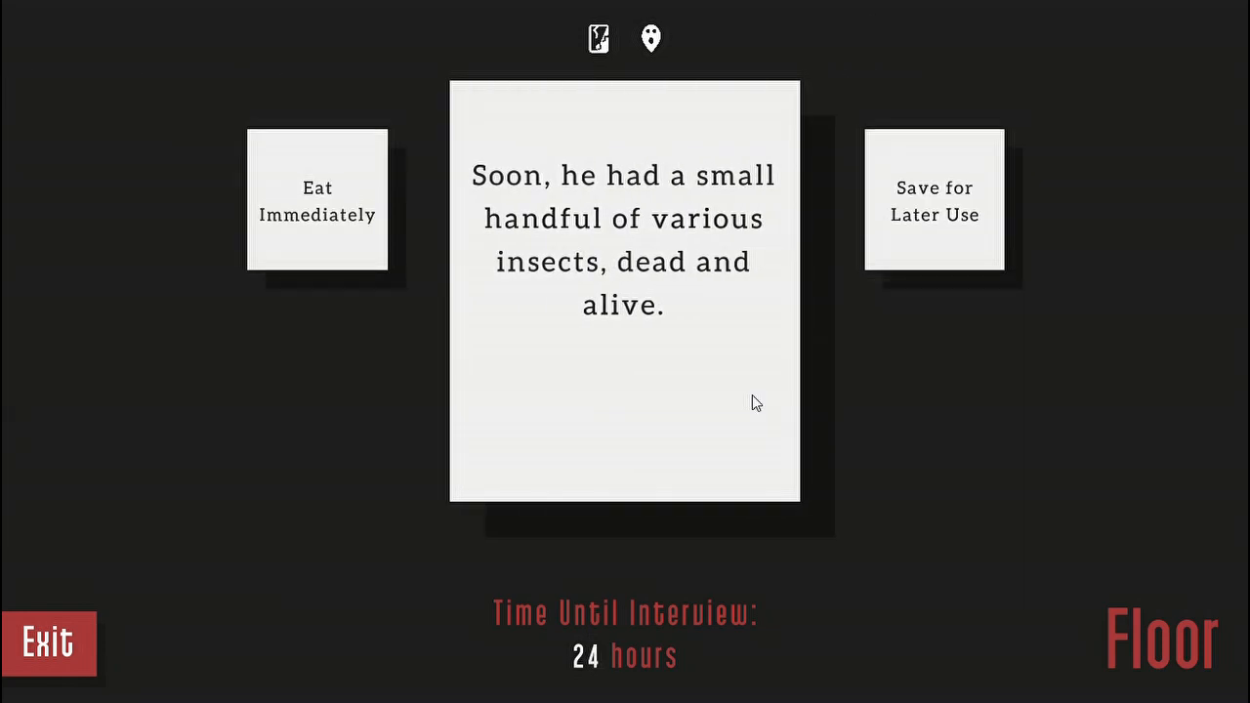
{"action": "left_click", "coordinate": [934, 201]}
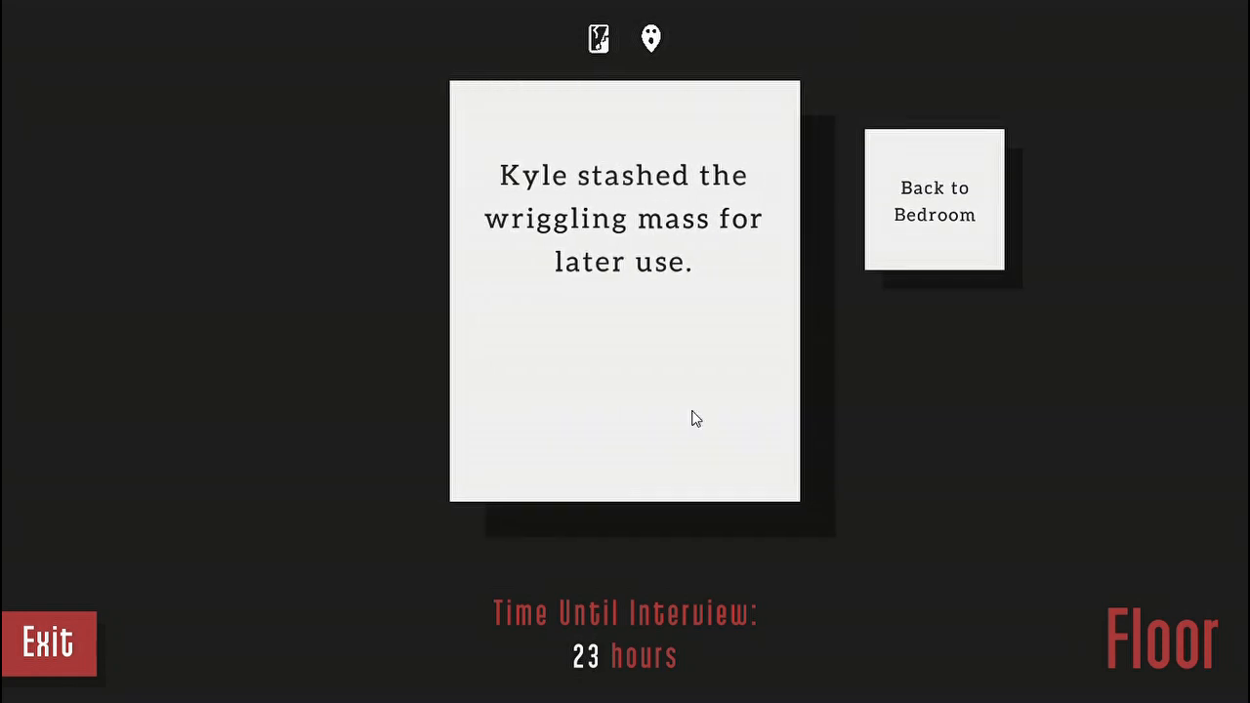
{"action": "left_click", "coordinate": [932, 198]}
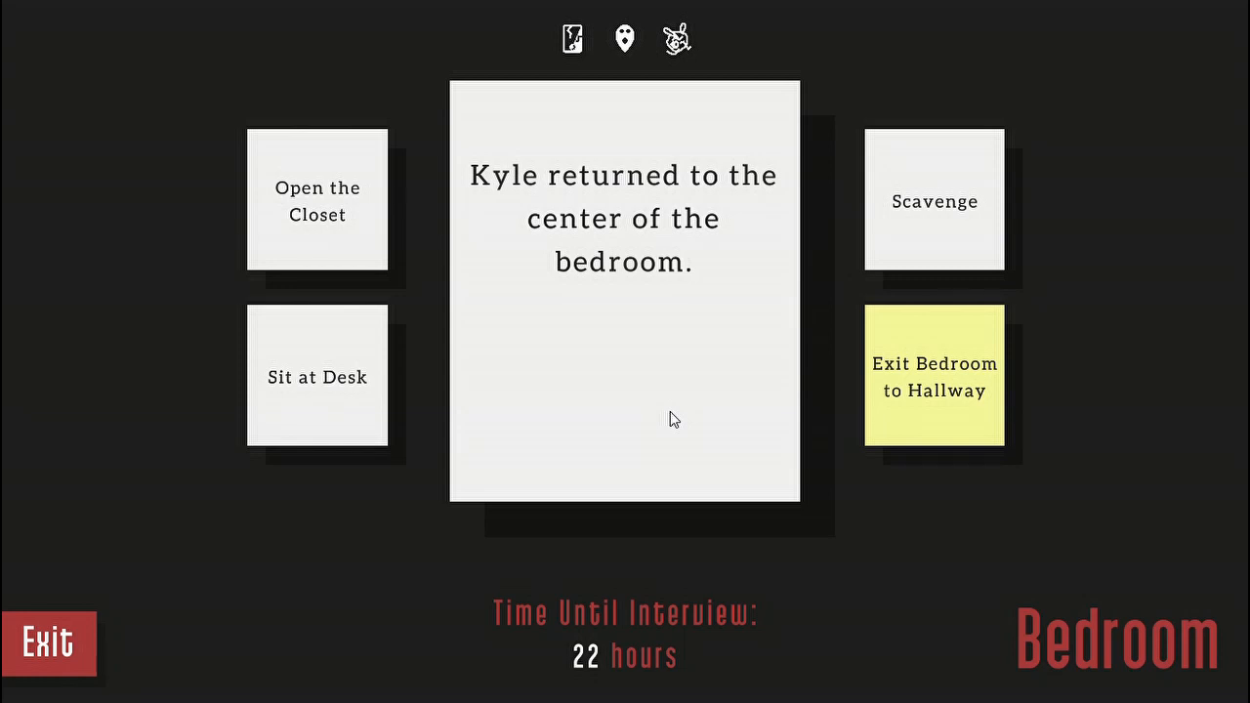
{"action": "mouse_move", "coordinate": [932, 436]}
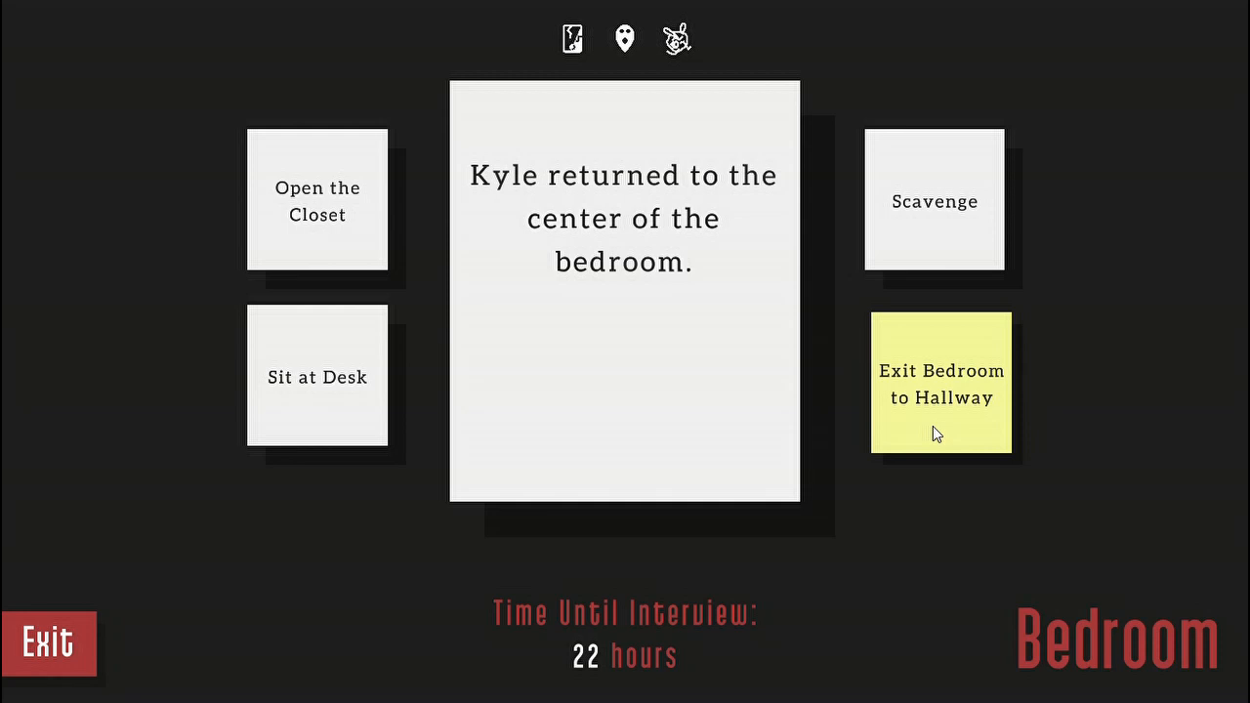
{"action": "mouse_move", "coordinate": [968, 417]}
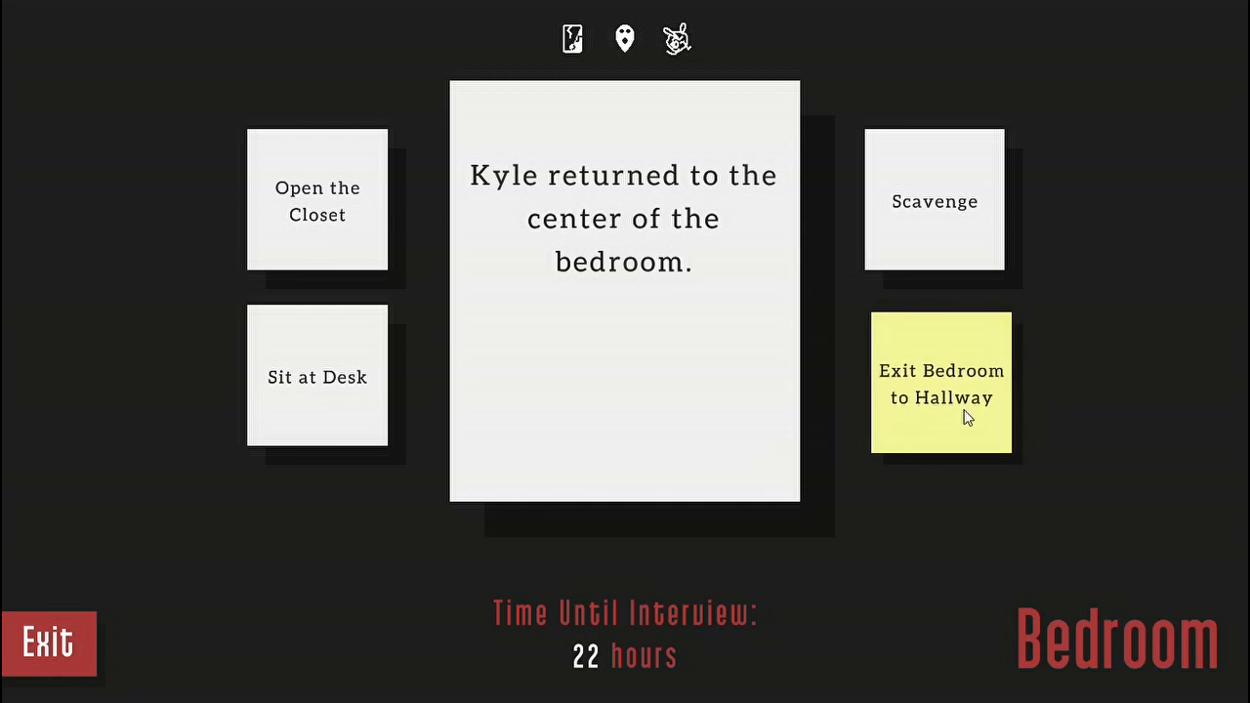
- Take Kyle into the hallway and float him through the locked door into the side room
{"action": "left_click", "coordinate": [940, 382]}
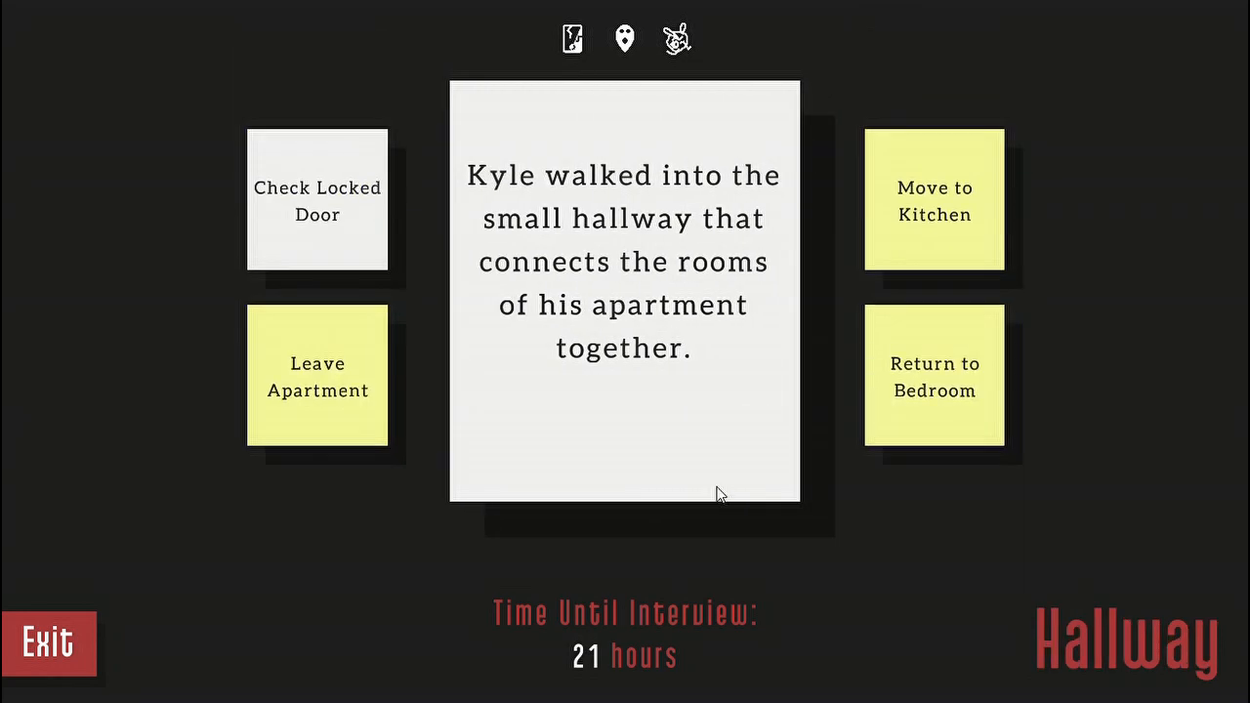
{"action": "left_click", "coordinate": [317, 200]}
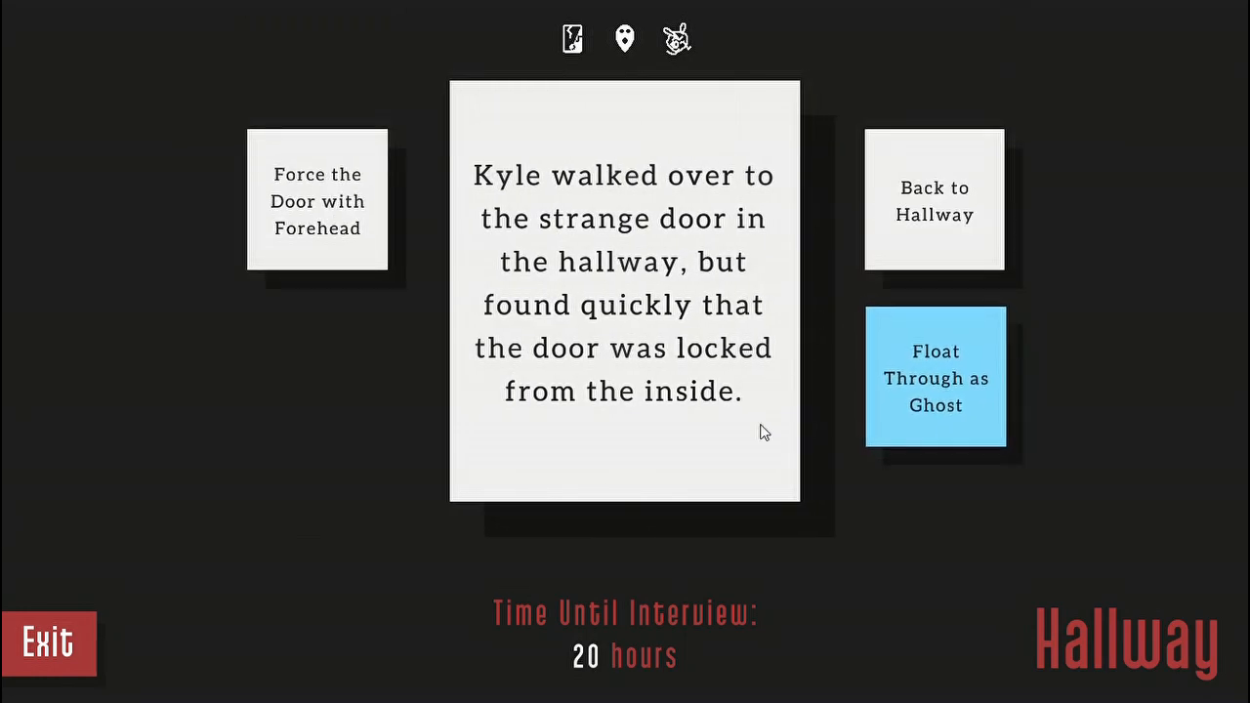
{"action": "left_click", "coordinate": [934, 378]}
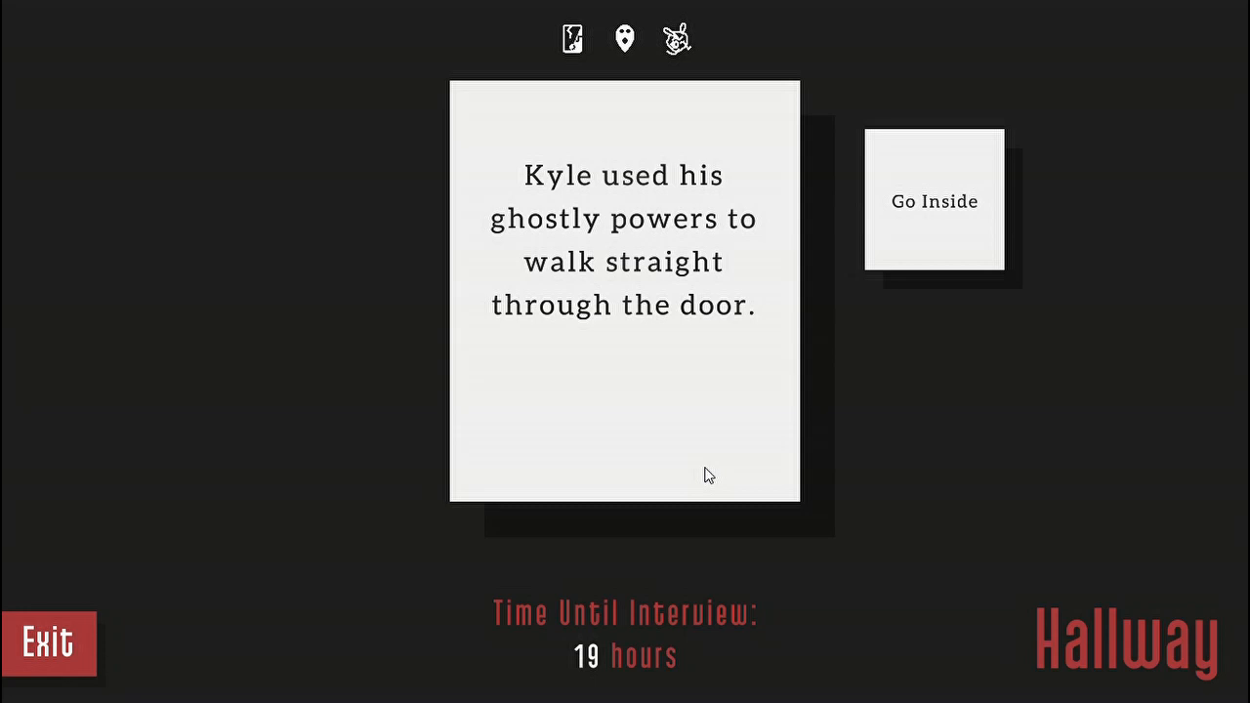
{"action": "left_click", "coordinate": [933, 200]}
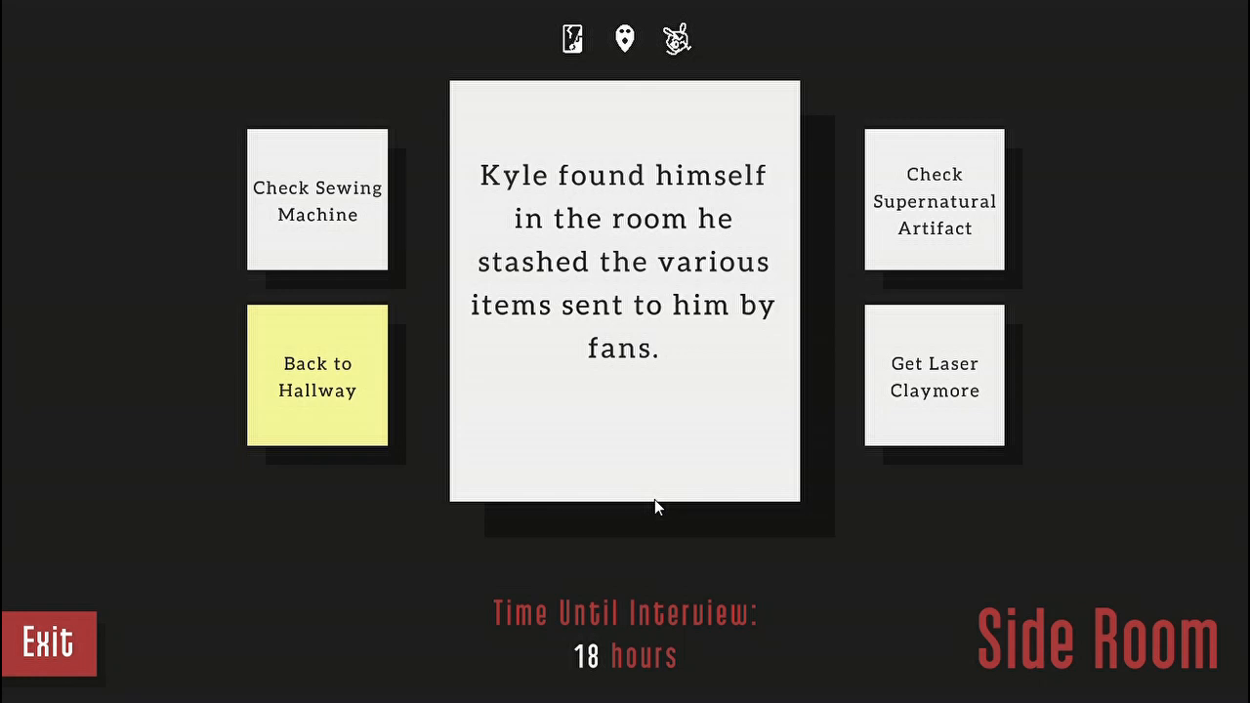
- Smash the supernatural artifact to become a lizard demon, then return to the hallway
{"action": "left_click", "coordinate": [932, 201]}
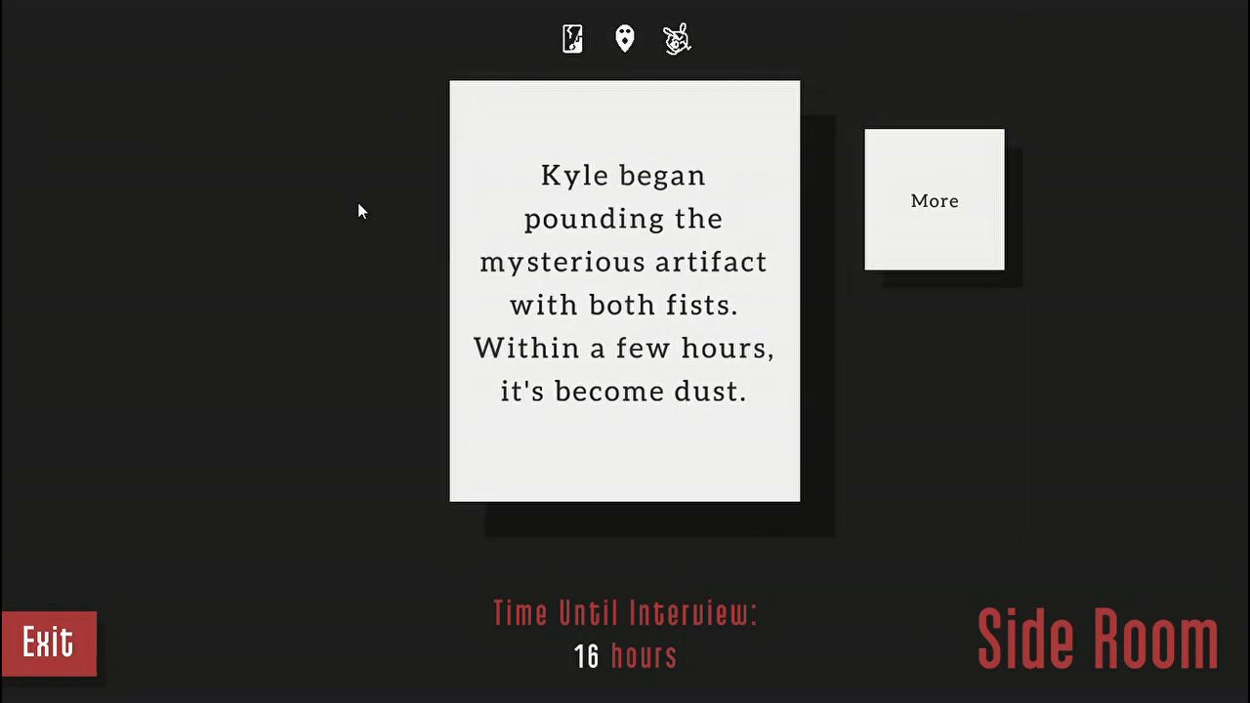
{"action": "mouse_move", "coordinate": [632, 417]}
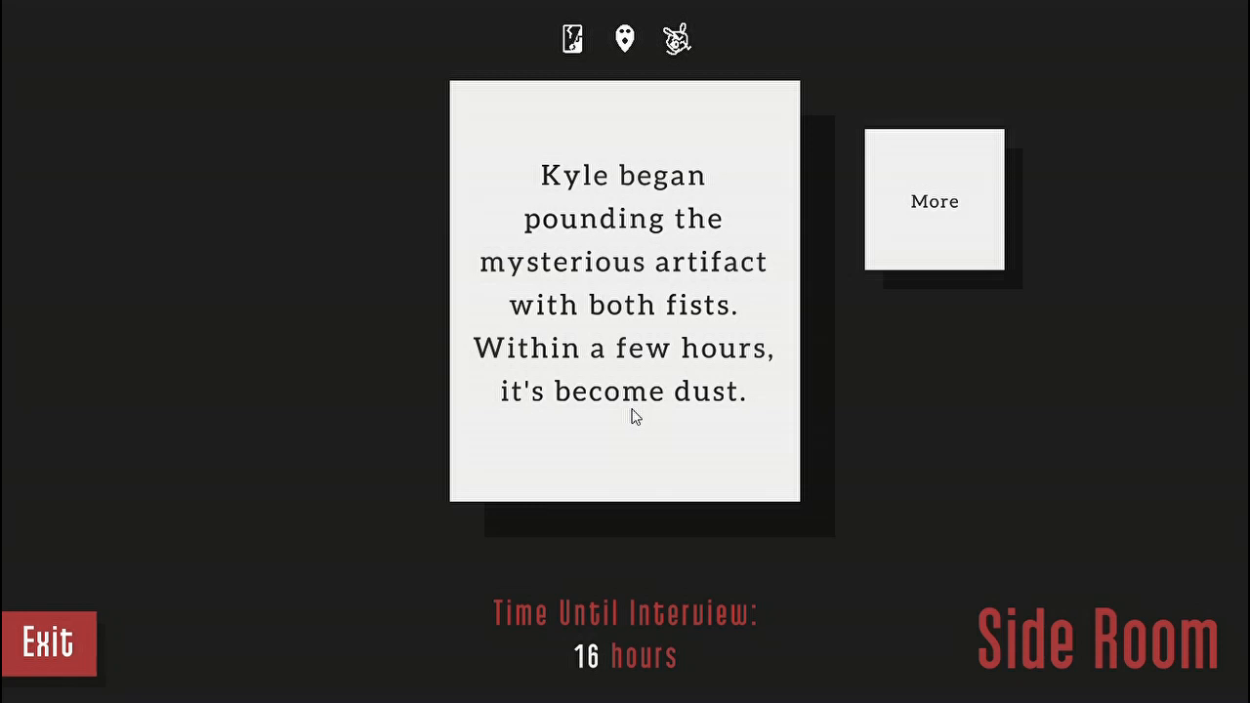
{"action": "left_click", "coordinate": [933, 201]}
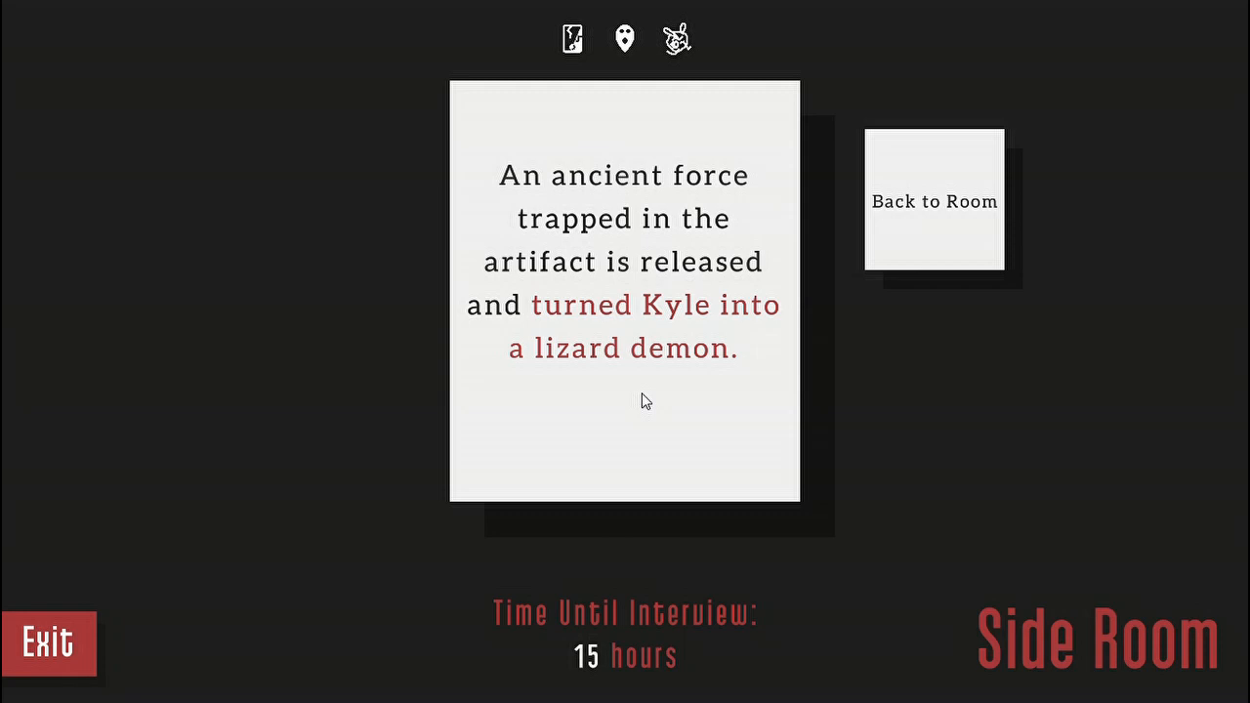
{"action": "left_click", "coordinate": [933, 201]}
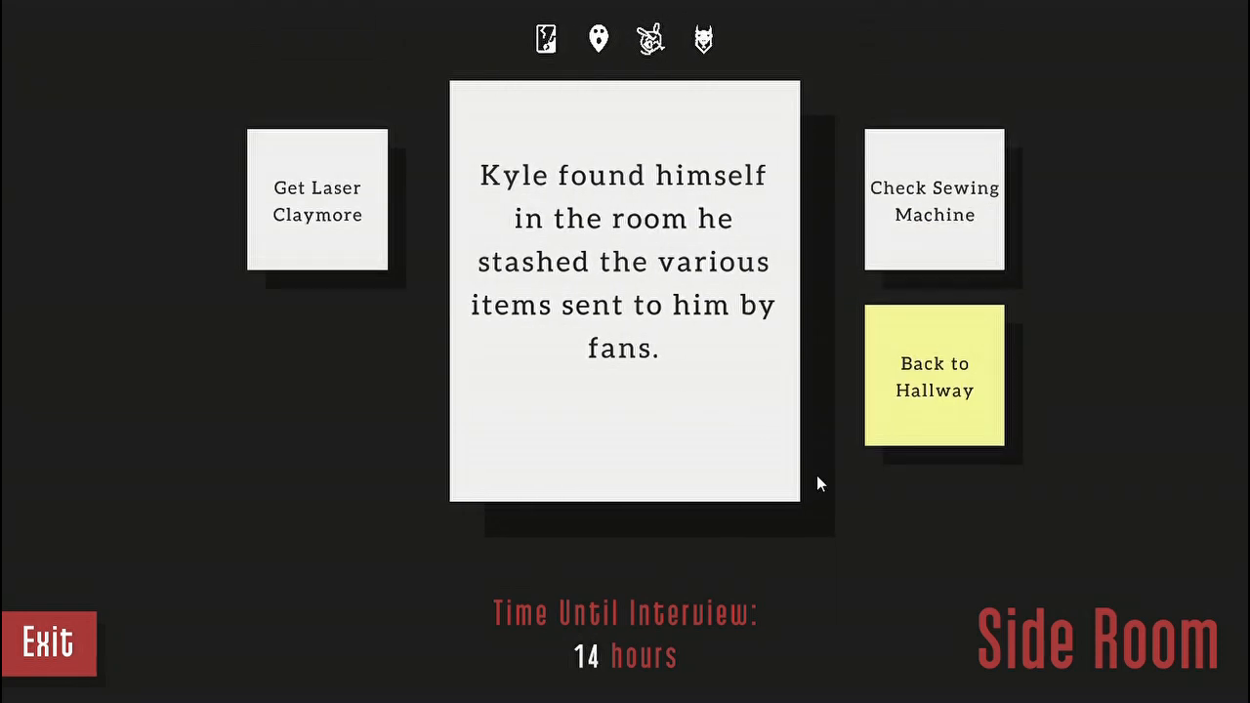
{"action": "mouse_move", "coordinate": [854, 517]}
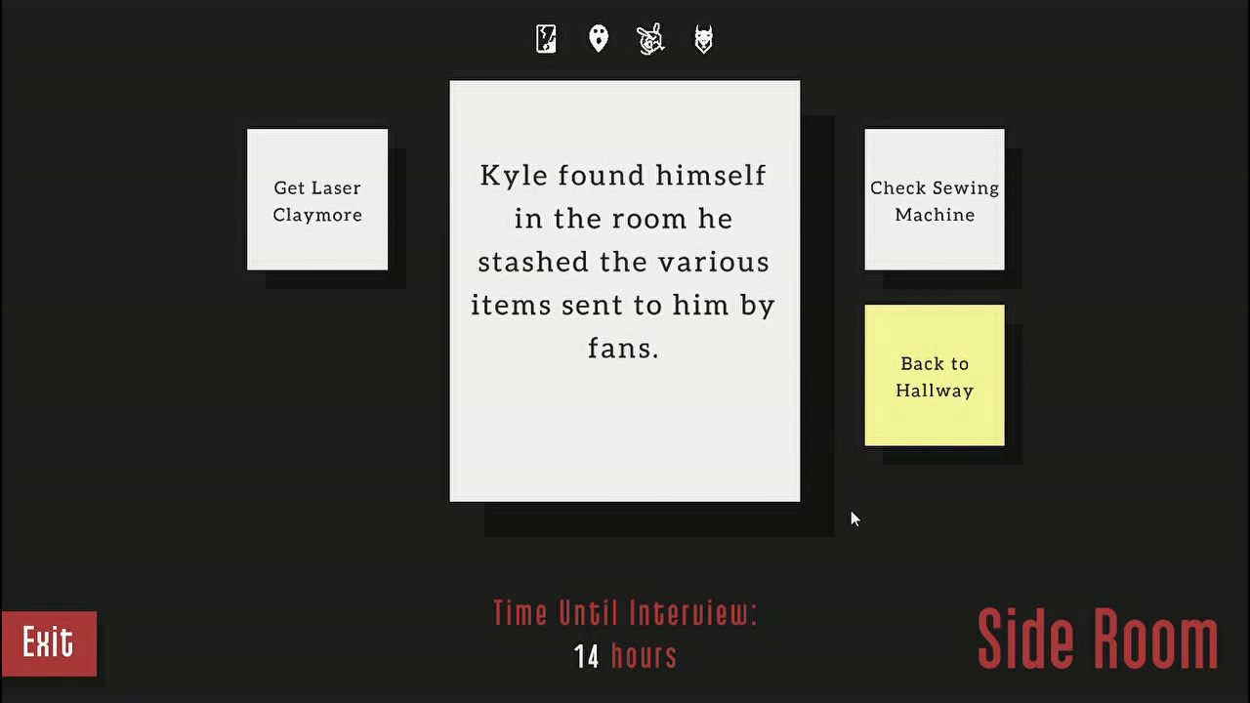
{"action": "mouse_move", "coordinate": [865, 480]}
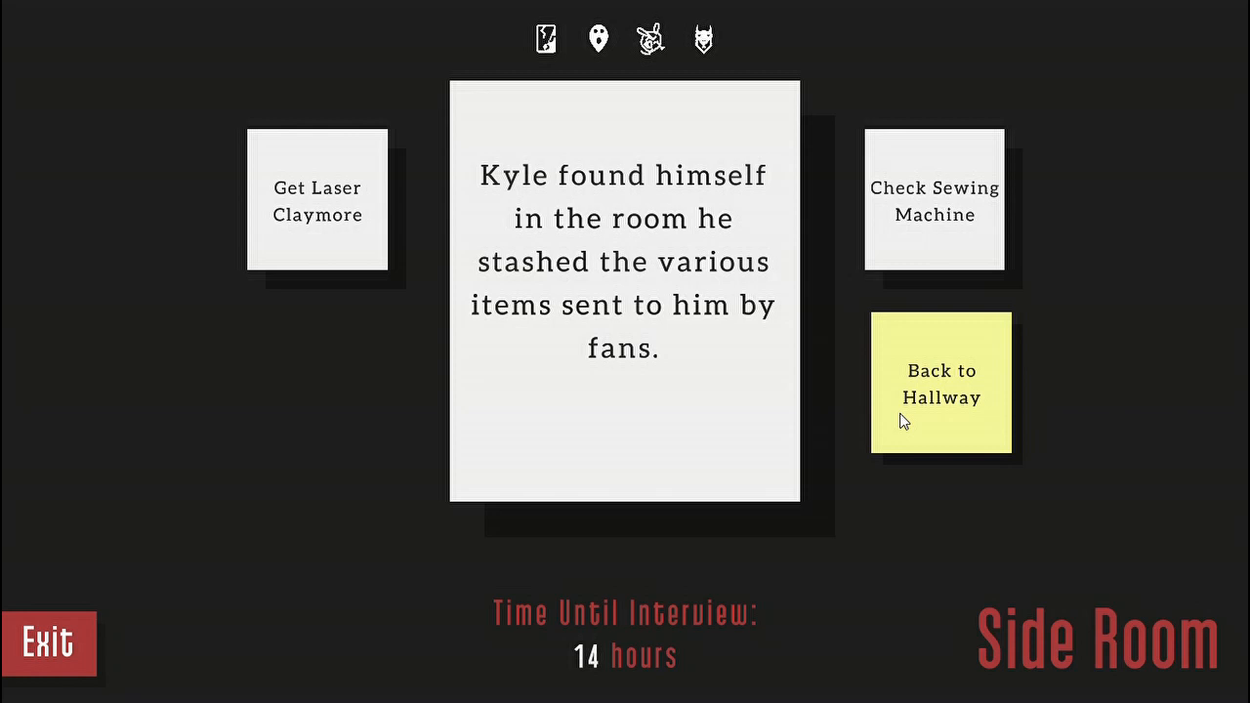
{"action": "left_click", "coordinate": [940, 383]}
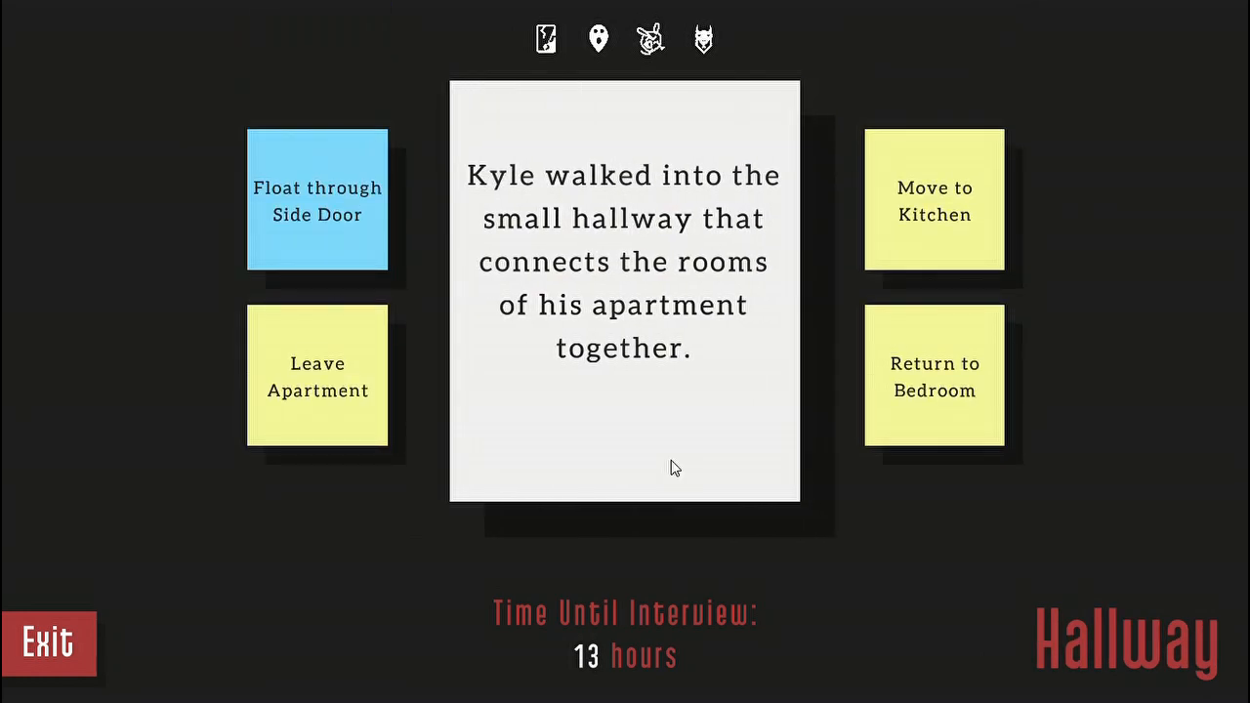
- Pick Jeans and Swimming Goggles from the closet outfits, then go back to the room
{"action": "left_click", "coordinate": [932, 376]}
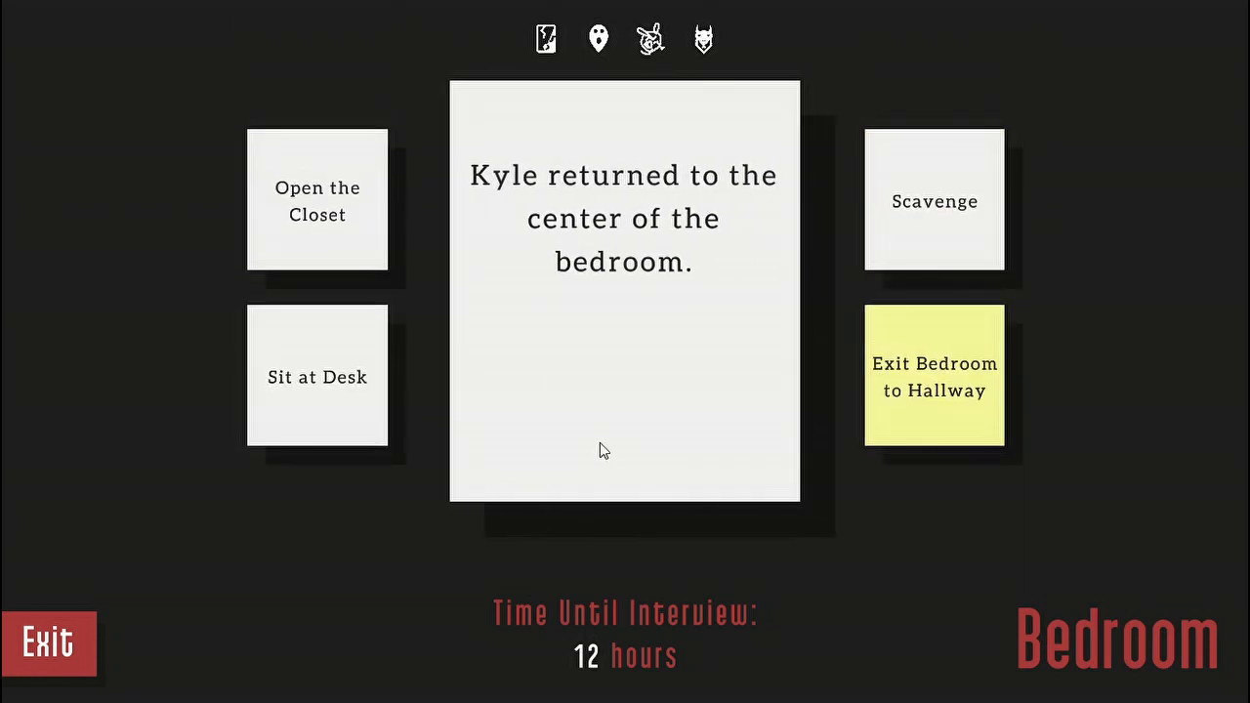
{"action": "left_click", "coordinate": [317, 201]}
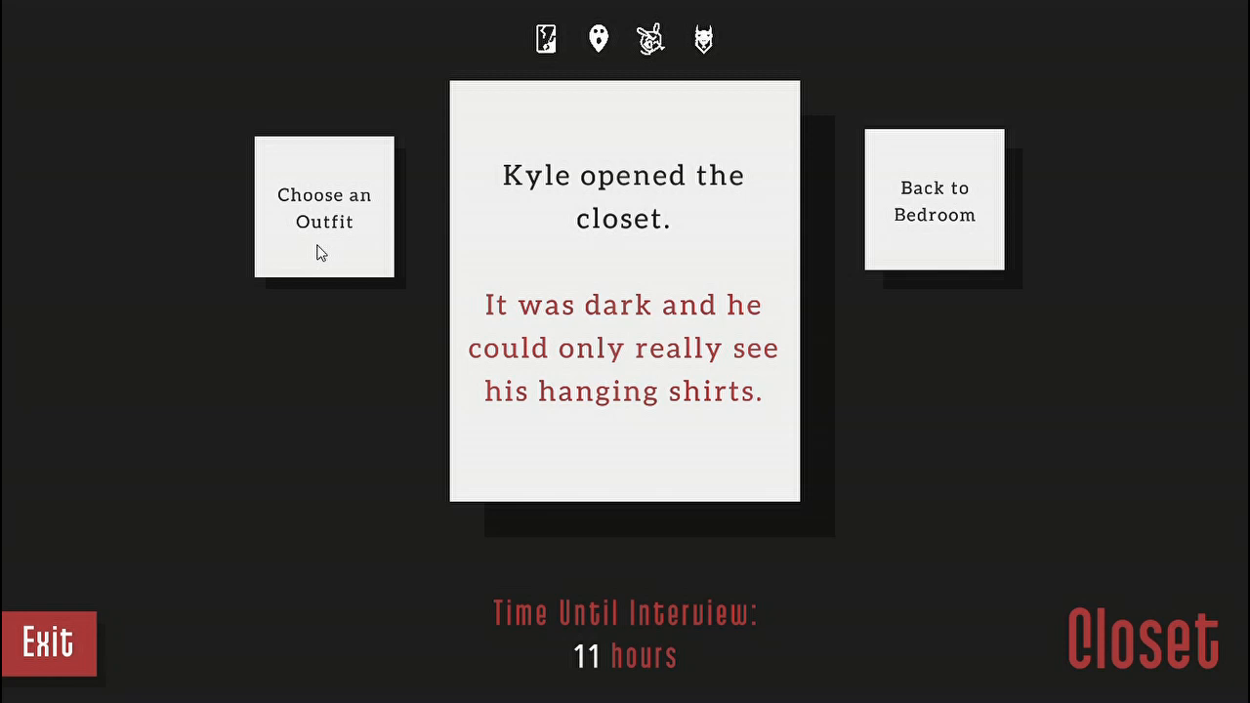
{"action": "left_click", "coordinate": [325, 205]}
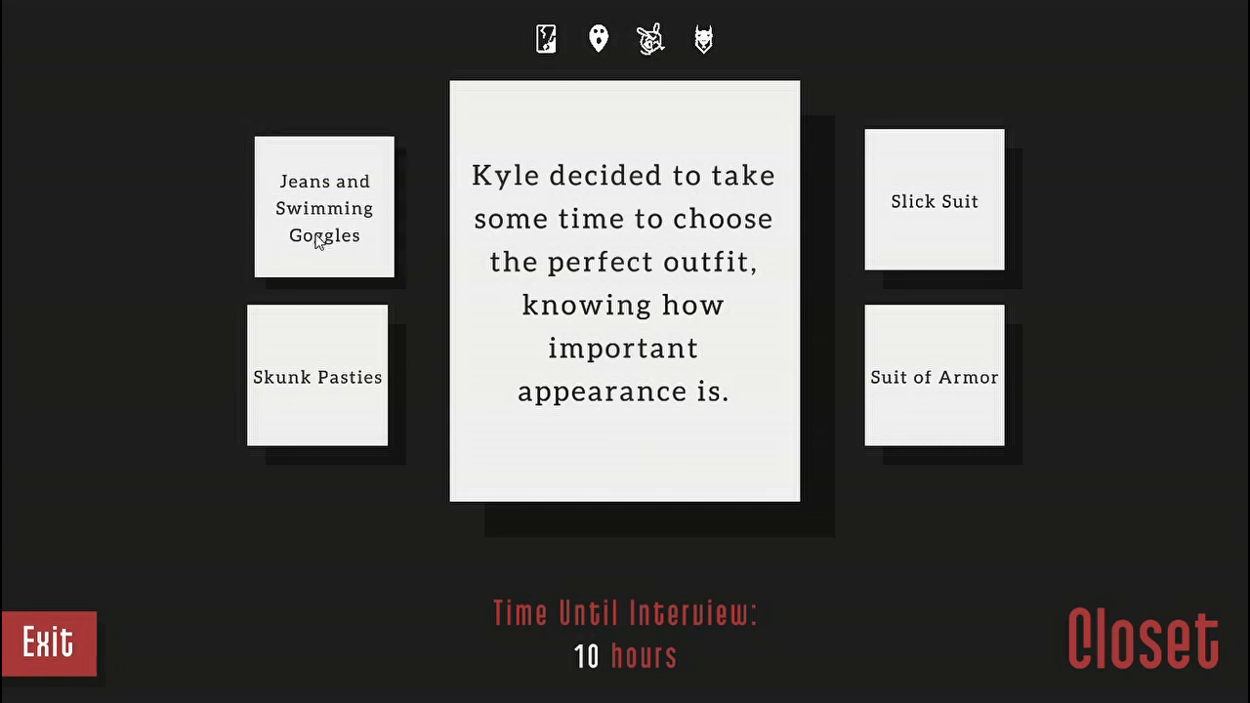
{"action": "left_click", "coordinate": [325, 206]}
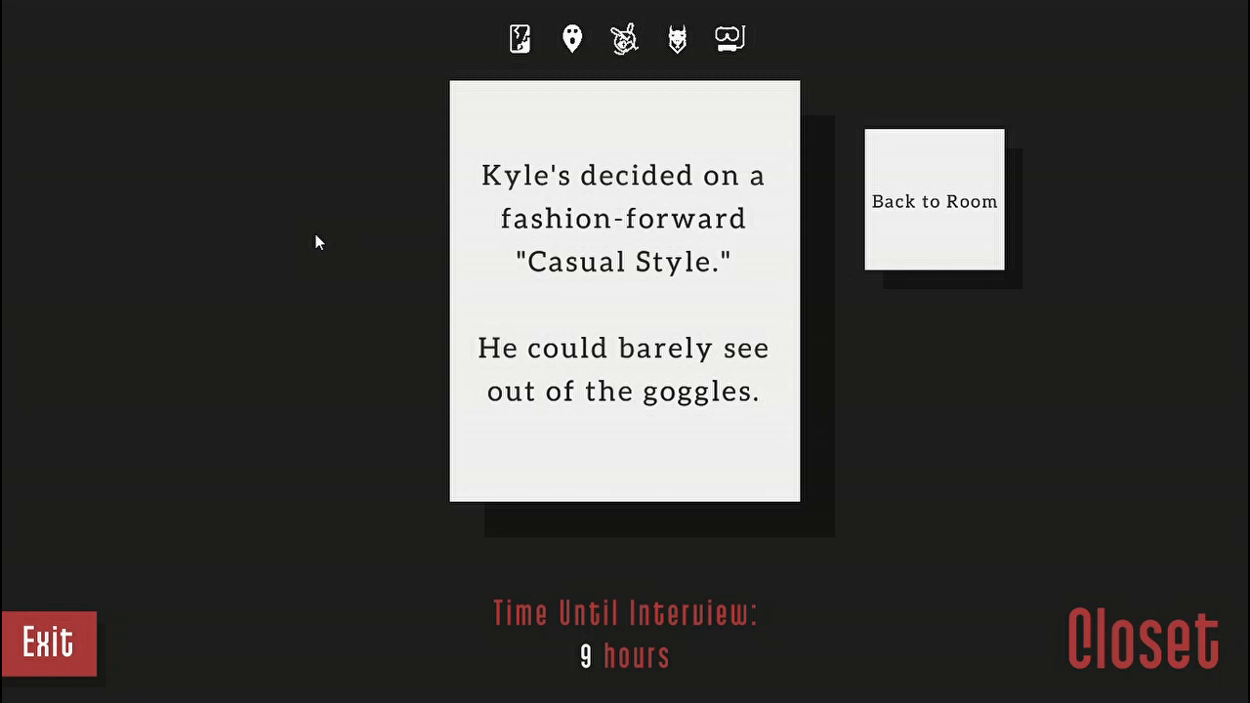
{"action": "mouse_move", "coordinate": [613, 373]}
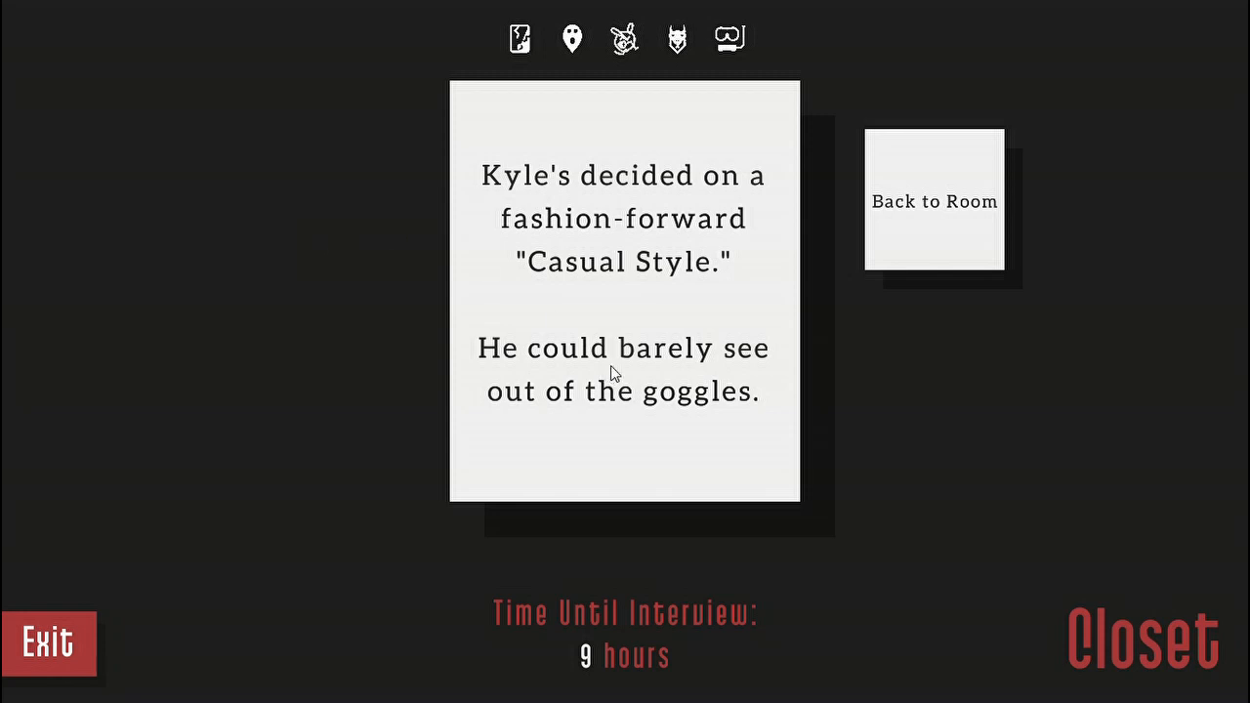
{"action": "left_click", "coordinate": [932, 201]}
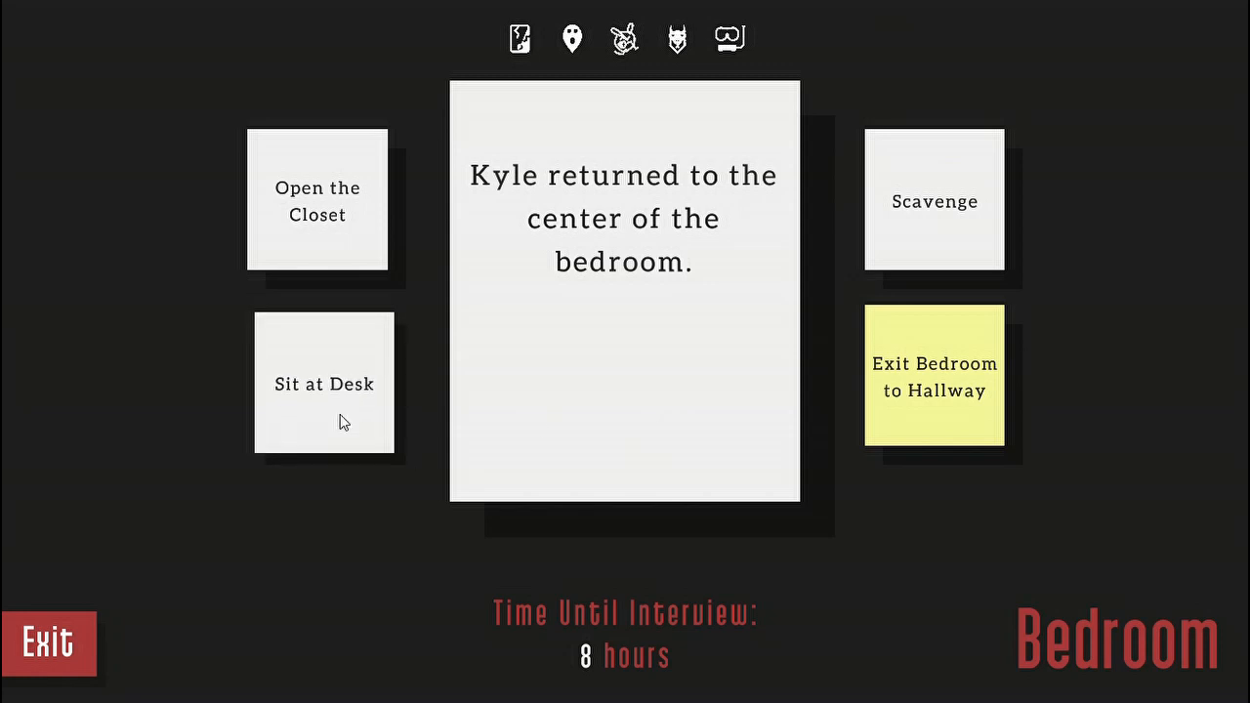
- Sit at the desk, write the interview notes, and return to the bedroom at 0 hours
{"action": "left_click", "coordinate": [323, 384]}
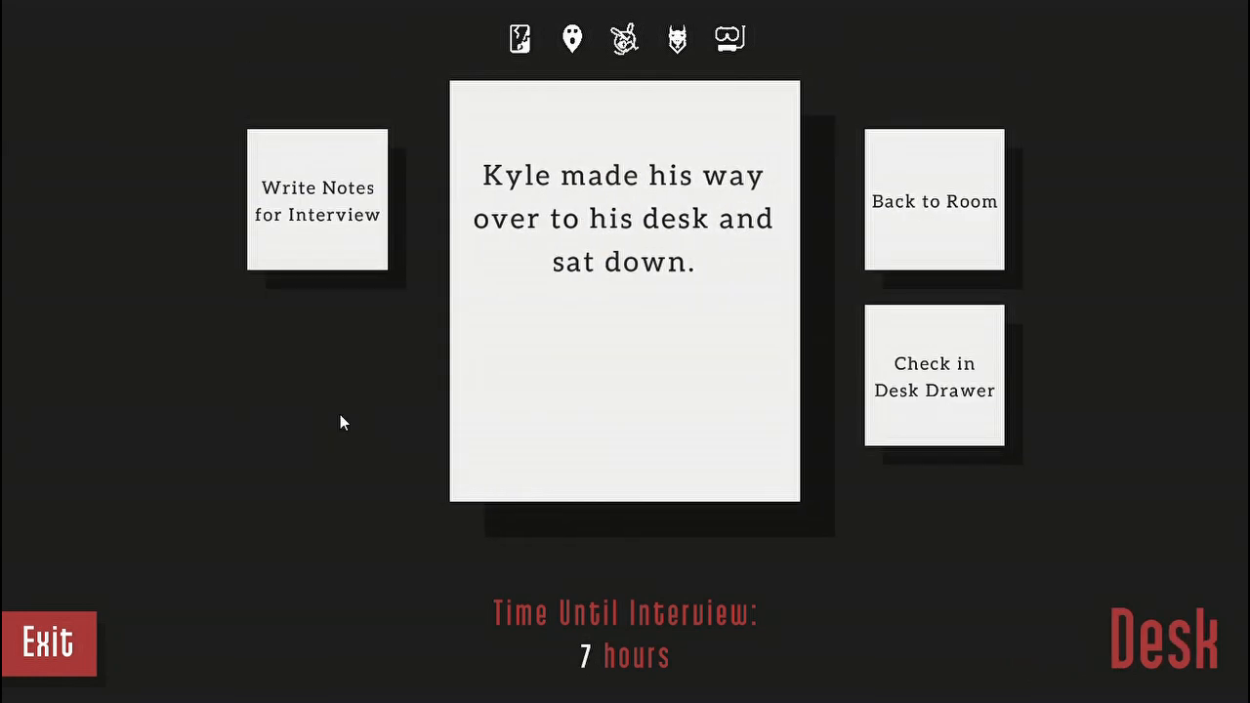
{"action": "left_click", "coordinate": [316, 199]}
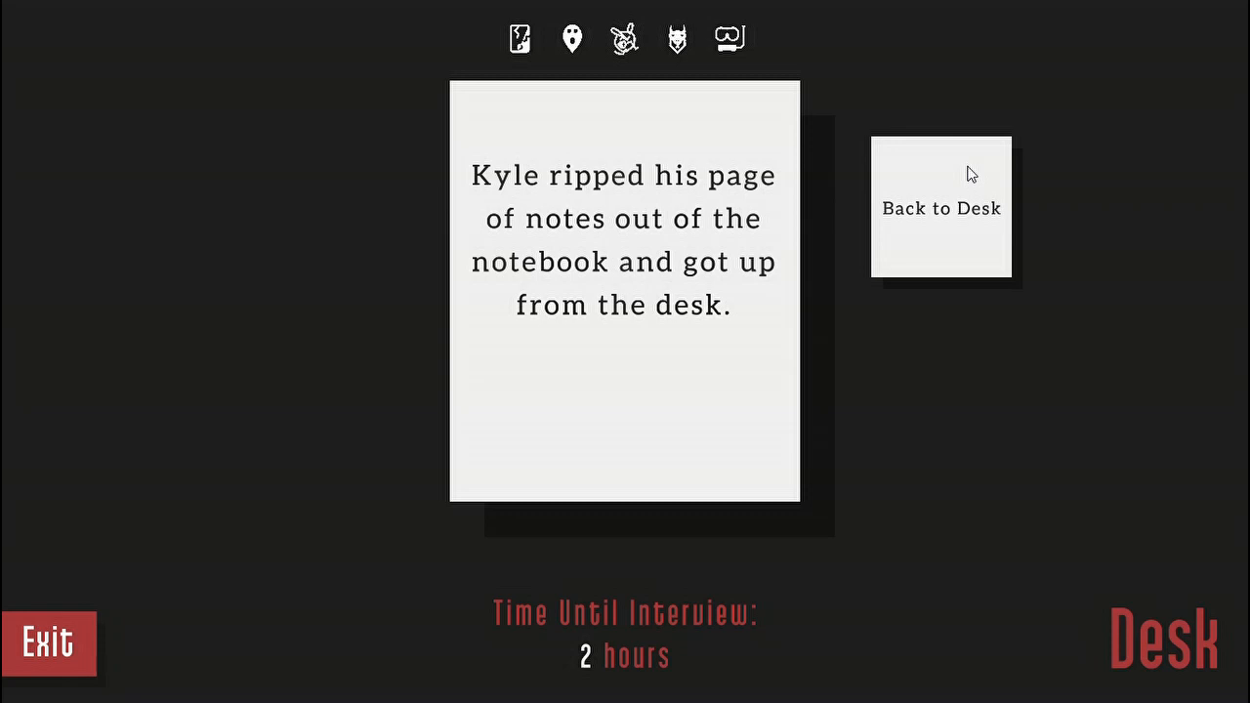
{"action": "left_click", "coordinate": [940, 208]}
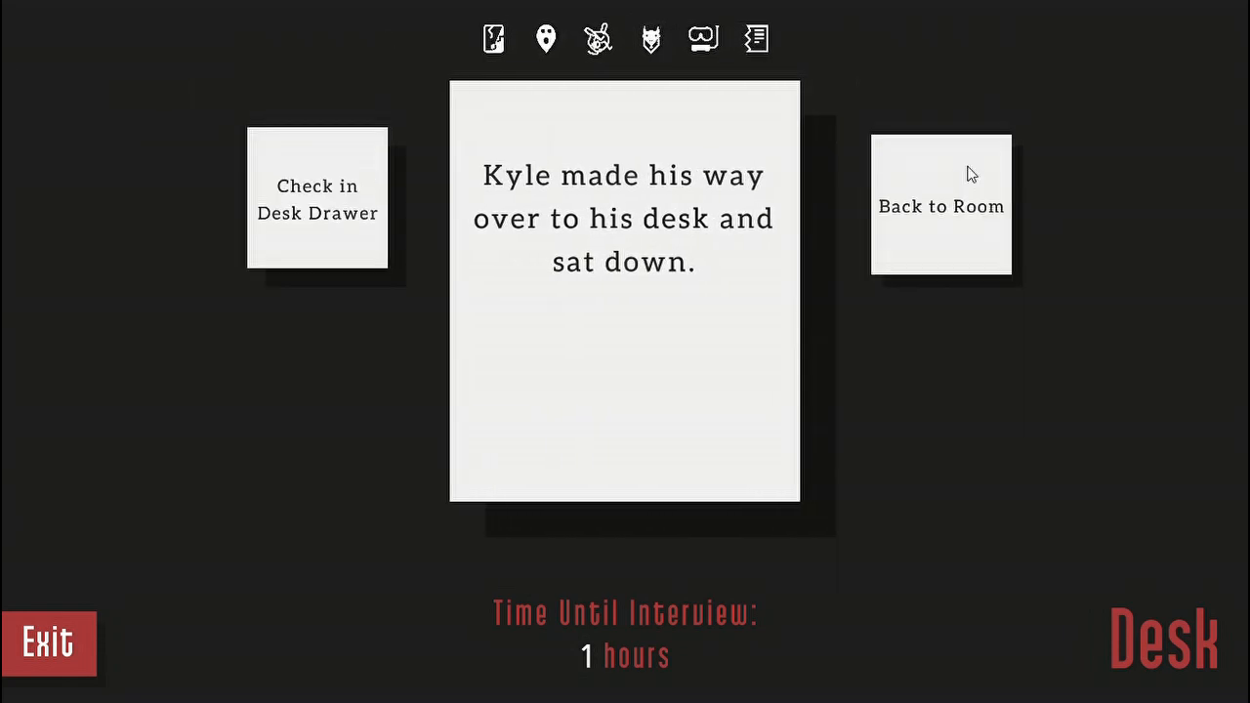
{"action": "left_click", "coordinate": [940, 206]}
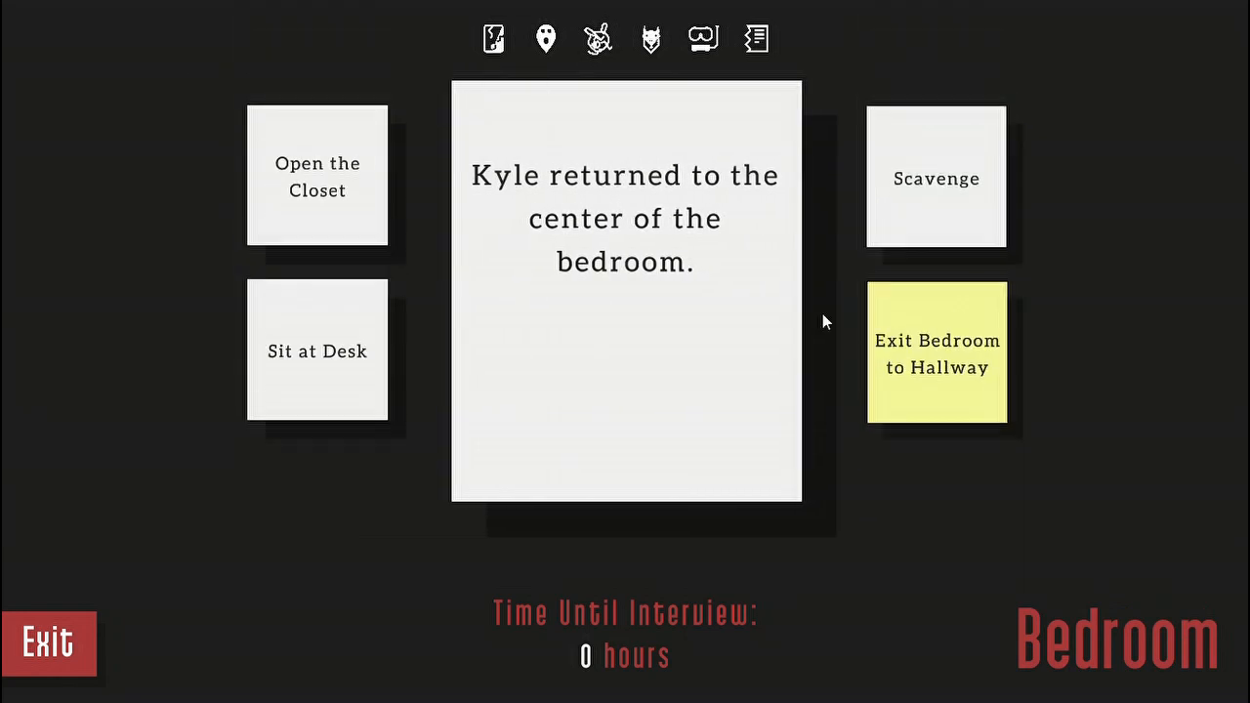
- Leave the bedroom so the story jumps to the Showtime interview with the glamorous woman
{"action": "left_click", "coordinate": [936, 354]}
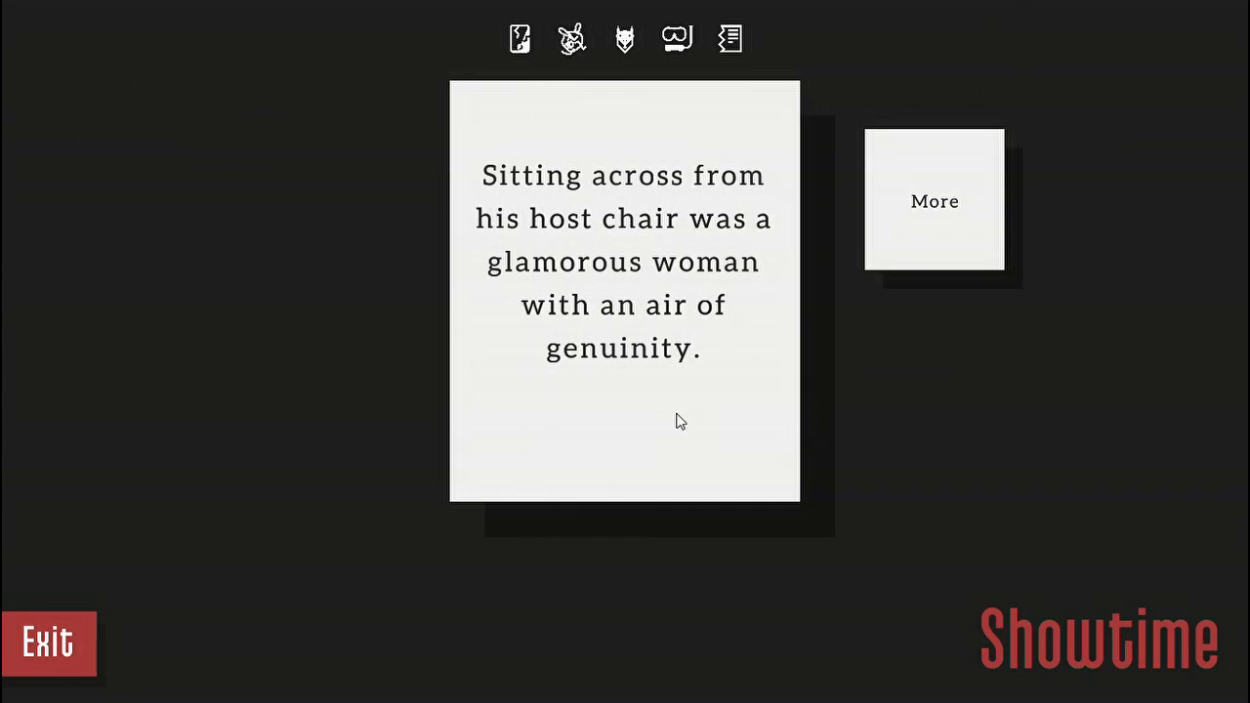
- Read through Rachel's horror, Kyle's studio rampage and the teenagers' arrival until Franks' Place
{"action": "left_click", "coordinate": [933, 201]}
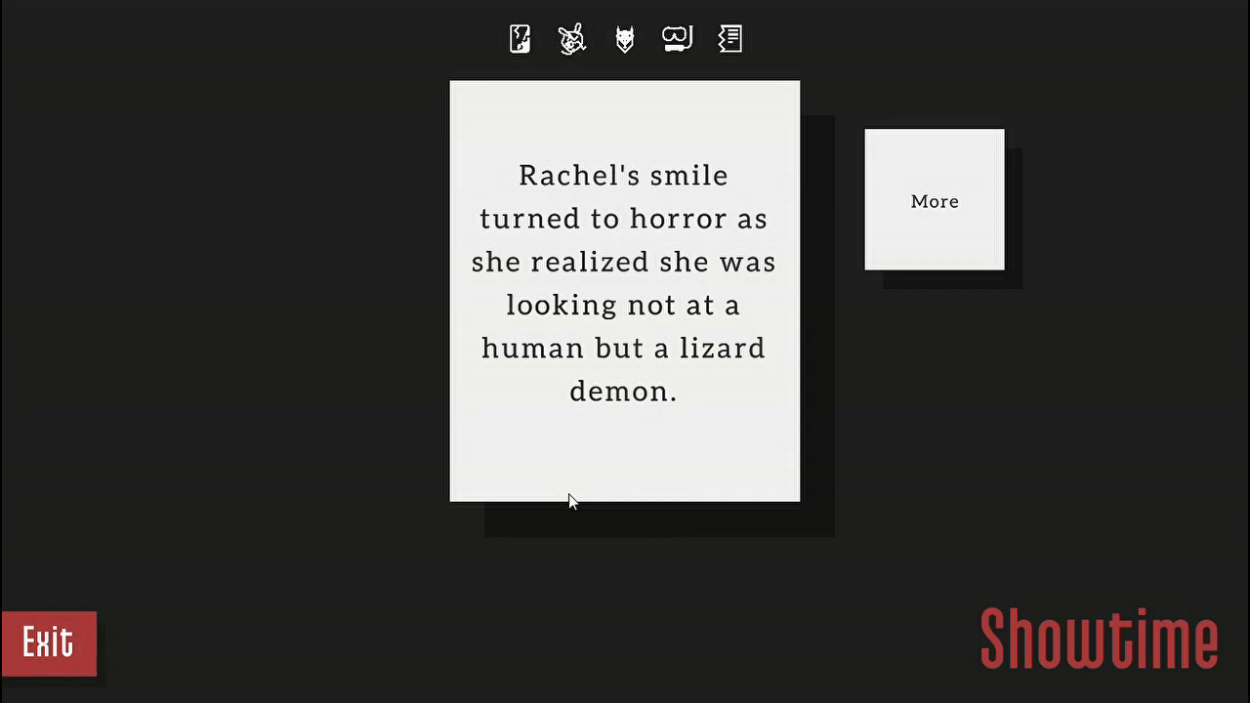
{"action": "left_click", "coordinate": [932, 201]}
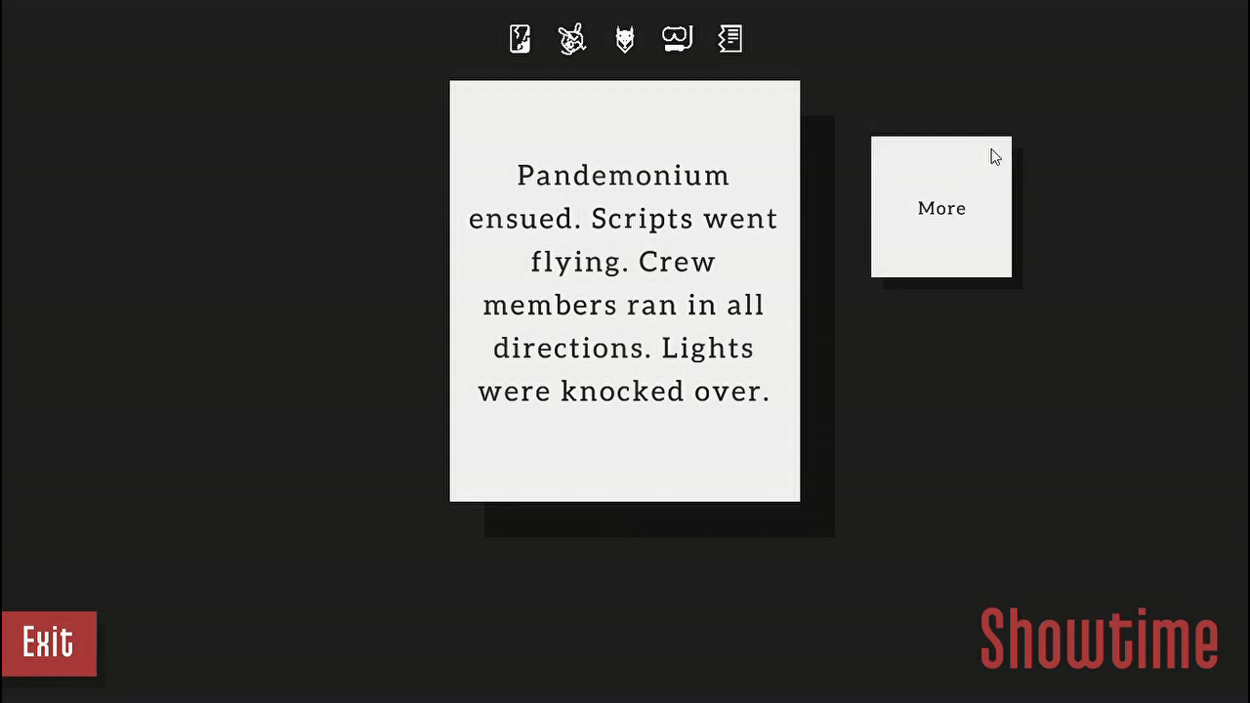
{"action": "left_click", "coordinate": [940, 207]}
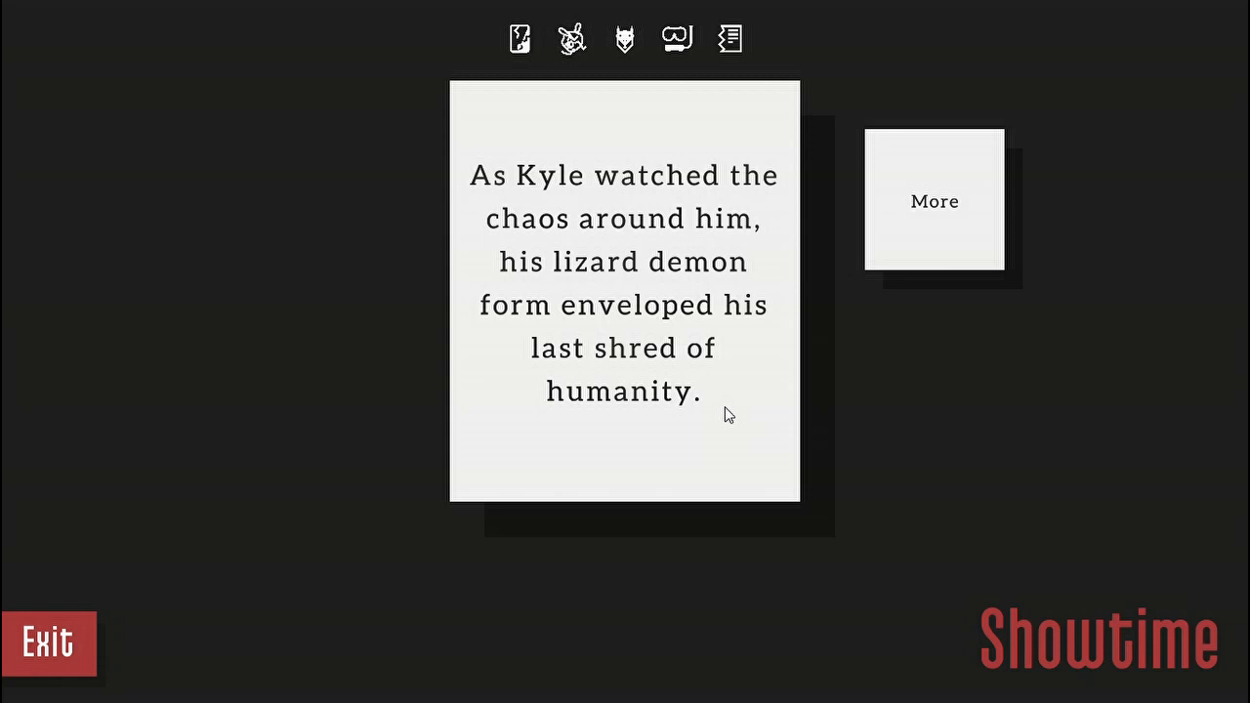
{"action": "left_click", "coordinate": [933, 202]}
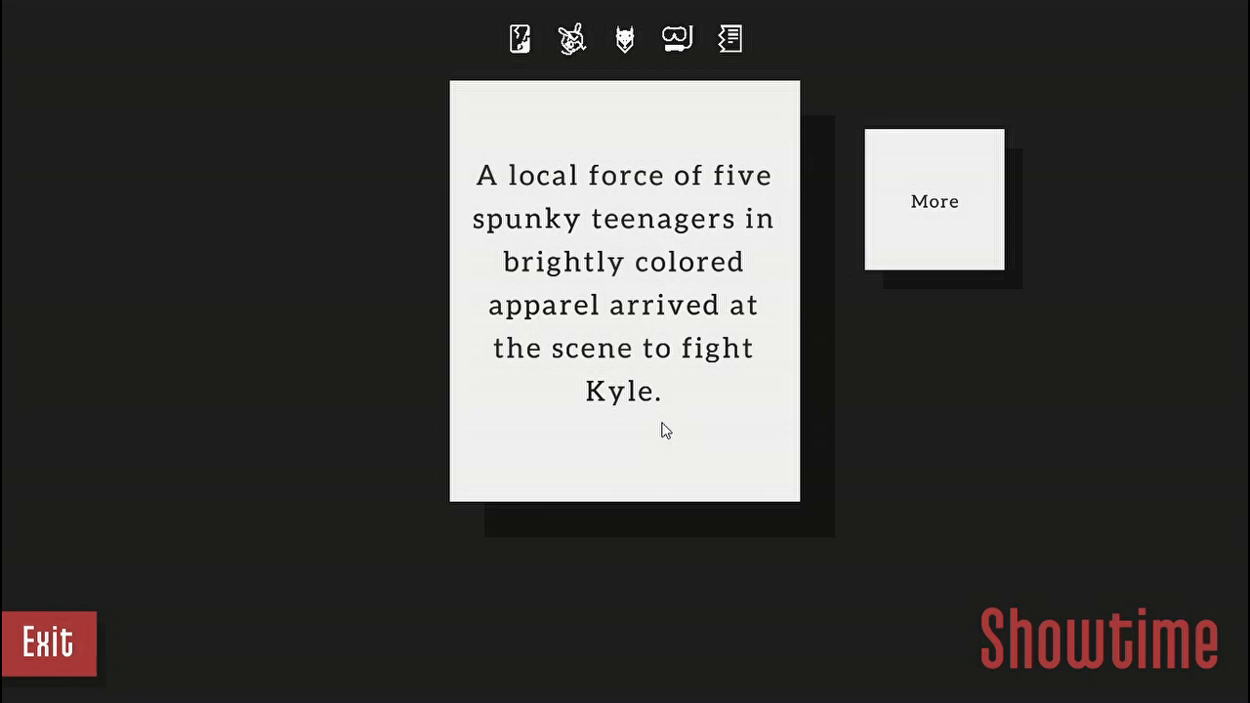
{"action": "left_click", "coordinate": [932, 201]}
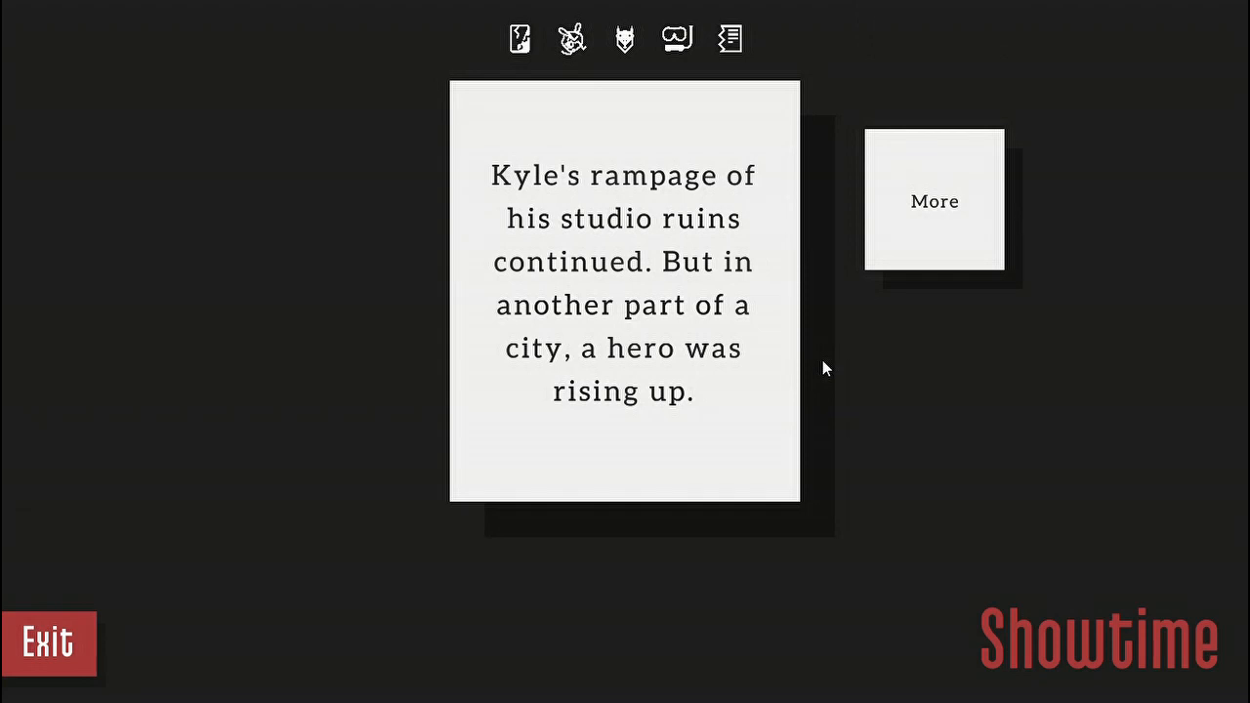
{"action": "left_click", "coordinate": [933, 201]}
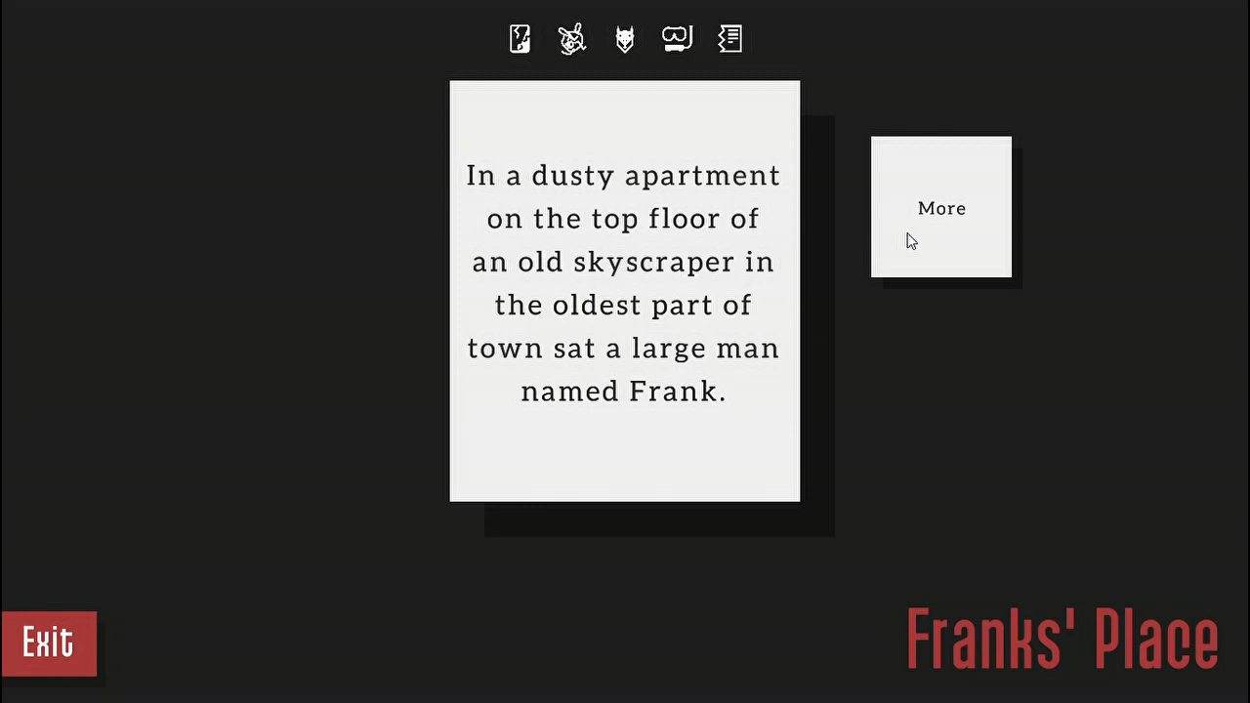
- Read Frank watching the news, finding the hidden food, and swelling into a behemoth
{"action": "left_click", "coordinate": [941, 208]}
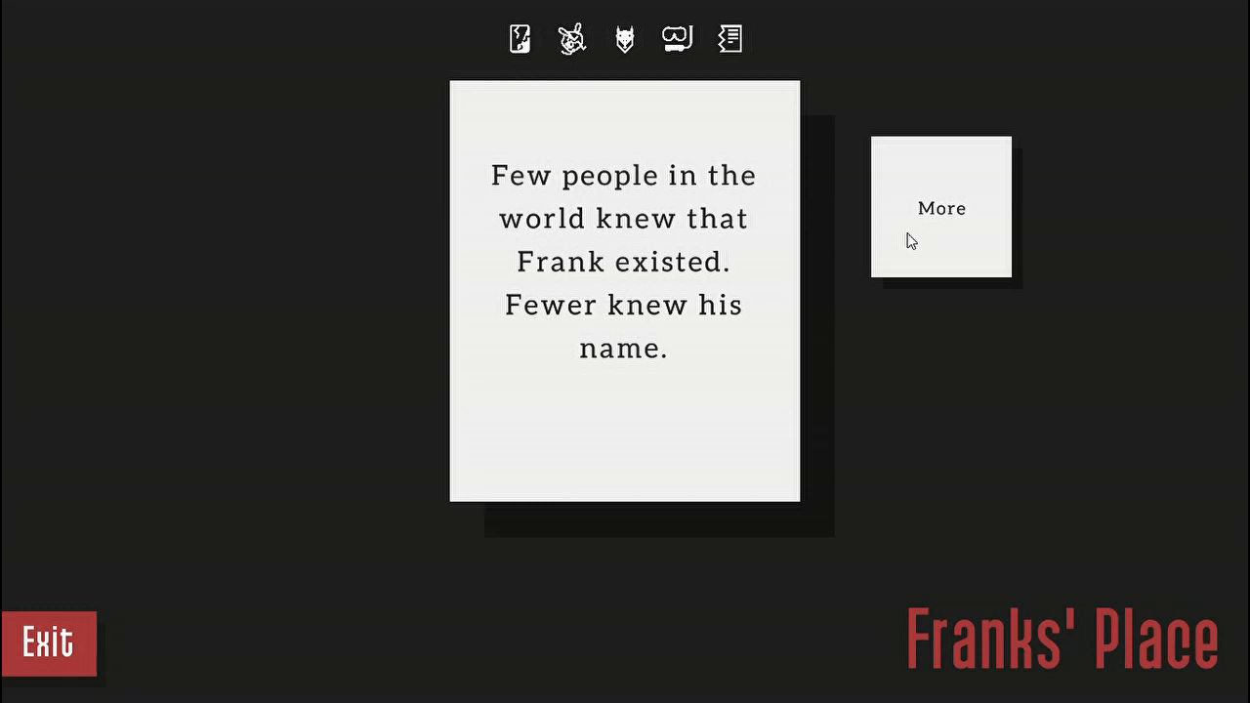
{"action": "left_click", "coordinate": [941, 208]}
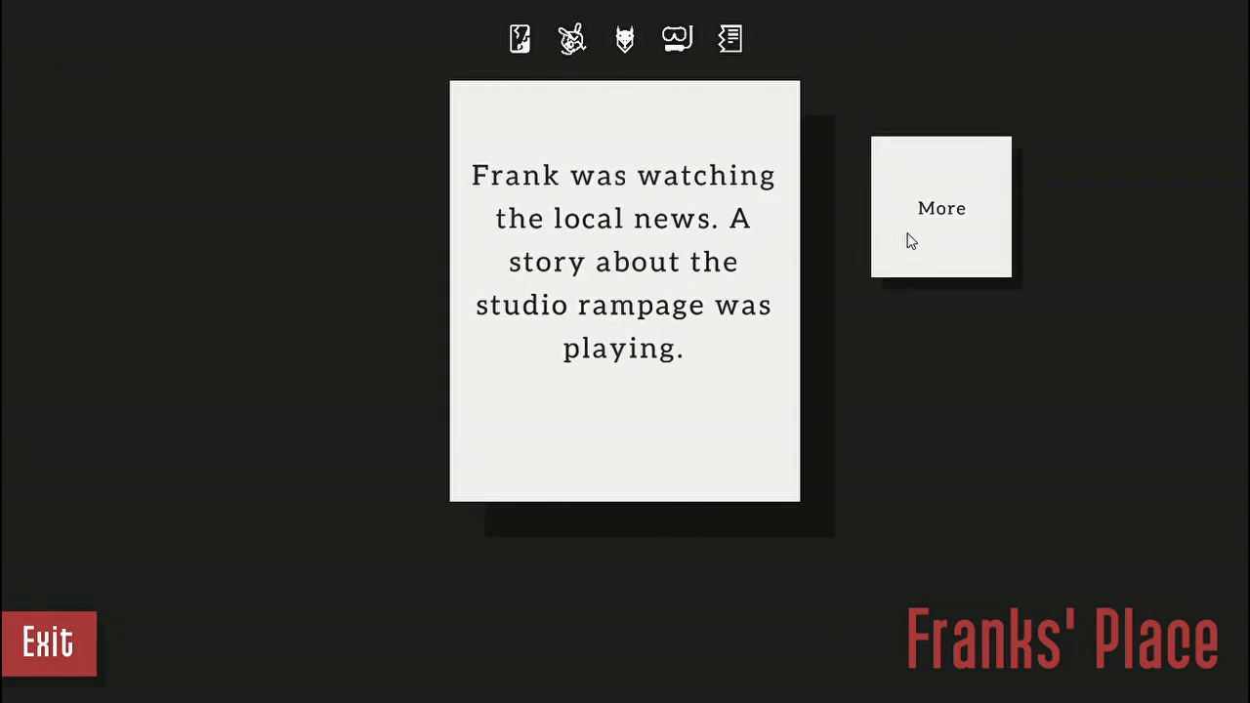
{"action": "left_click", "coordinate": [940, 208]}
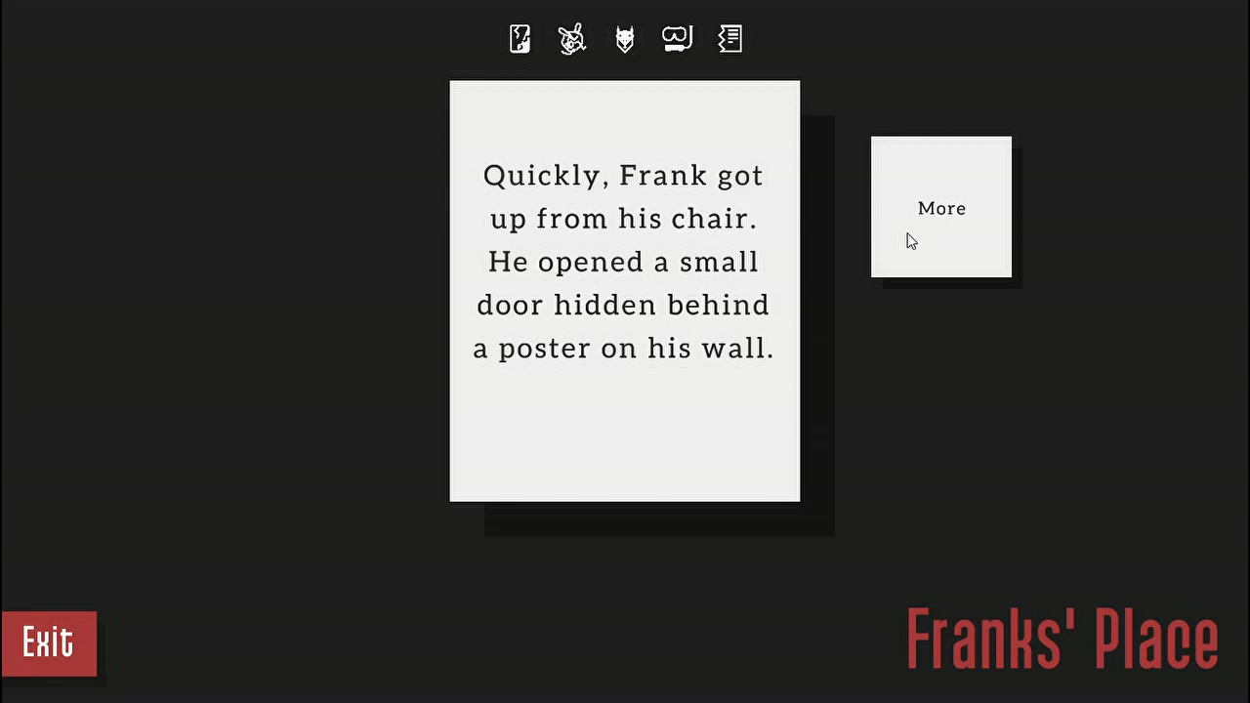
{"action": "left_click", "coordinate": [940, 208]}
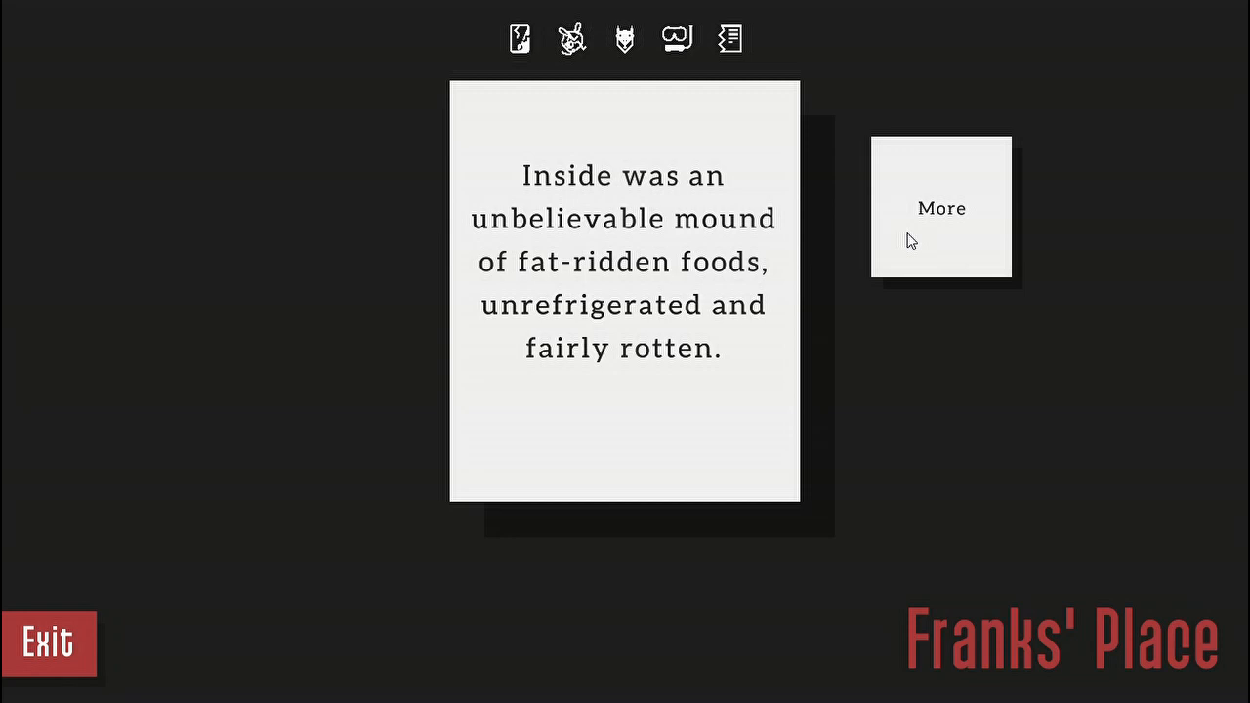
{"action": "left_click", "coordinate": [940, 208]}
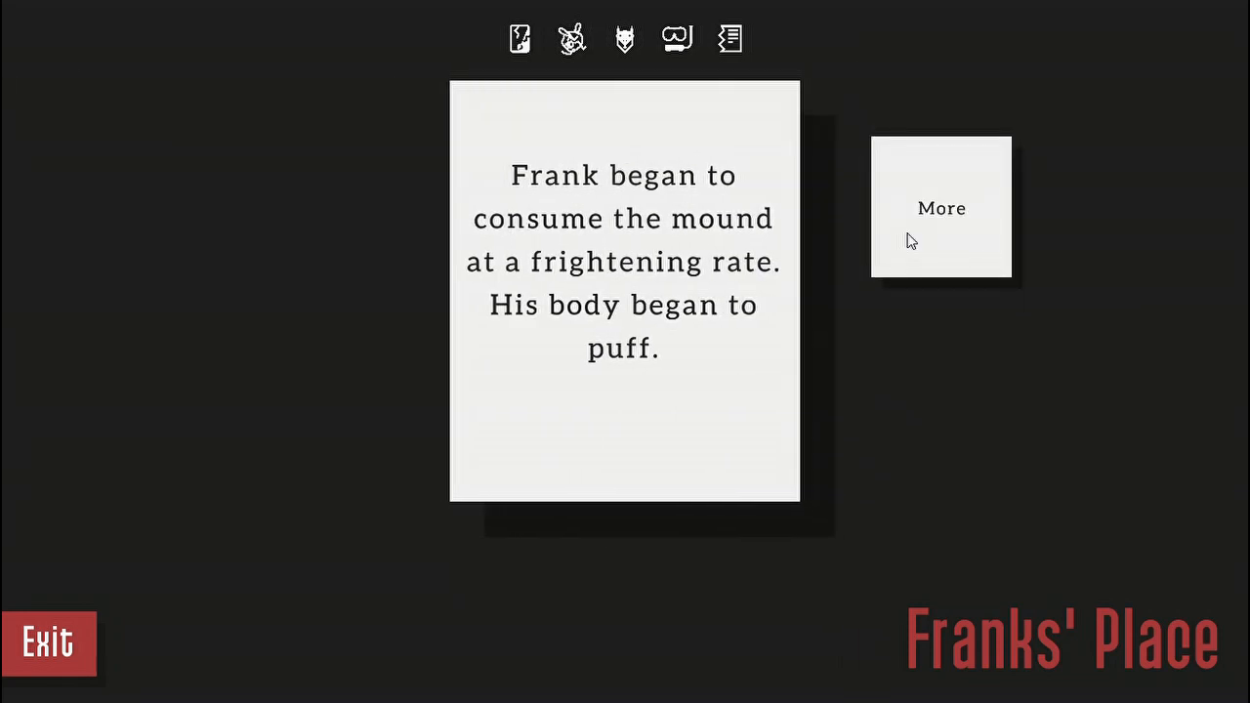
{"action": "left_click", "coordinate": [940, 207]}
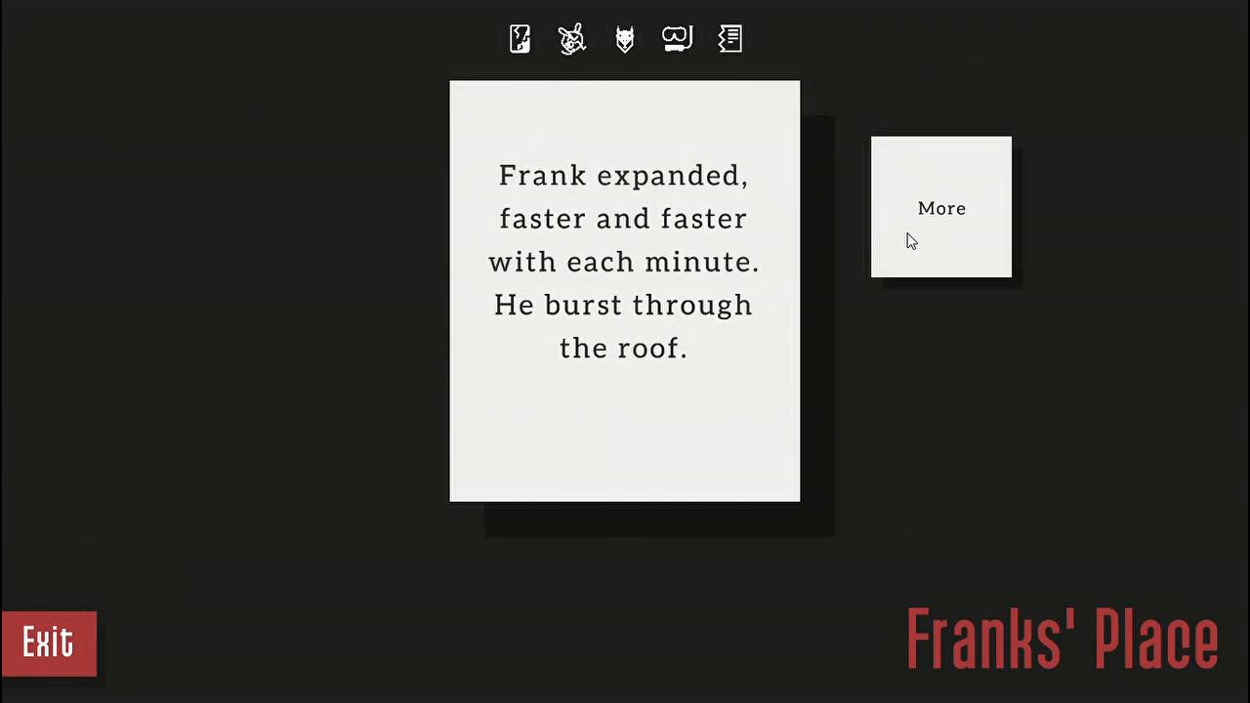
{"action": "left_click", "coordinate": [940, 207]}
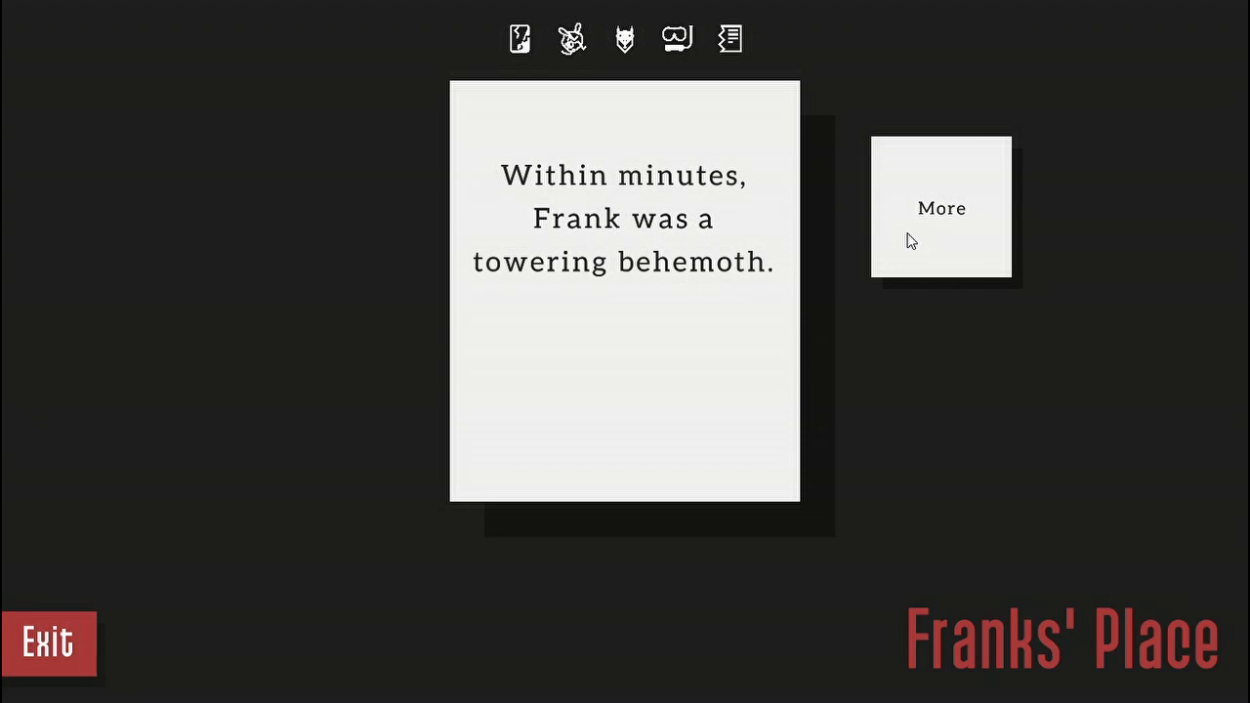
{"action": "left_click", "coordinate": [941, 208]}
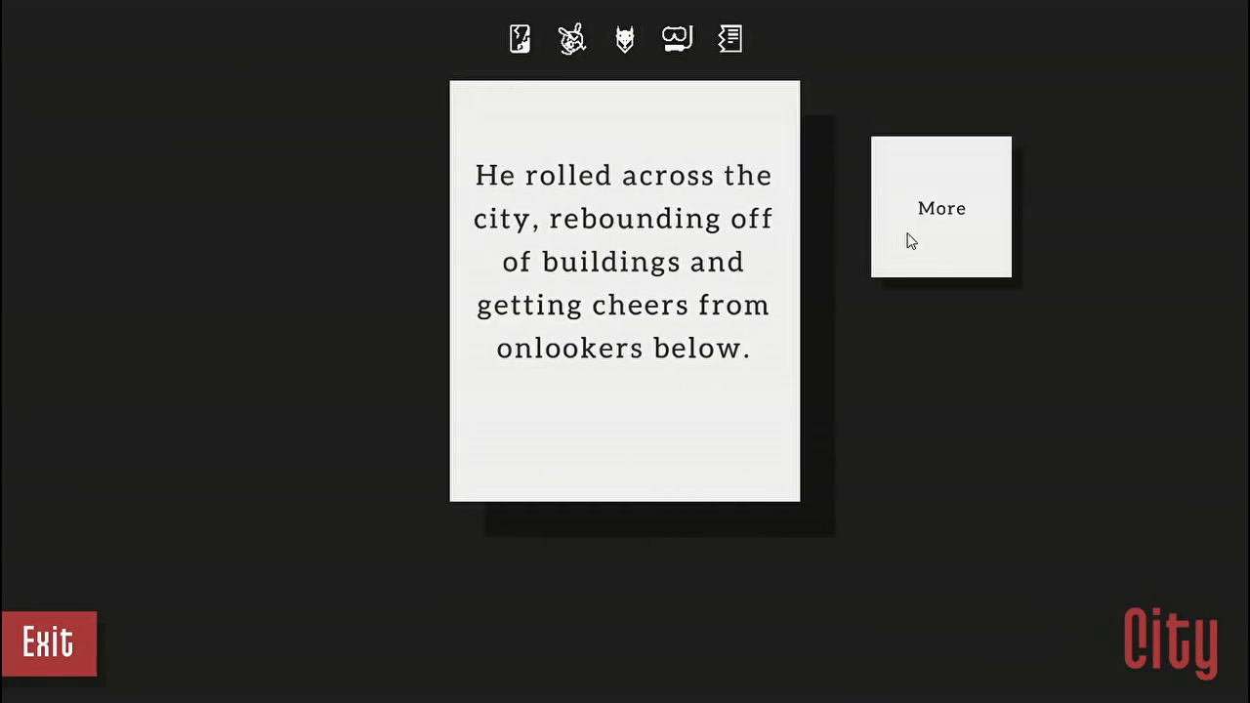
- Follow Frank landing on Kyle at the Set Ruins through to the End card
{"action": "left_click", "coordinate": [940, 207]}
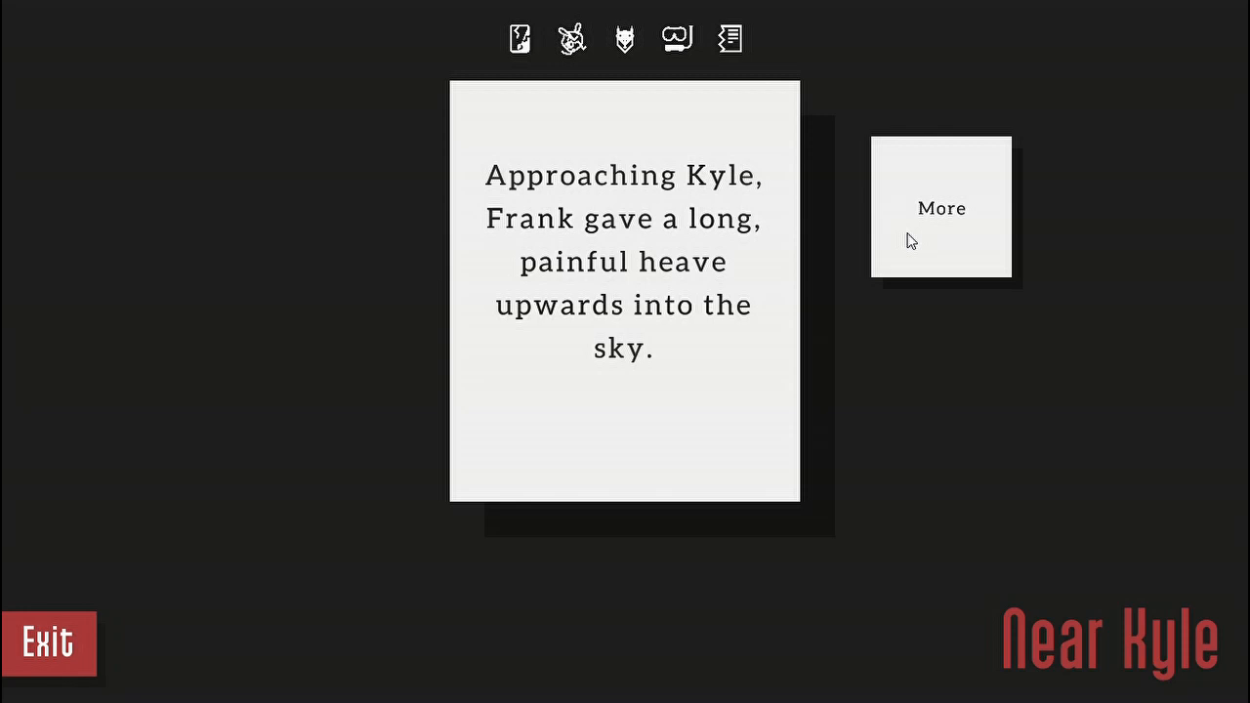
{"action": "left_click", "coordinate": [941, 207]}
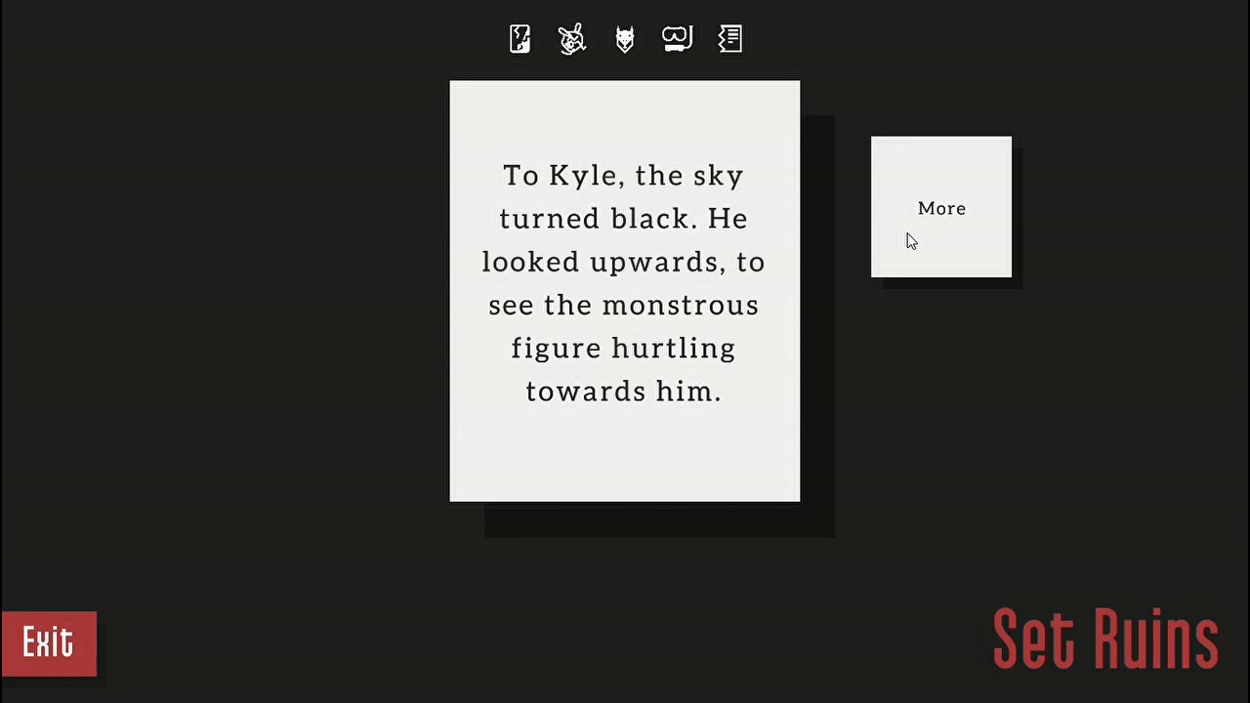
{"action": "left_click", "coordinate": [940, 208]}
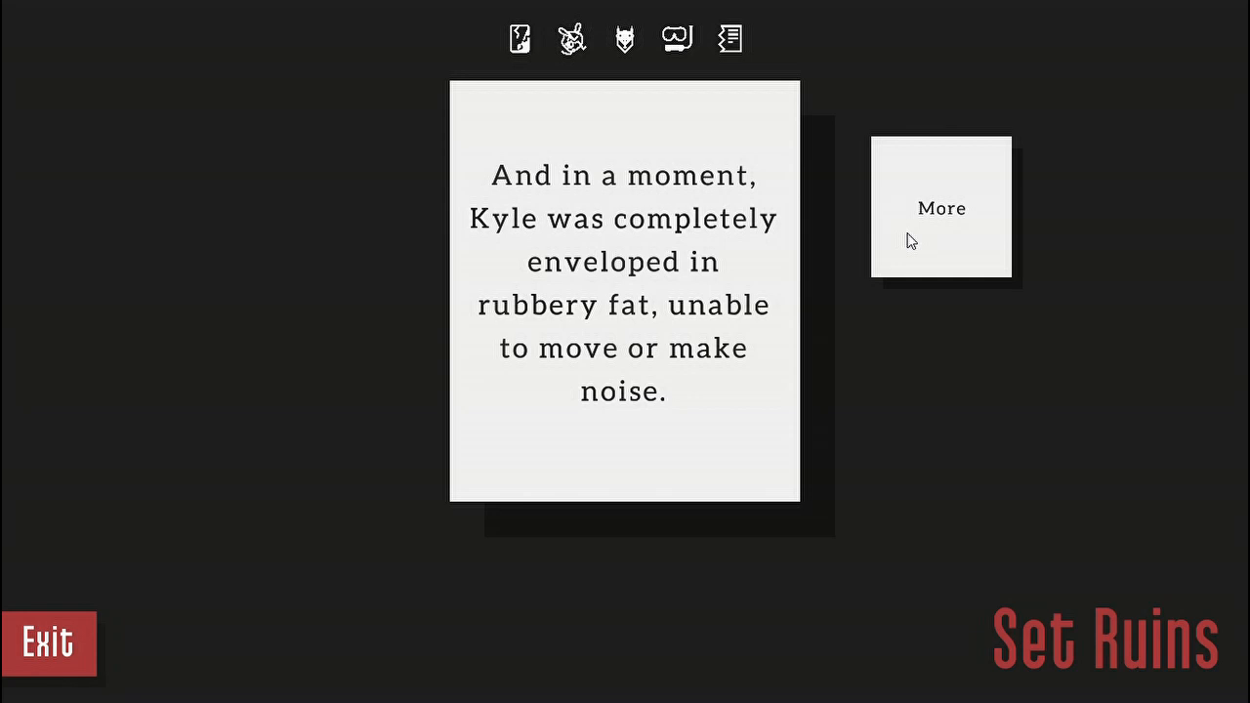
{"action": "left_click", "coordinate": [941, 208]}
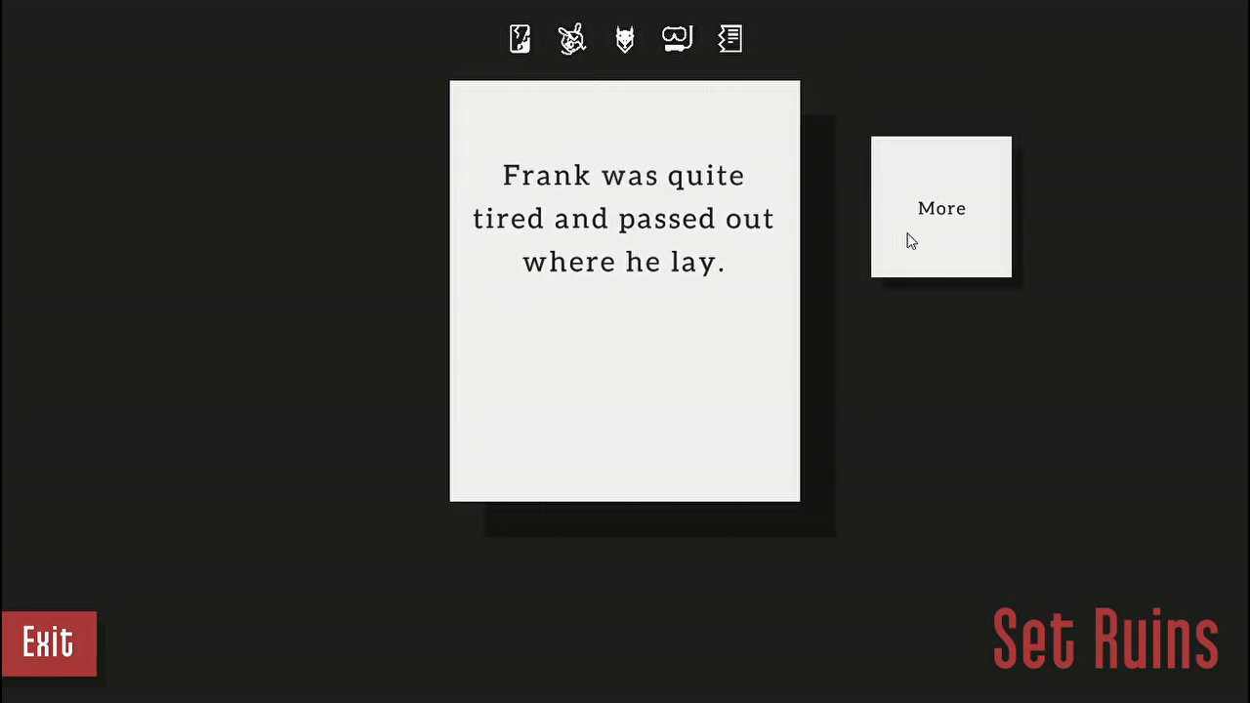
{"action": "left_click", "coordinate": [940, 207]}
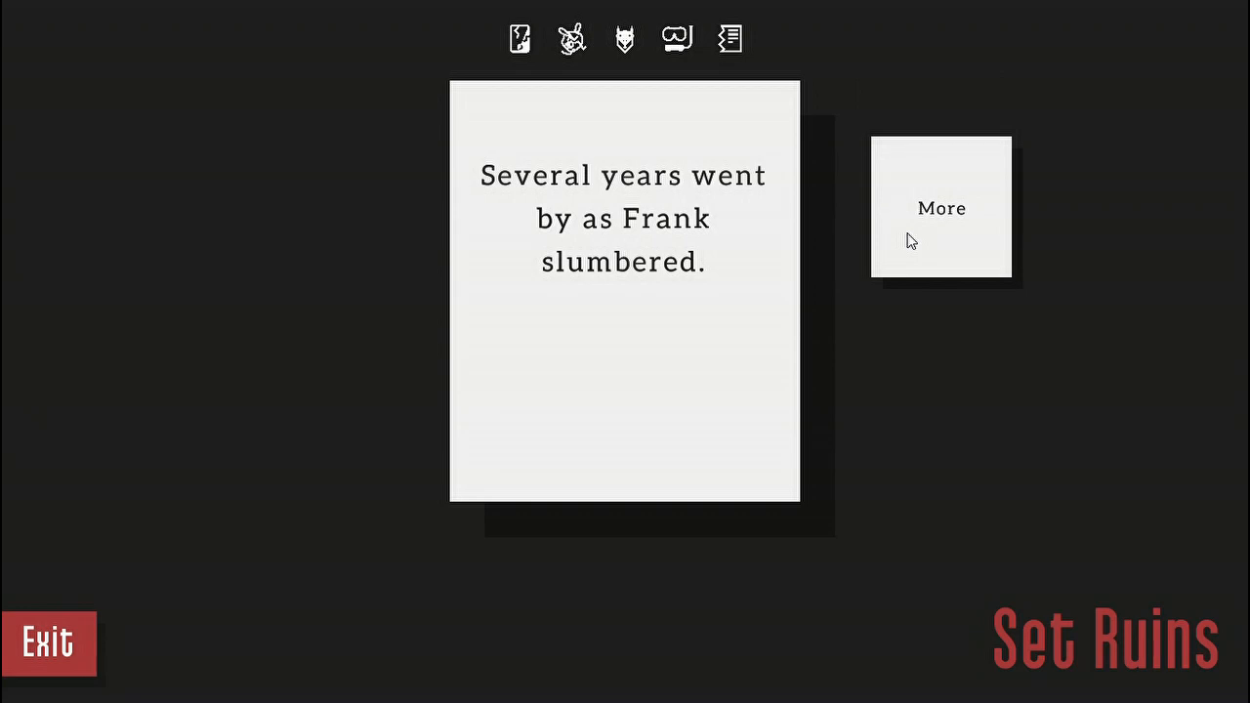
{"action": "left_click", "coordinate": [940, 208]}
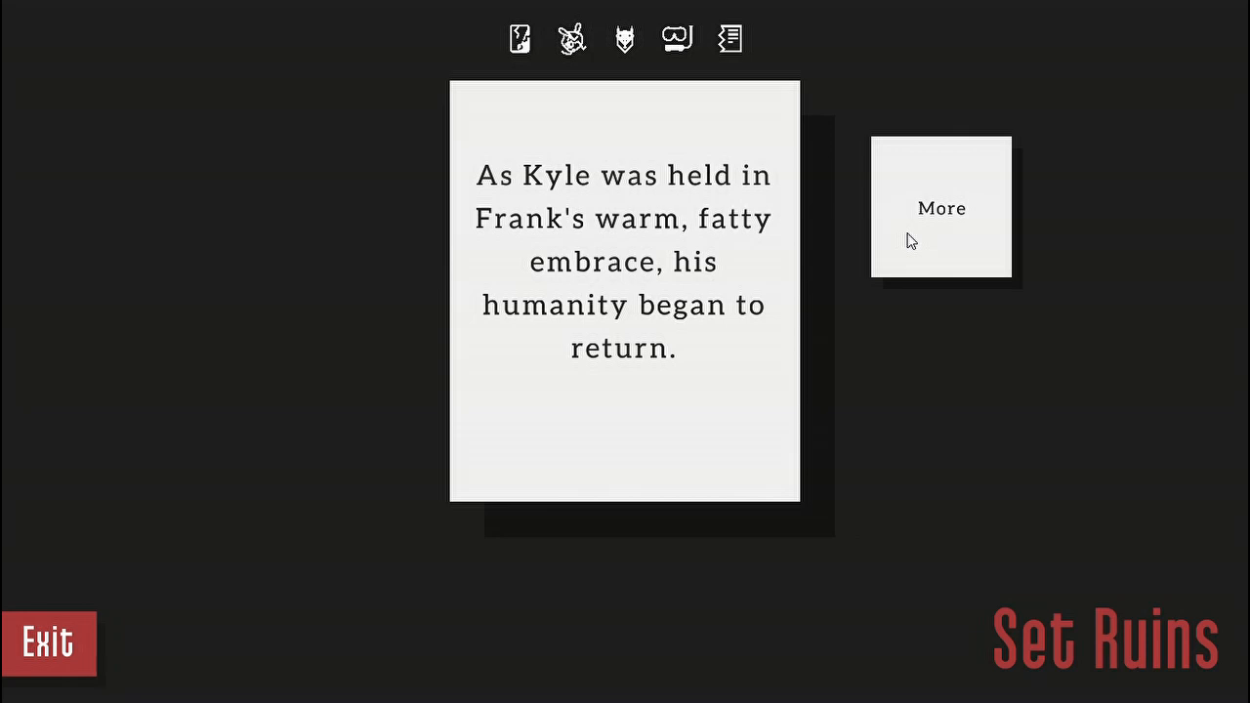
{"action": "left_click", "coordinate": [940, 208]}
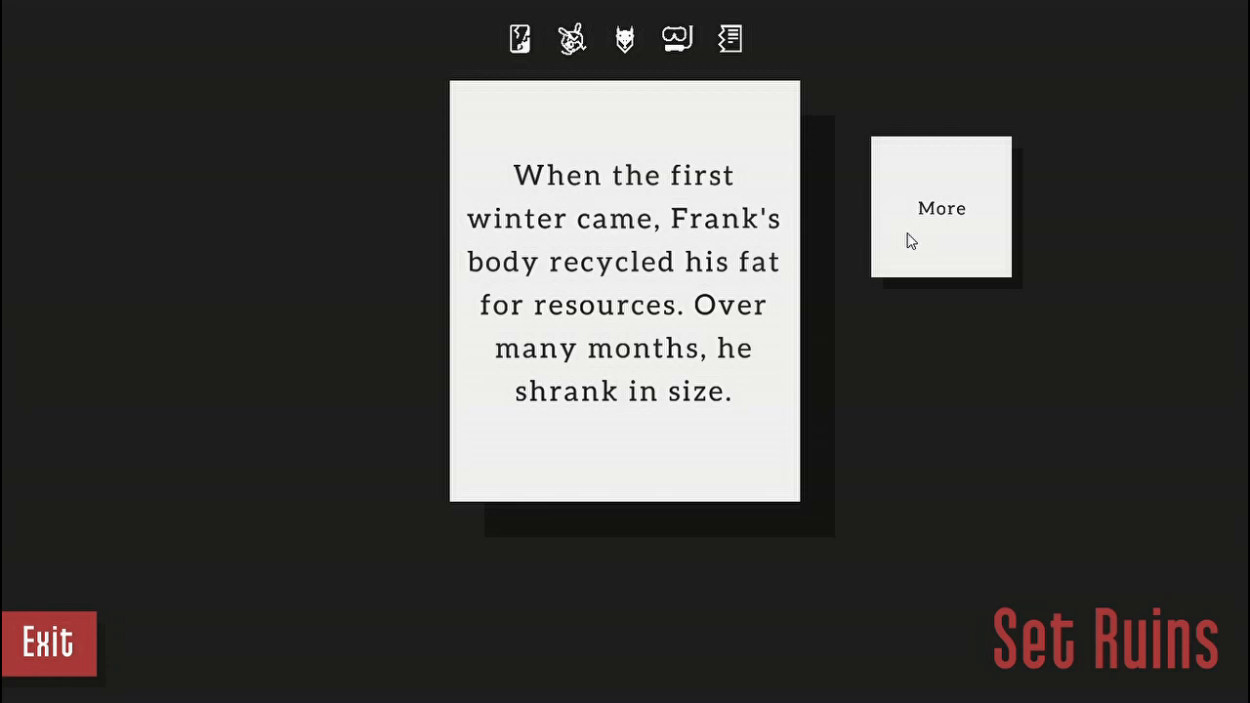
{"action": "left_click", "coordinate": [940, 208]}
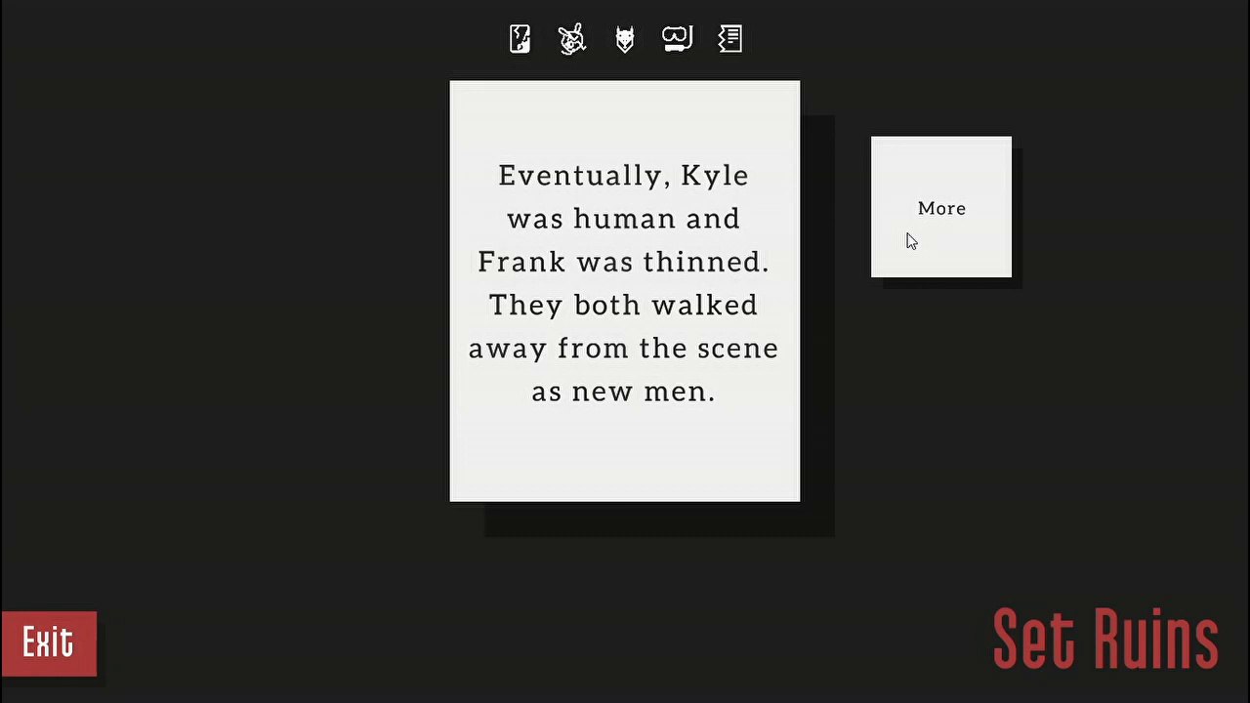
{"action": "left_click", "coordinate": [940, 207]}
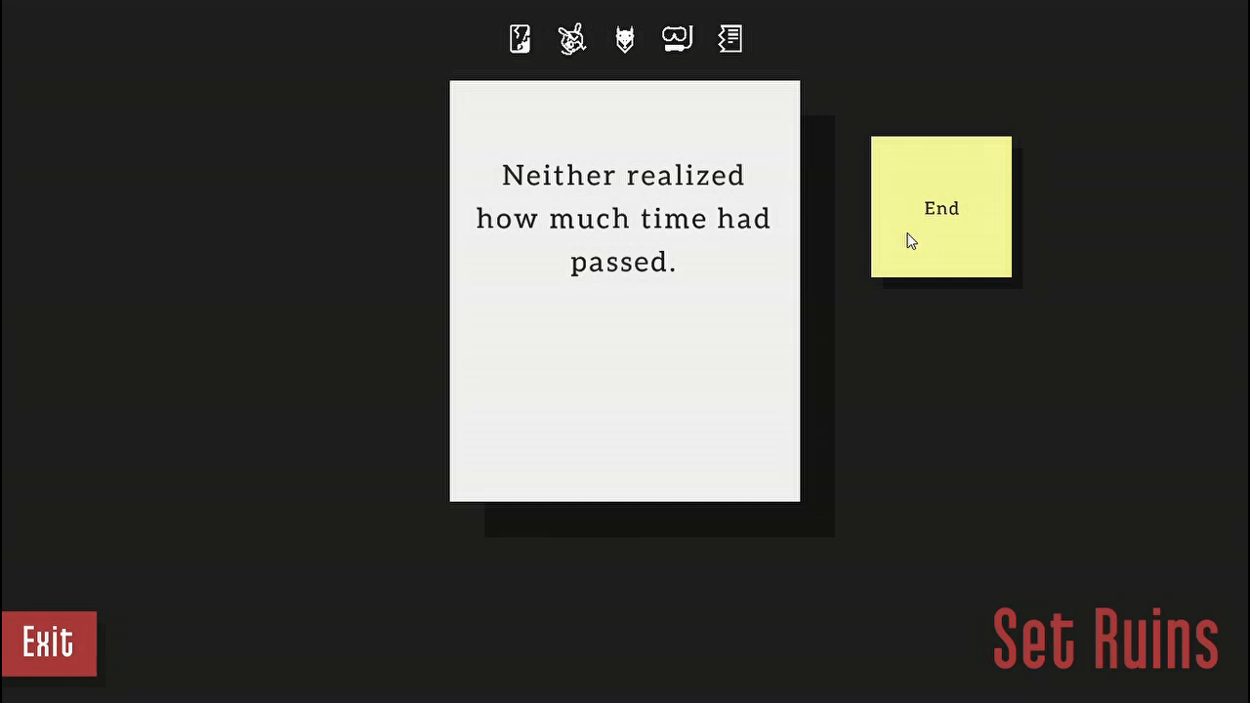
- End the previous ending and restart with Kyle in bed, 30 hours before the interview
{"action": "left_click", "coordinate": [941, 207]}
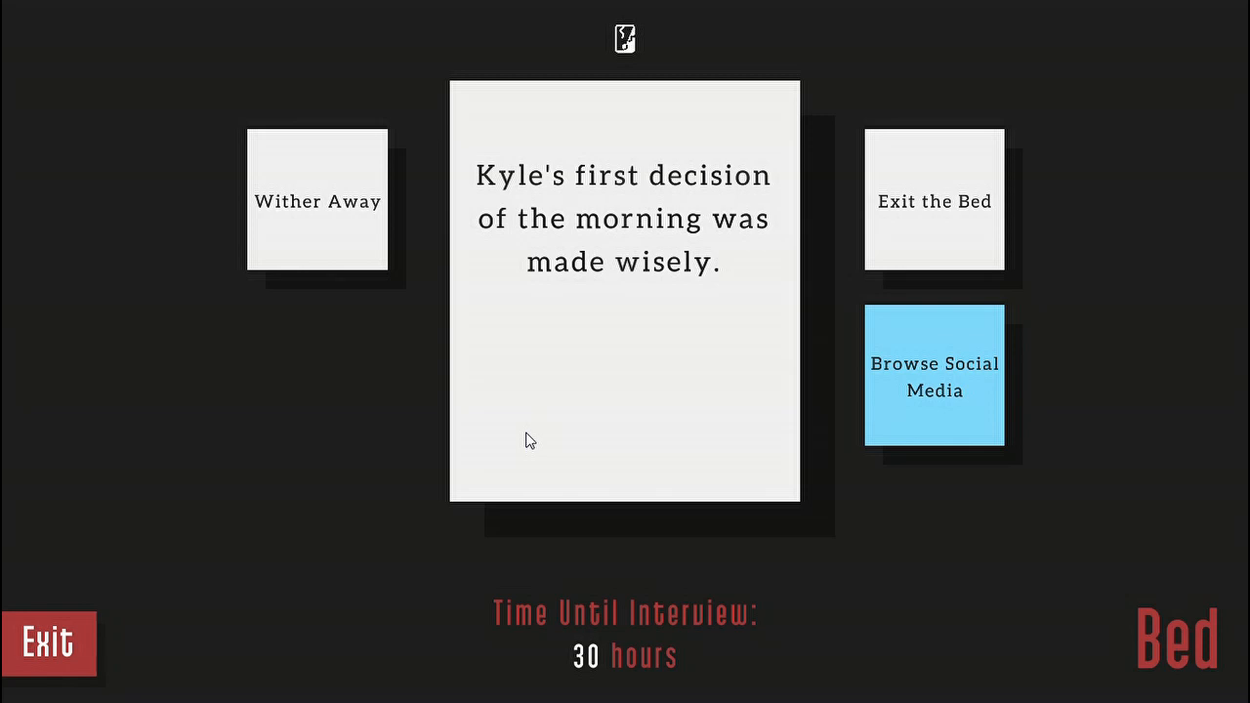
- Choose Wither Away so Kyle dies in bed, then accept death and return as a ghost
{"action": "left_click", "coordinate": [316, 201]}
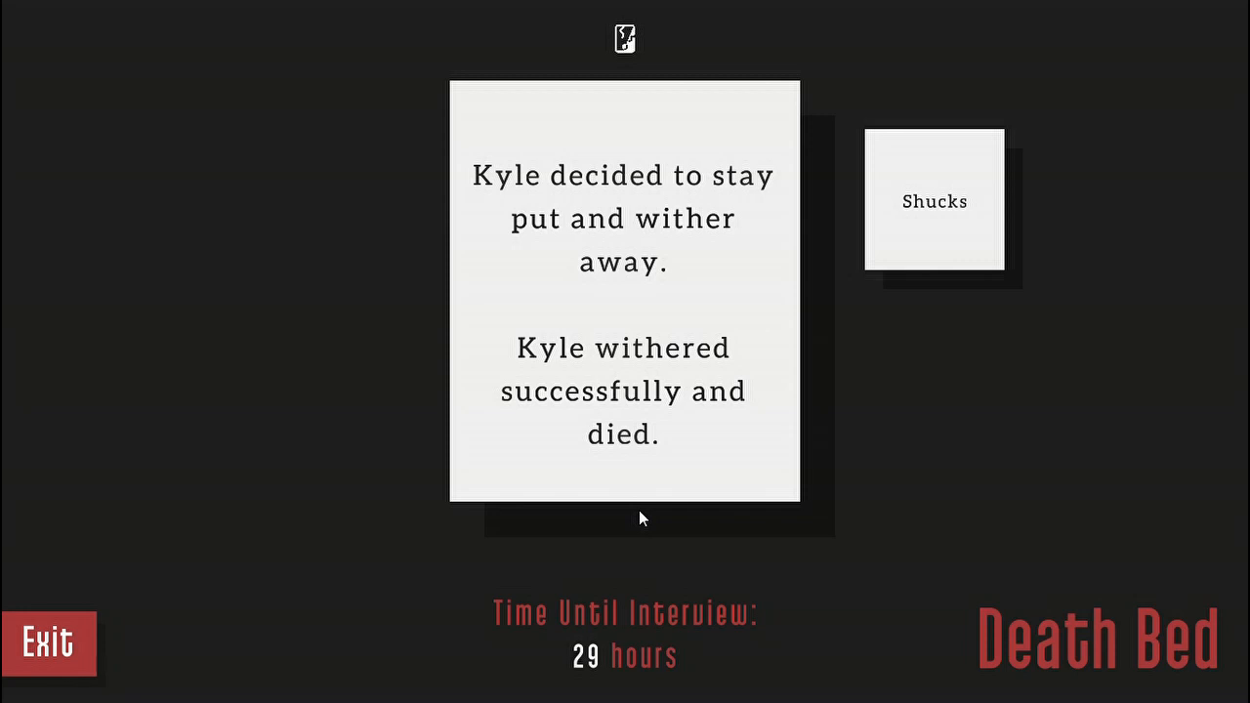
{"action": "left_click", "coordinate": [934, 201]}
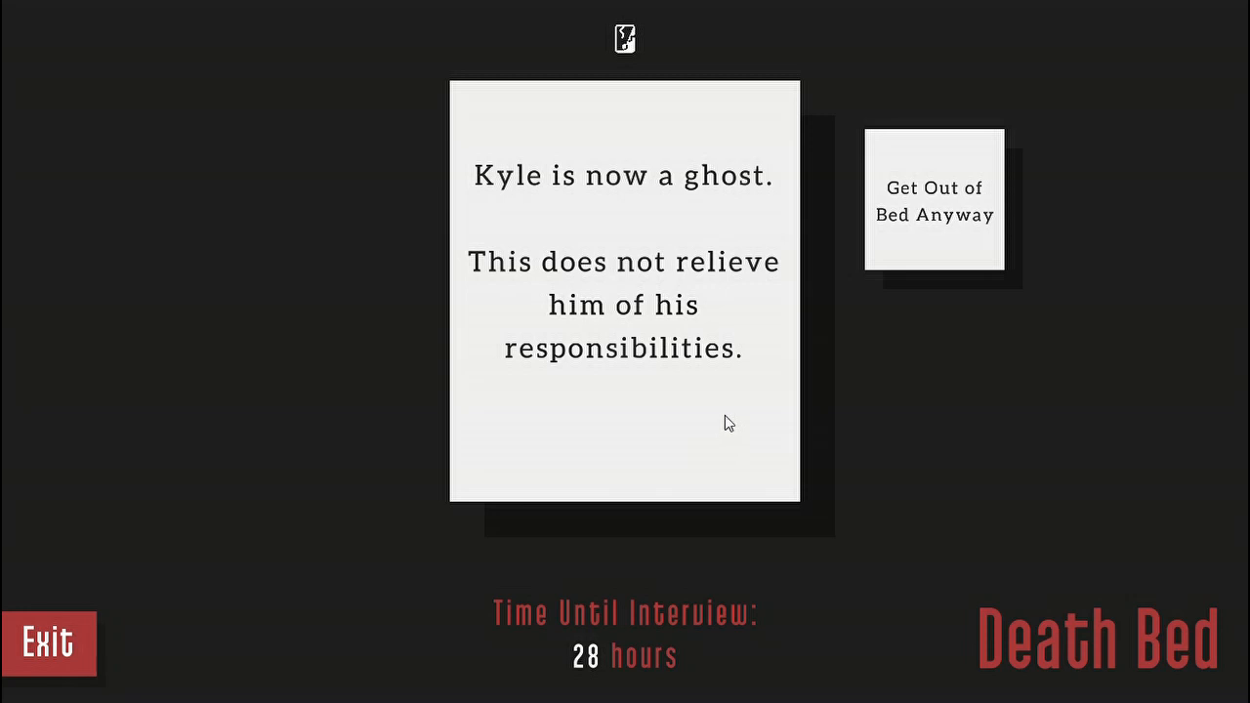
- Get ghost Kyle out of bed and take the small key from the desk drawer
{"action": "left_click", "coordinate": [933, 199]}
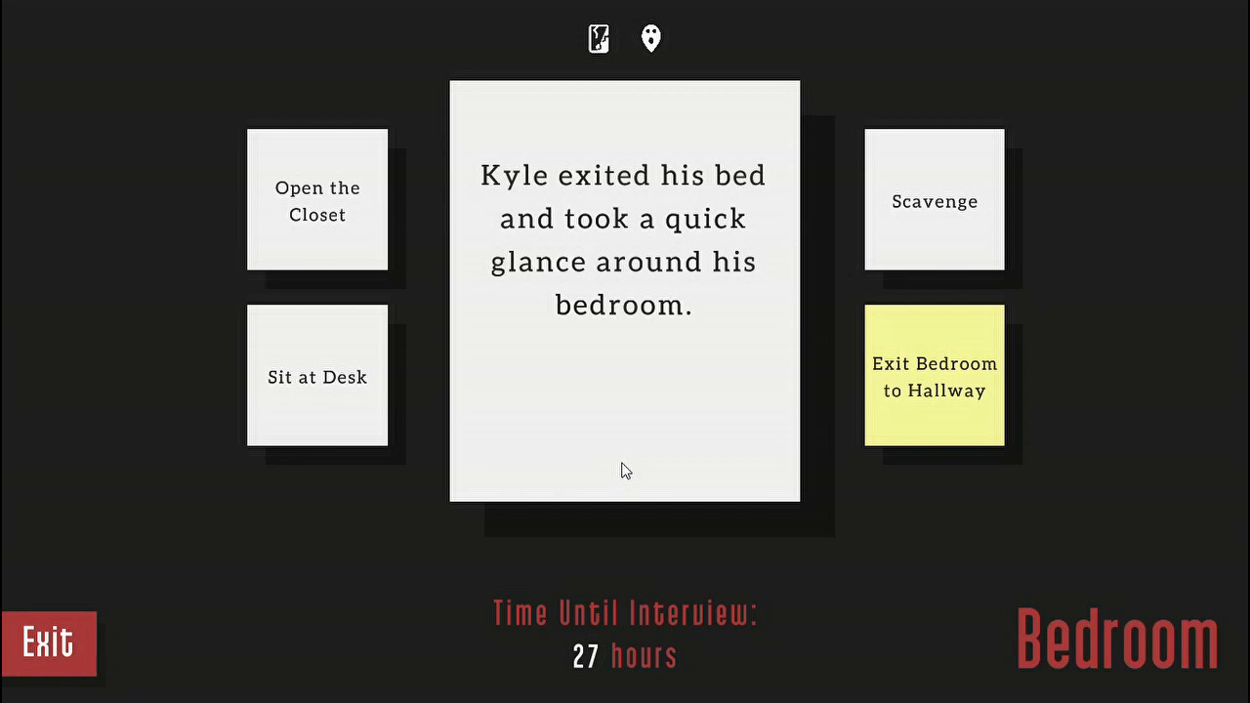
{"action": "mouse_move", "coordinate": [362, 410]}
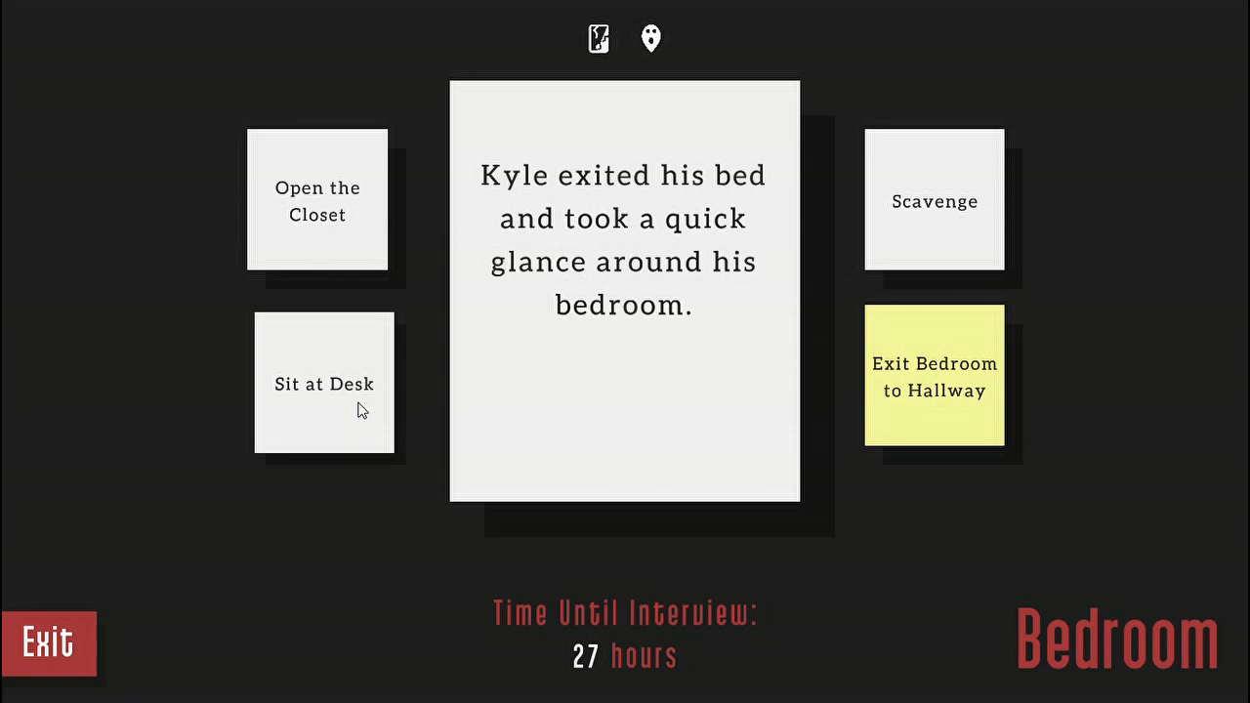
{"action": "left_click", "coordinate": [324, 384]}
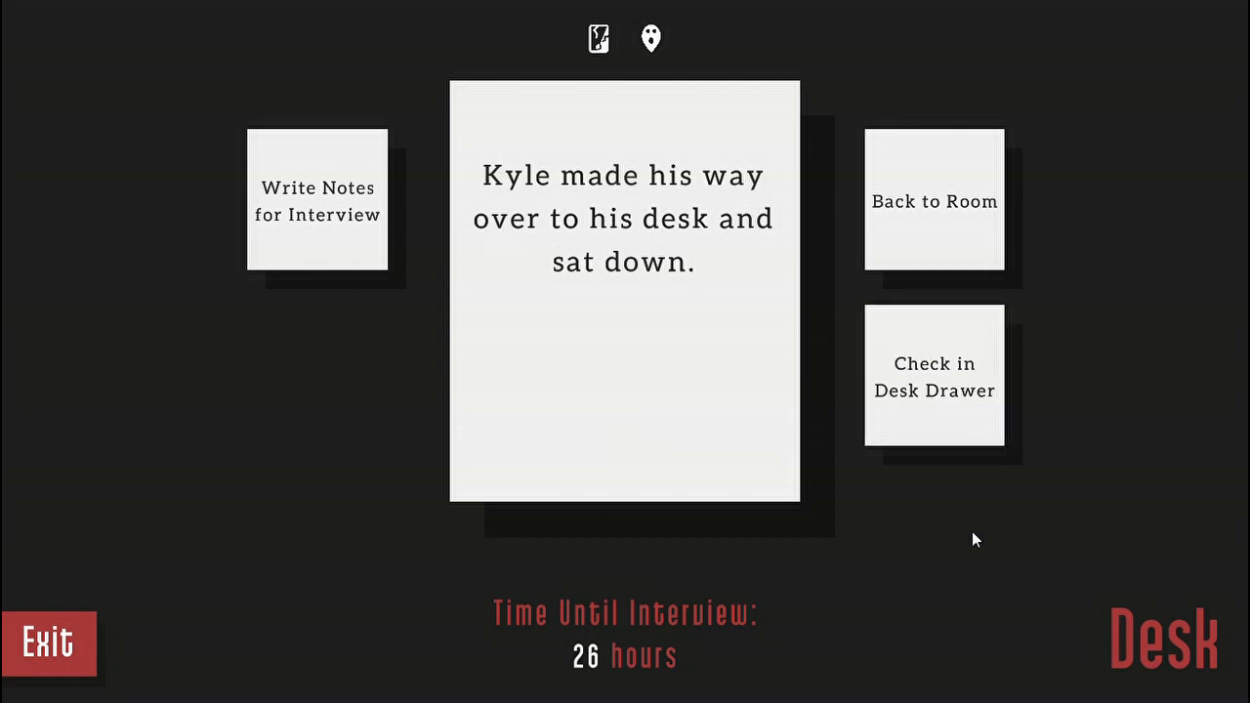
{"action": "left_click", "coordinate": [933, 376]}
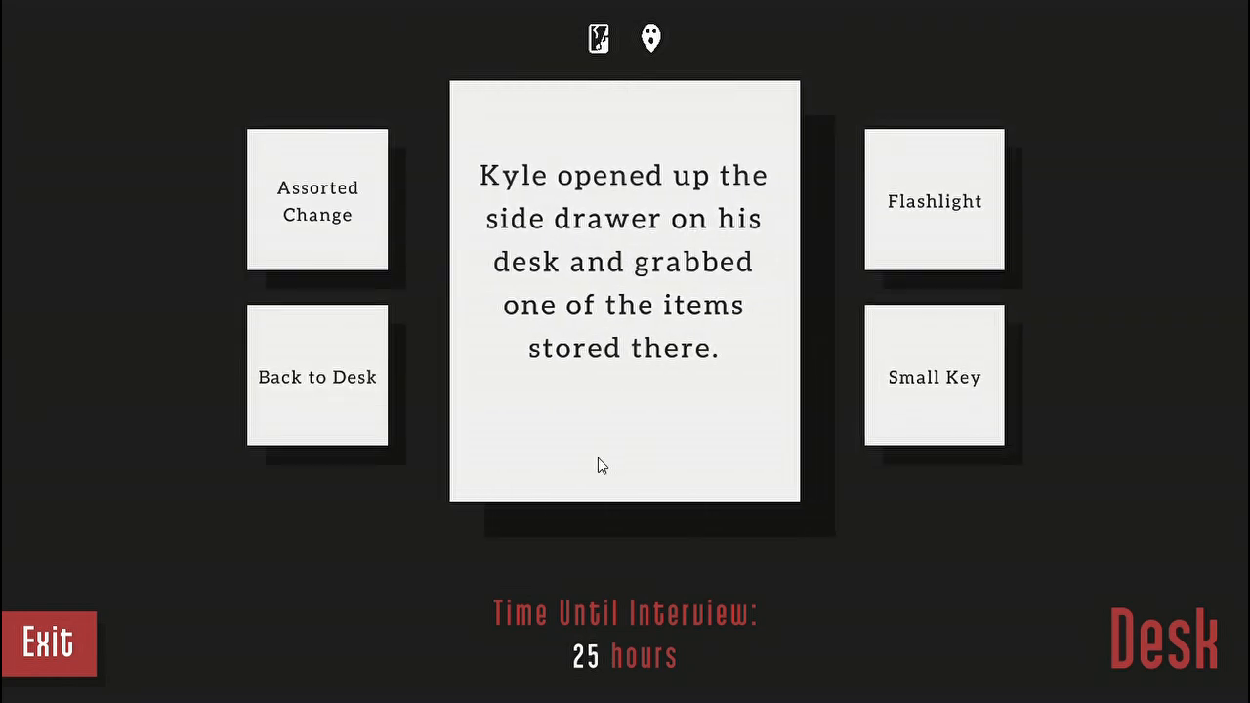
{"action": "left_click", "coordinate": [933, 377]}
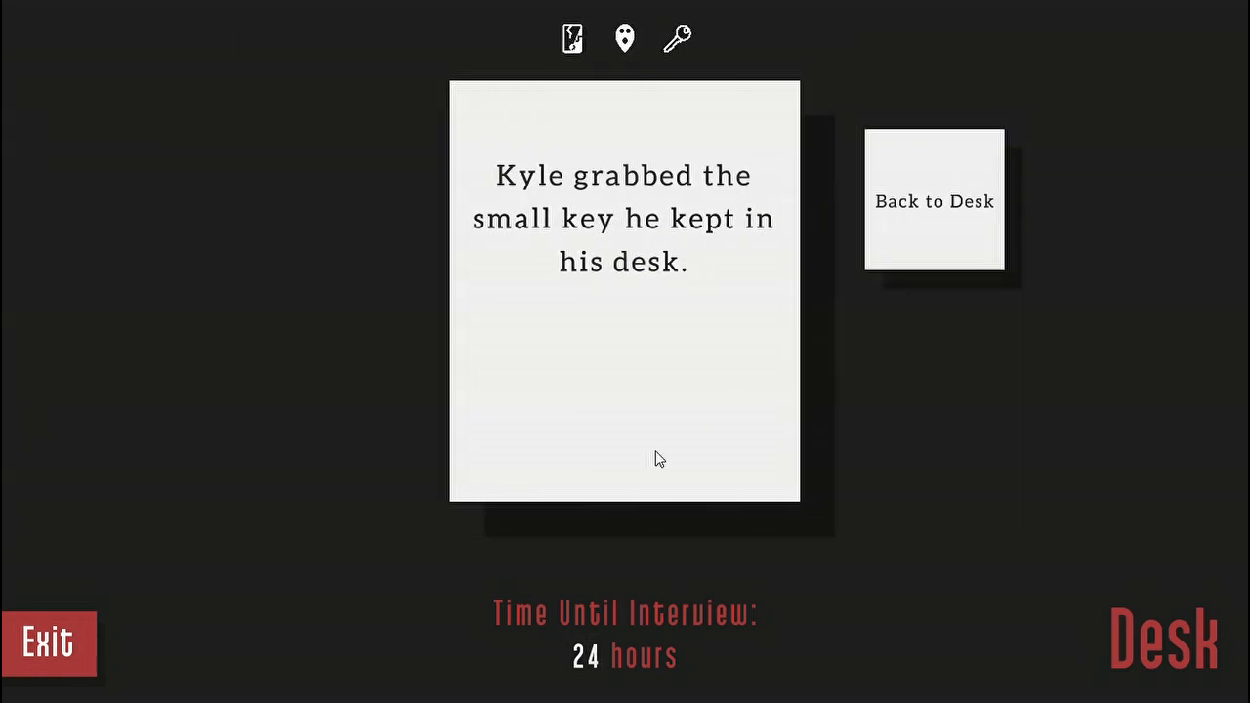
{"action": "left_click", "coordinate": [934, 201]}
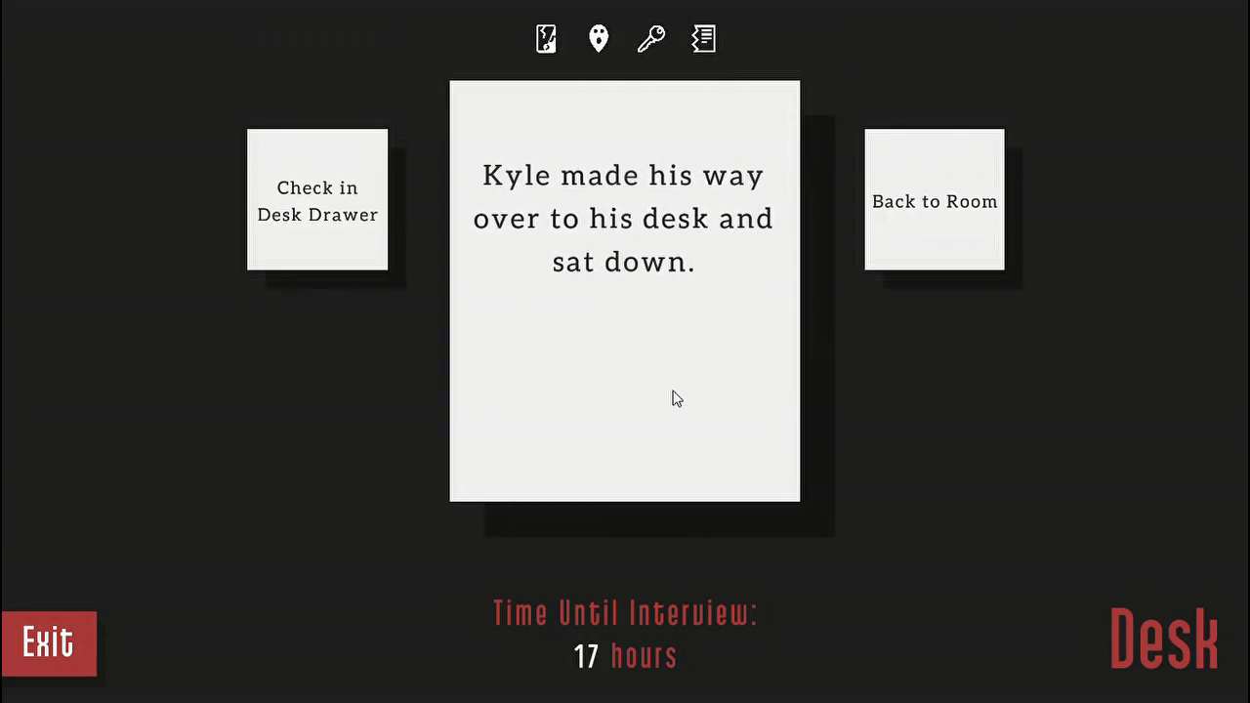
- Dress Kyle in his suit of armor from the closet and return to the bedroom
{"action": "left_click", "coordinate": [933, 201]}
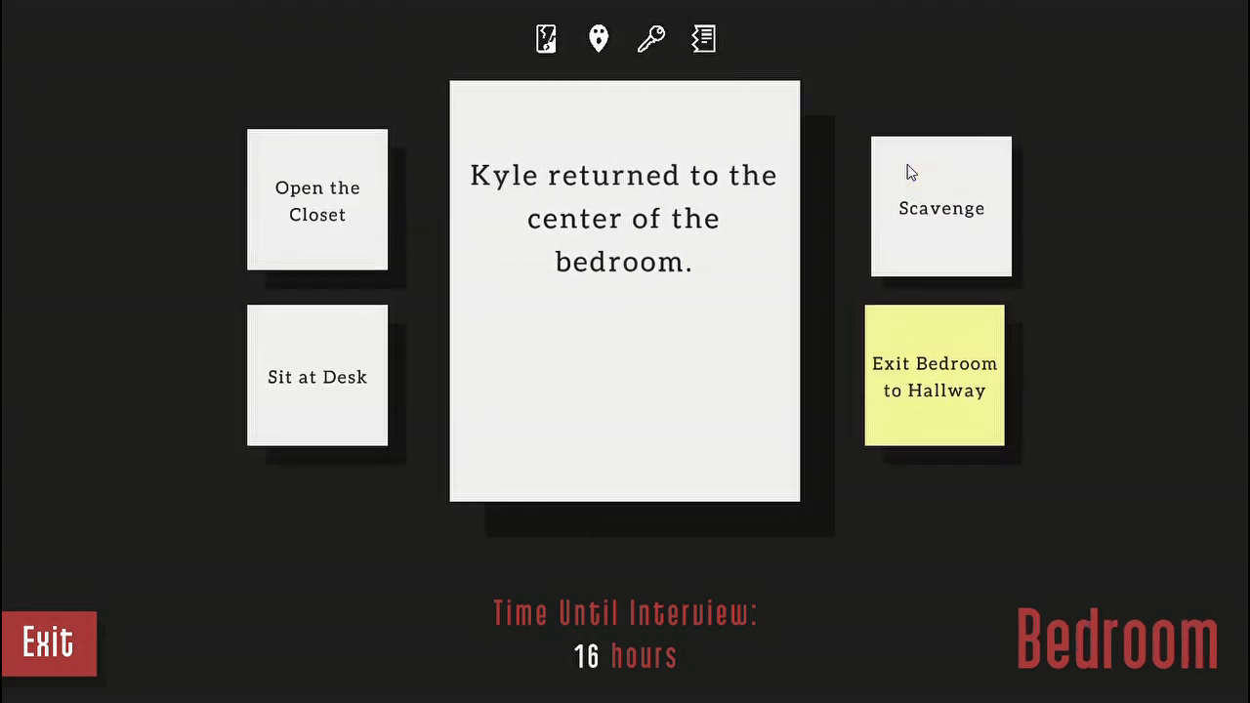
{"action": "left_click", "coordinate": [317, 200]}
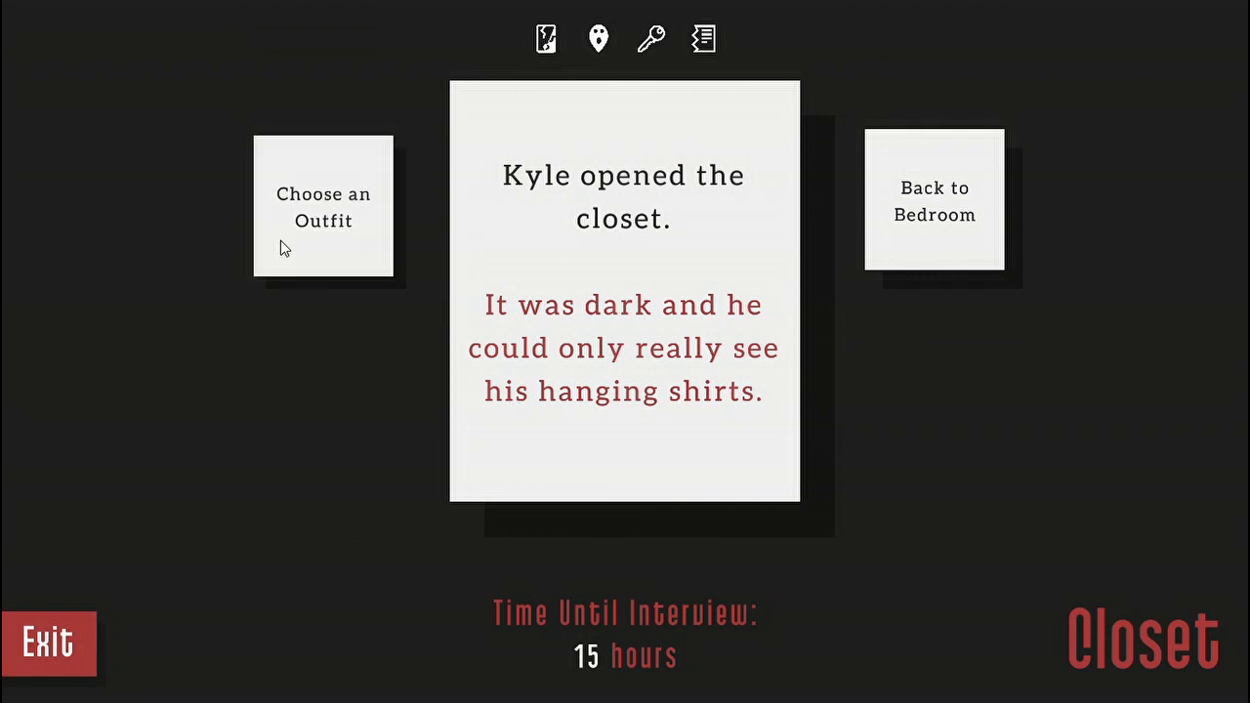
{"action": "left_click", "coordinate": [323, 206]}
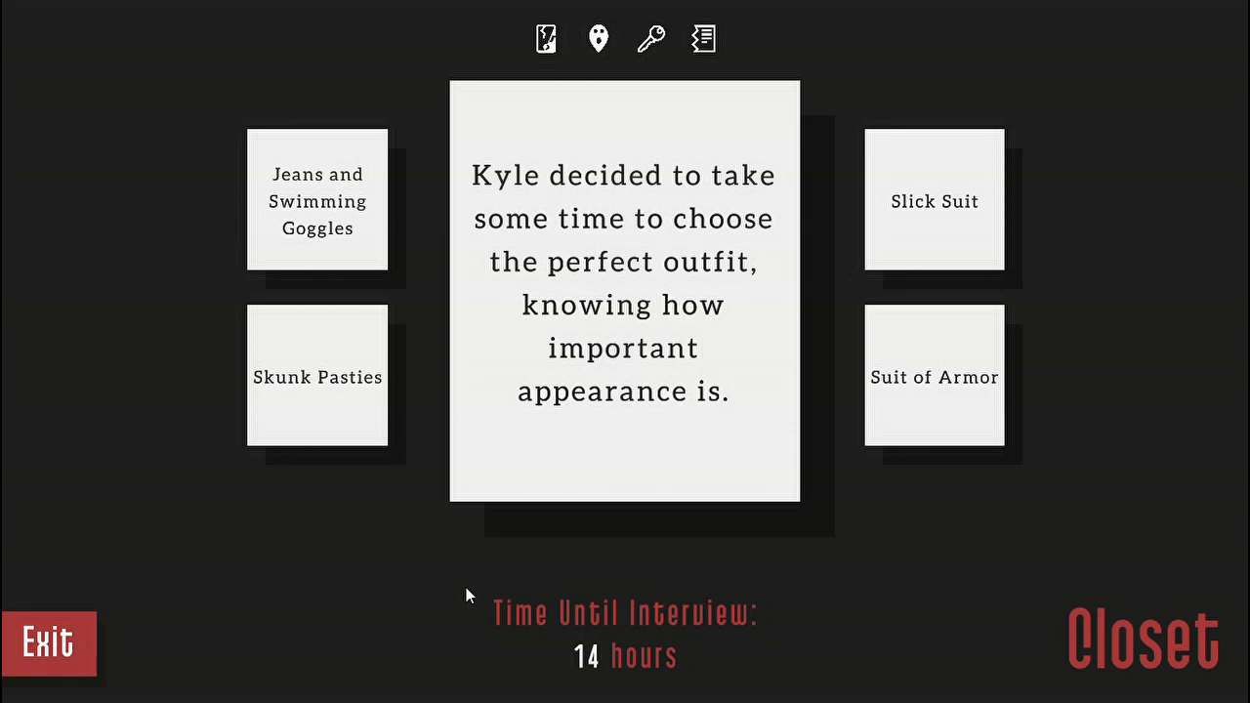
{"action": "left_click", "coordinate": [932, 376]}
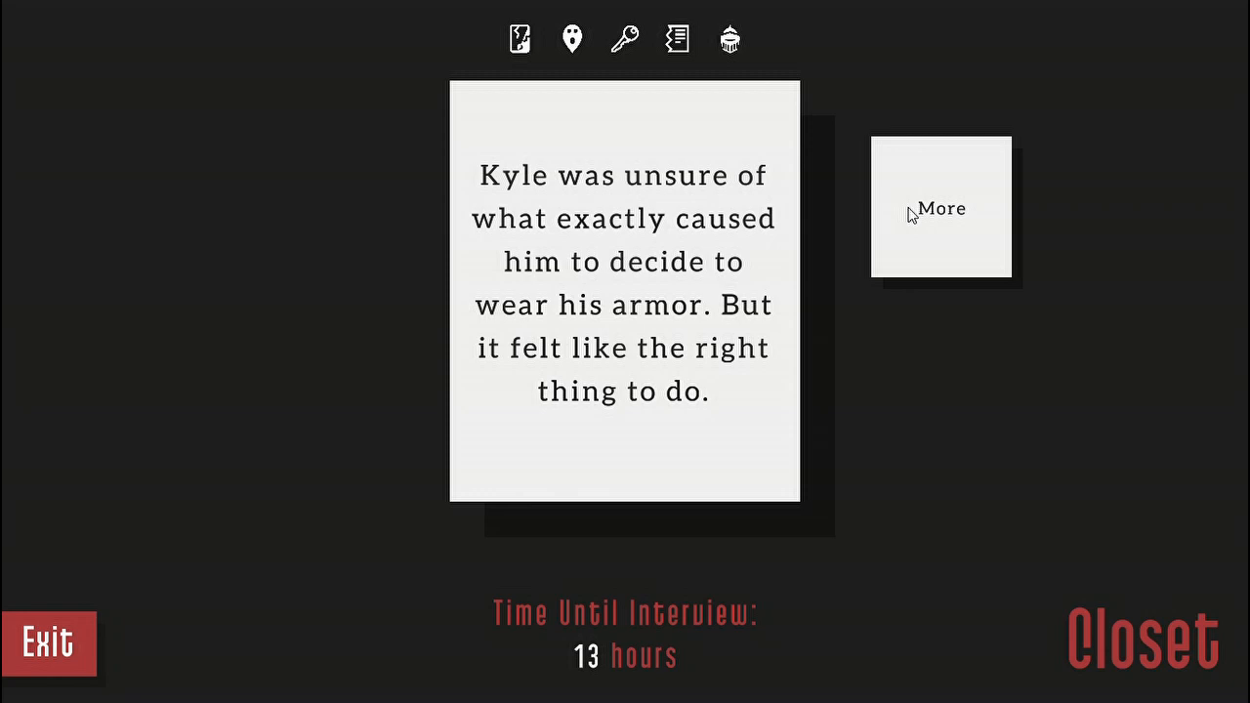
{"action": "left_click", "coordinate": [940, 208]}
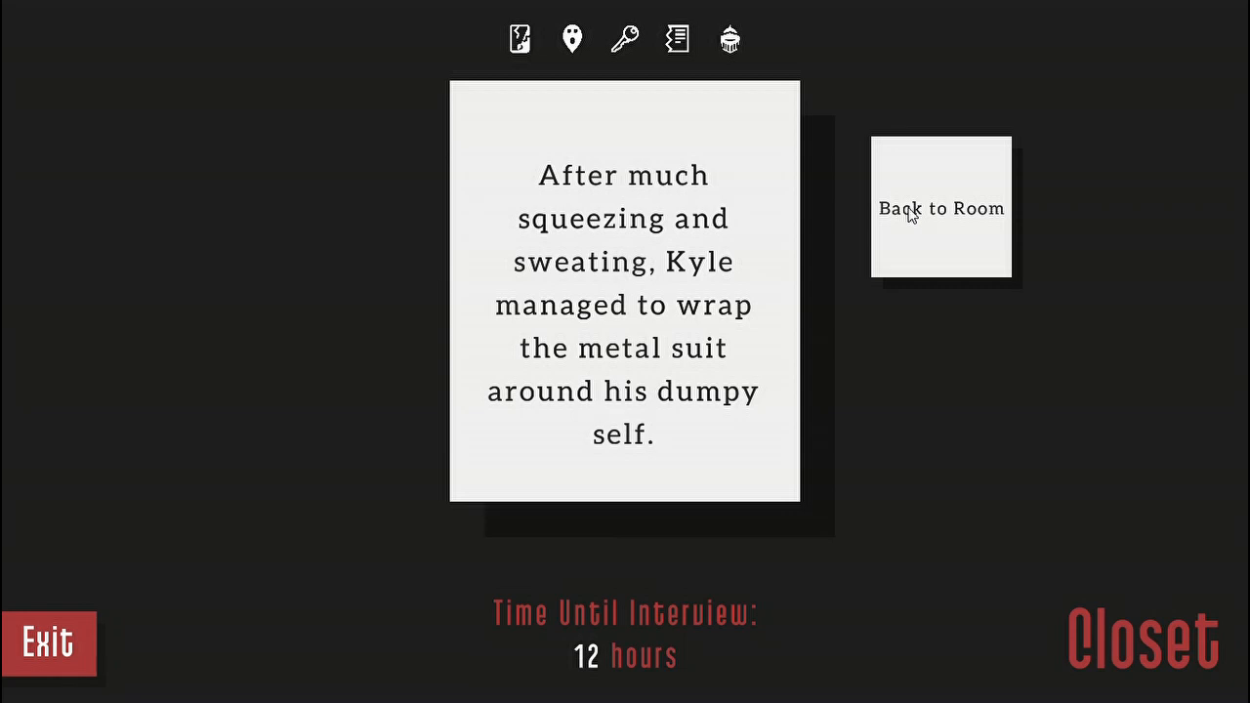
{"action": "left_click", "coordinate": [940, 208]}
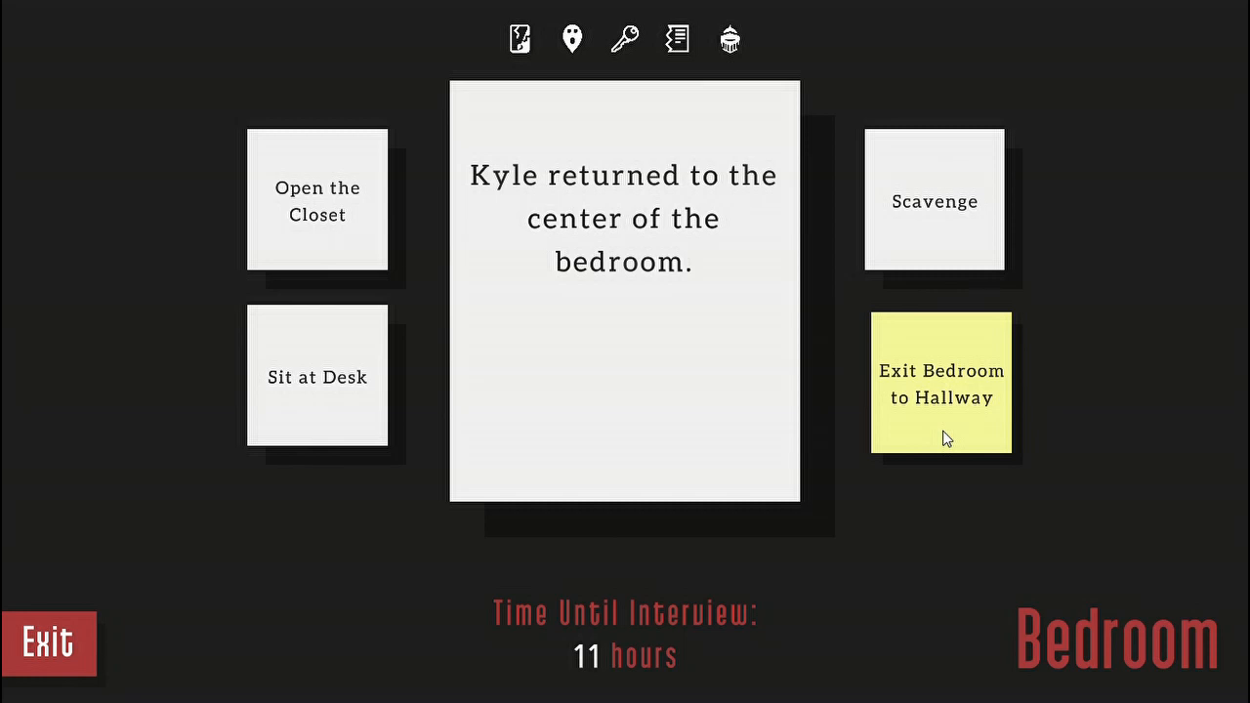
- Walk Kyle through the hallway to the kitchen and take a bottle of lard from the pantry
{"action": "left_click", "coordinate": [941, 383]}
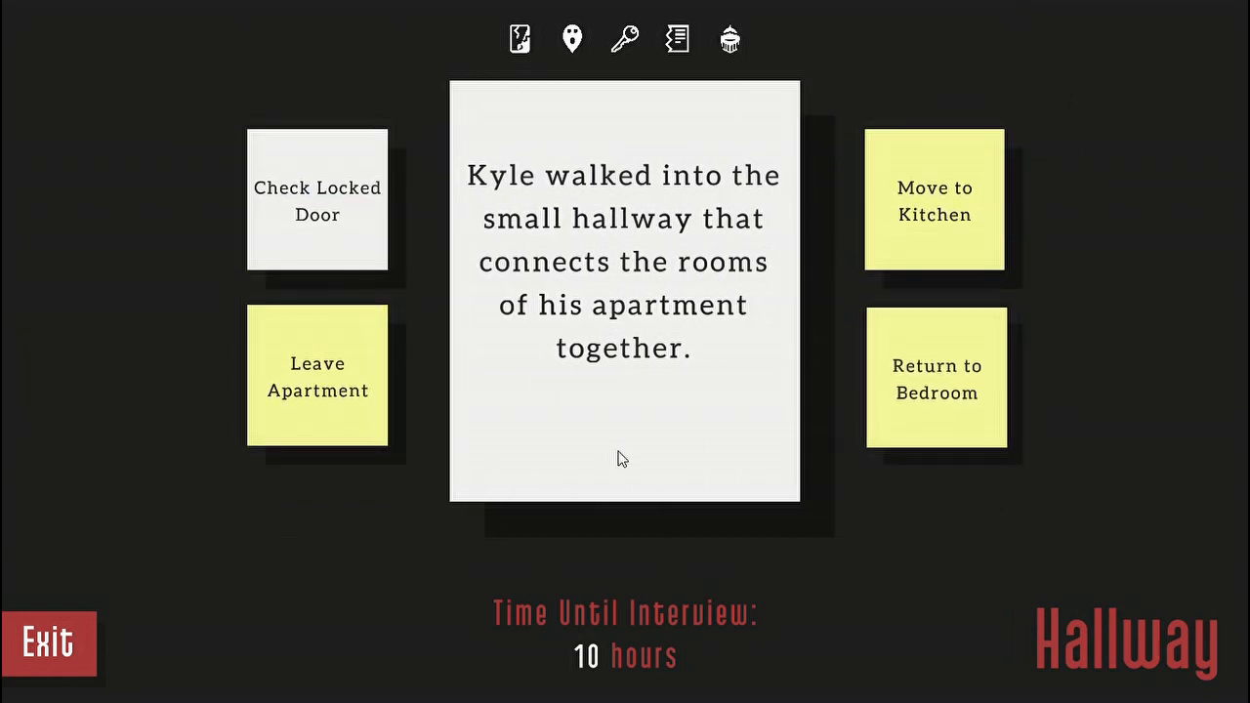
{"action": "left_click", "coordinate": [933, 200]}
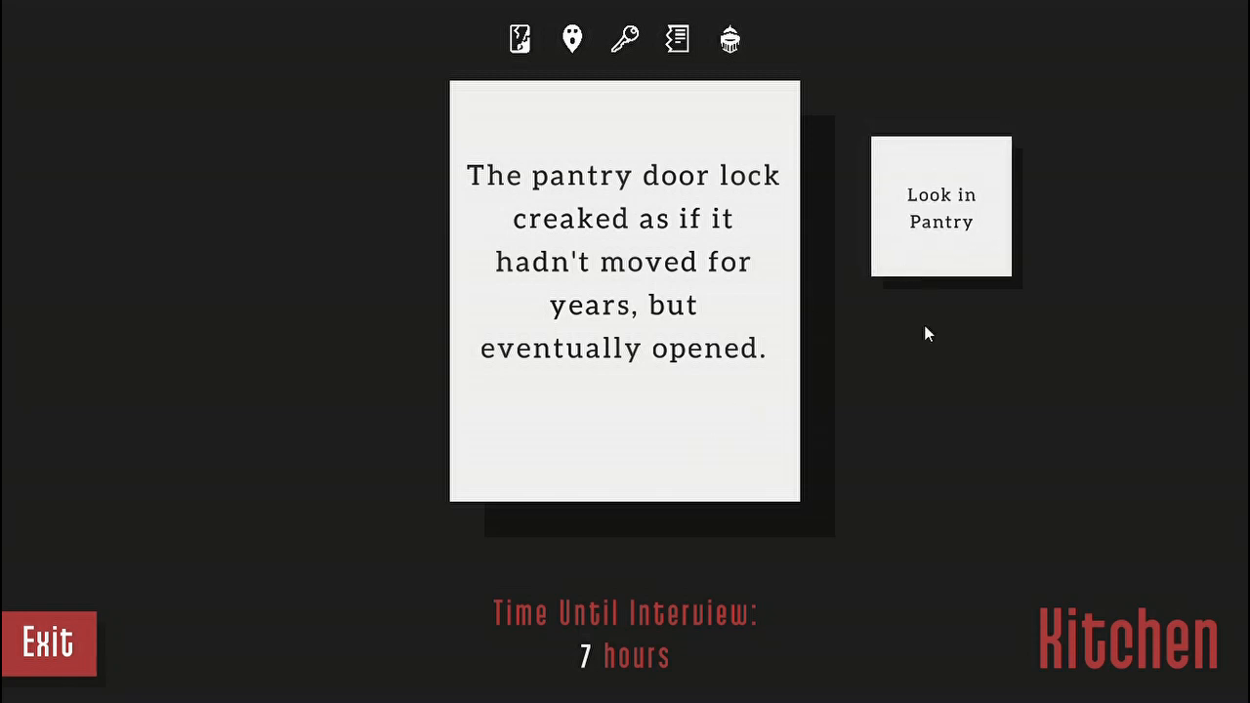
{"action": "left_click", "coordinate": [941, 205]}
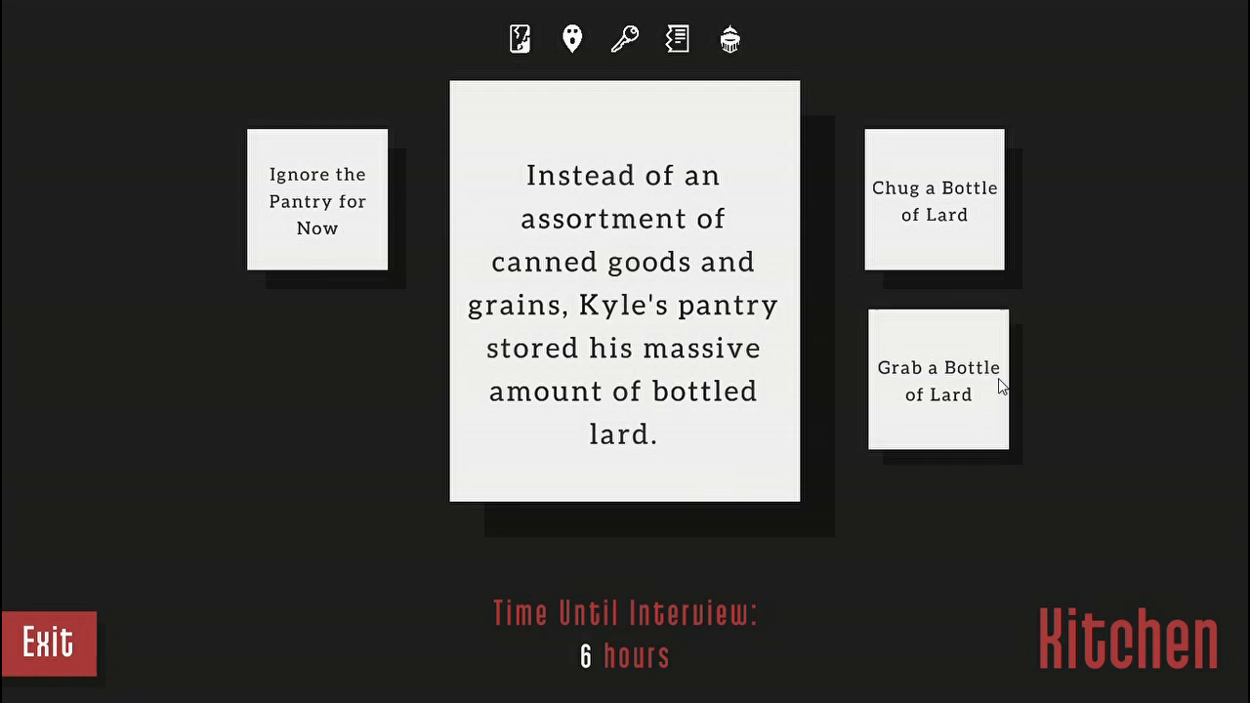
{"action": "left_click", "coordinate": [938, 381]}
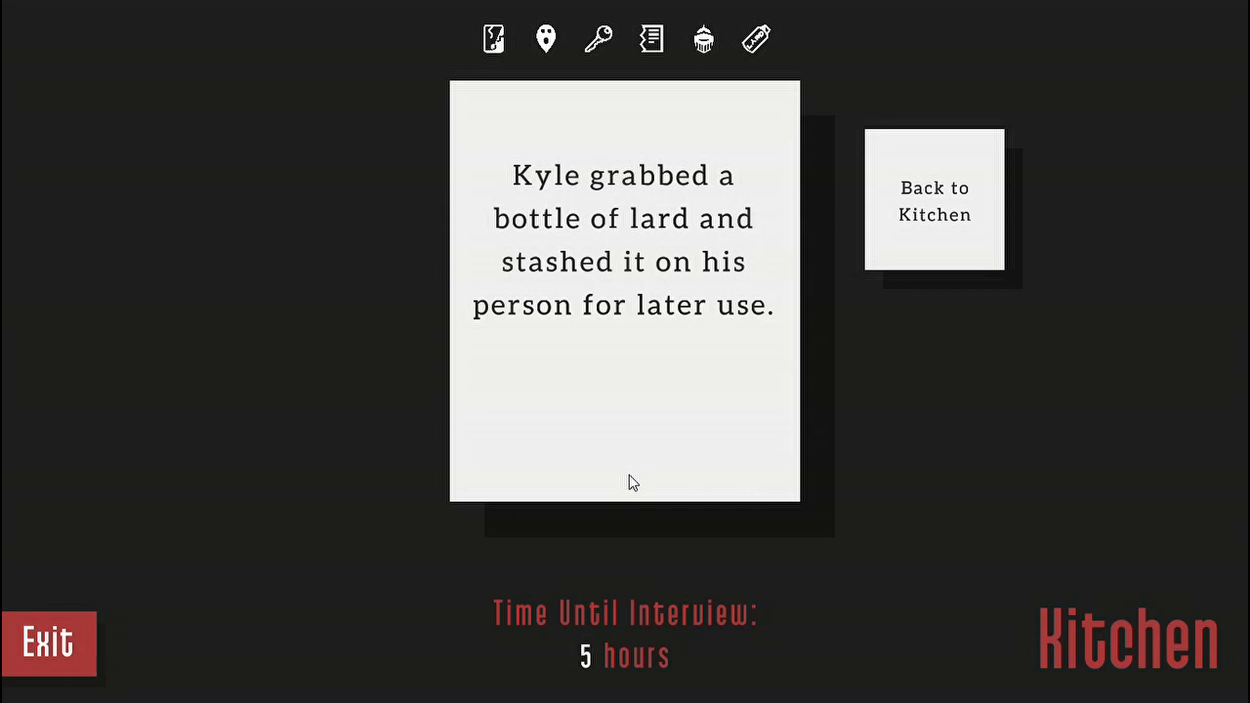
{"action": "left_click", "coordinate": [933, 199]}
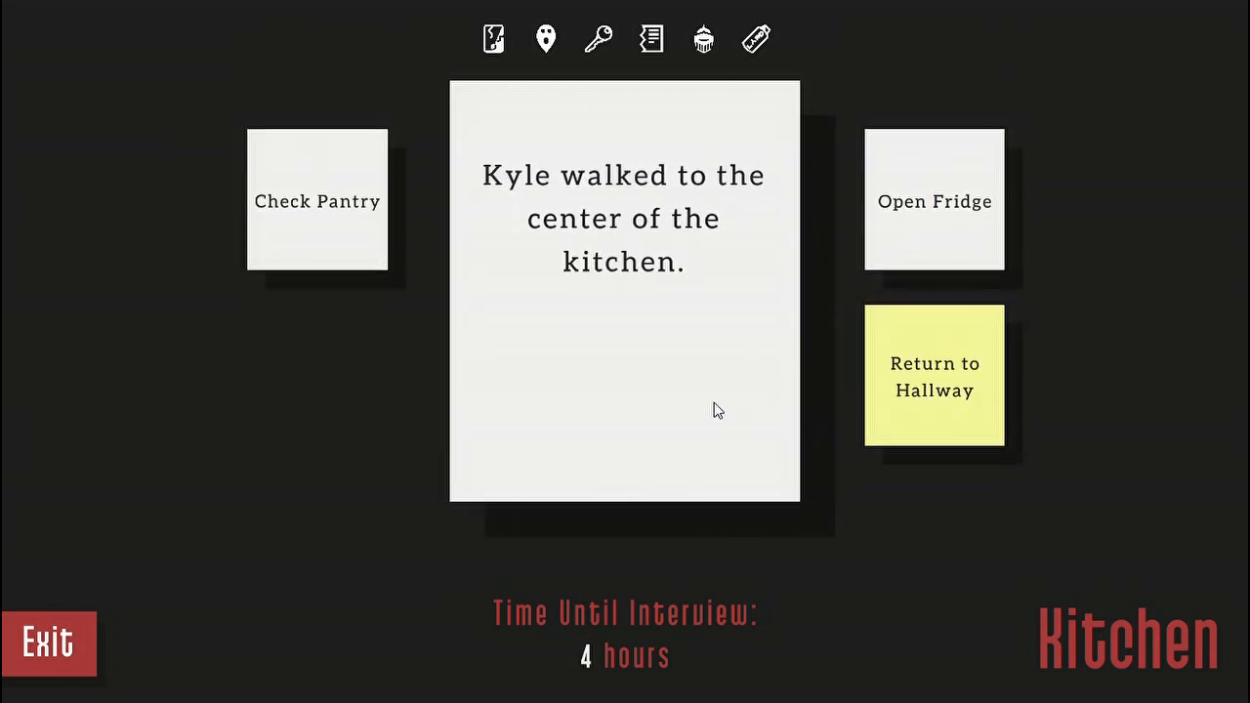
- Have Kyle eat the fridge condiments and spew them, then advance to Showtime
{"action": "left_click", "coordinate": [933, 201]}
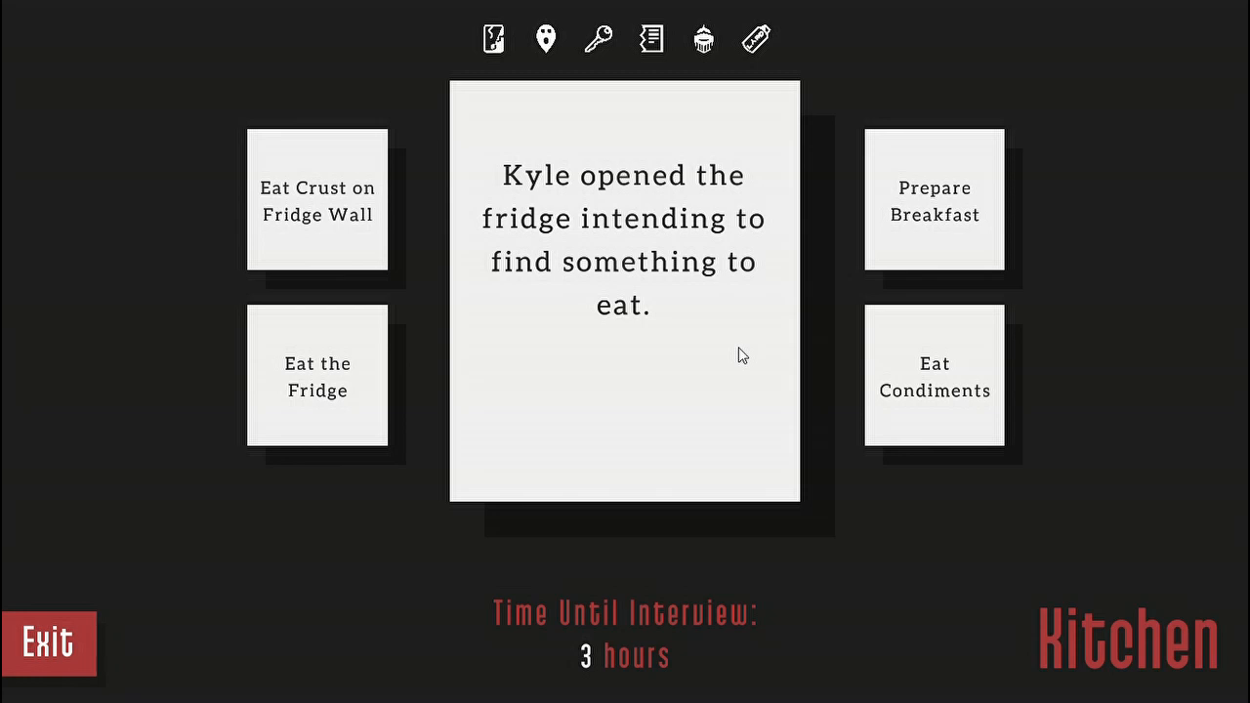
{"action": "left_click", "coordinate": [933, 375]}
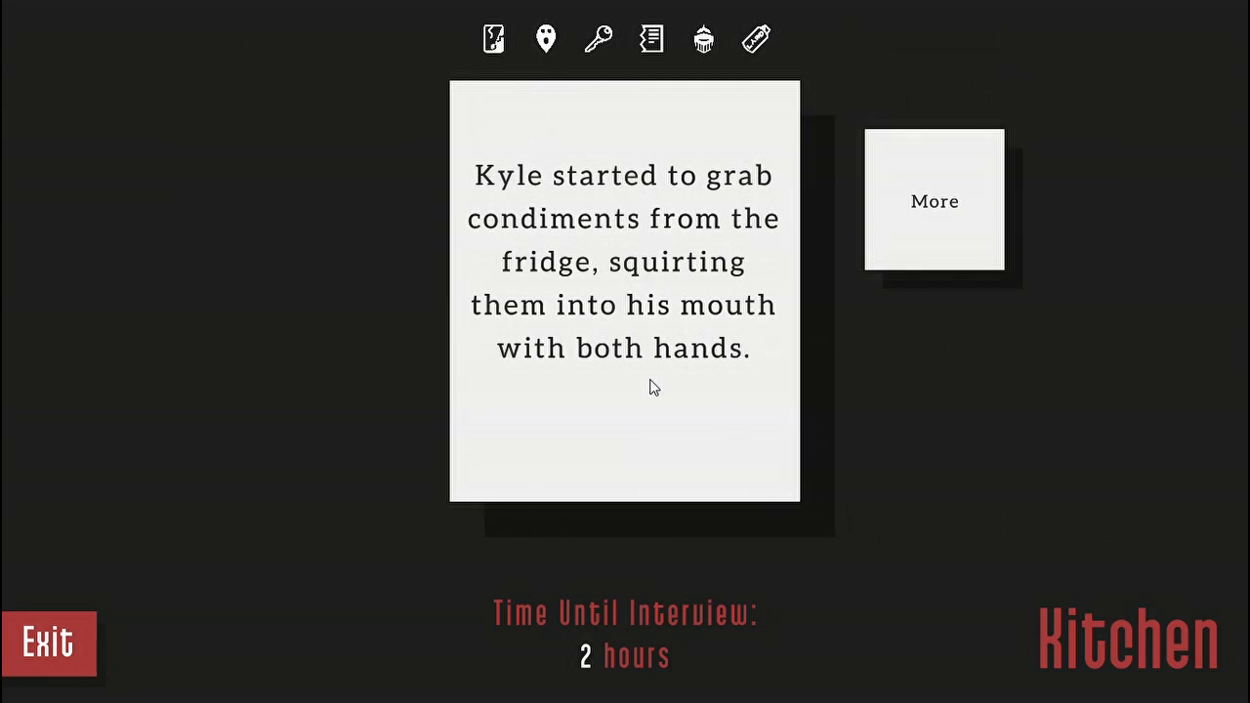
{"action": "mouse_move", "coordinate": [647, 382]}
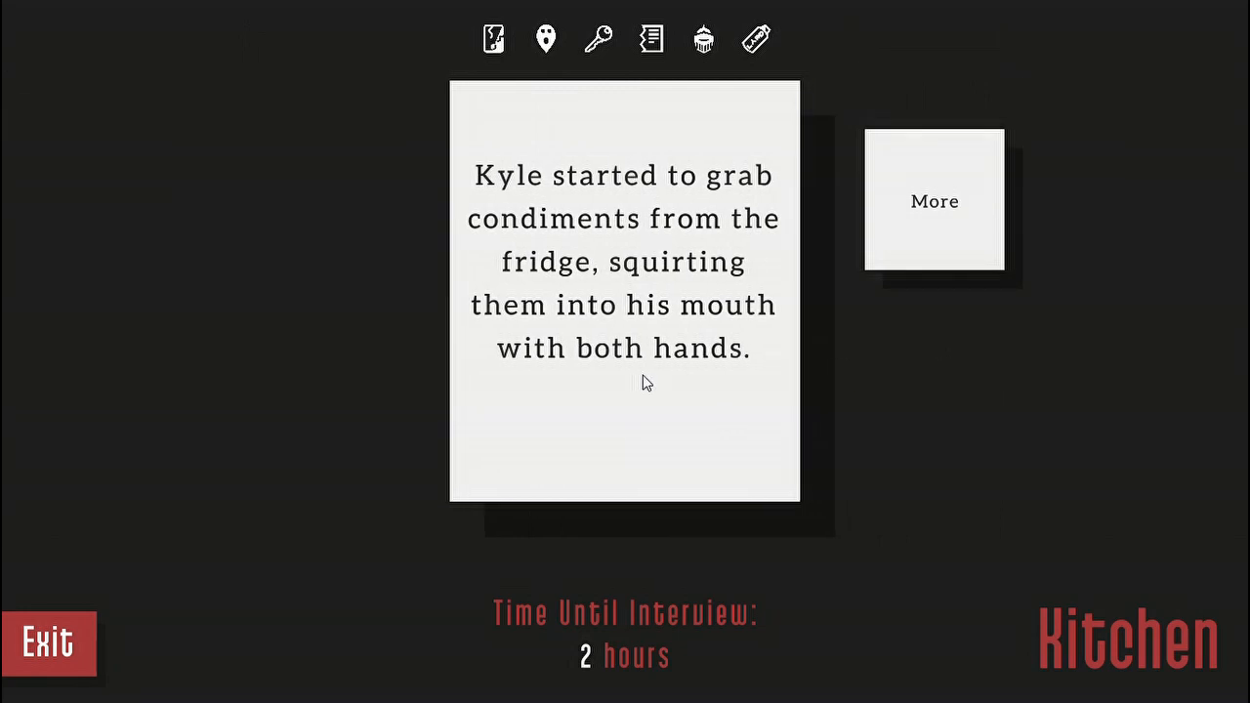
{"action": "left_click", "coordinate": [932, 201]}
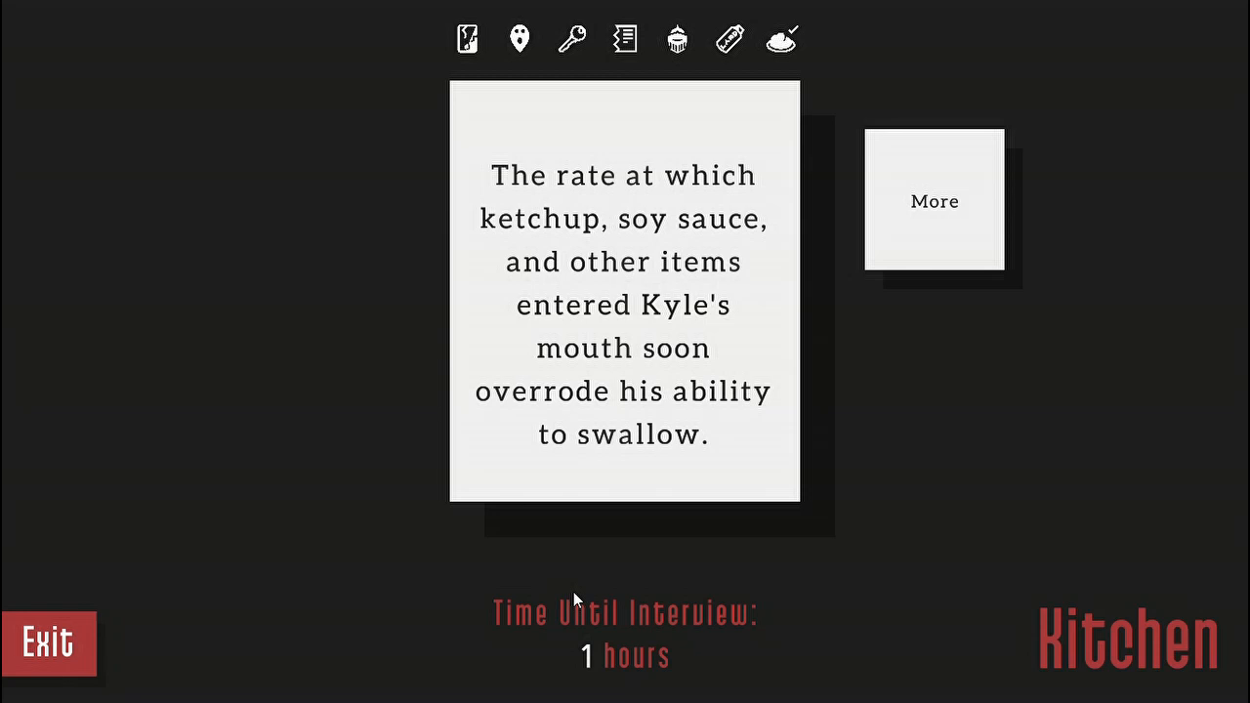
{"action": "left_click", "coordinate": [933, 201]}
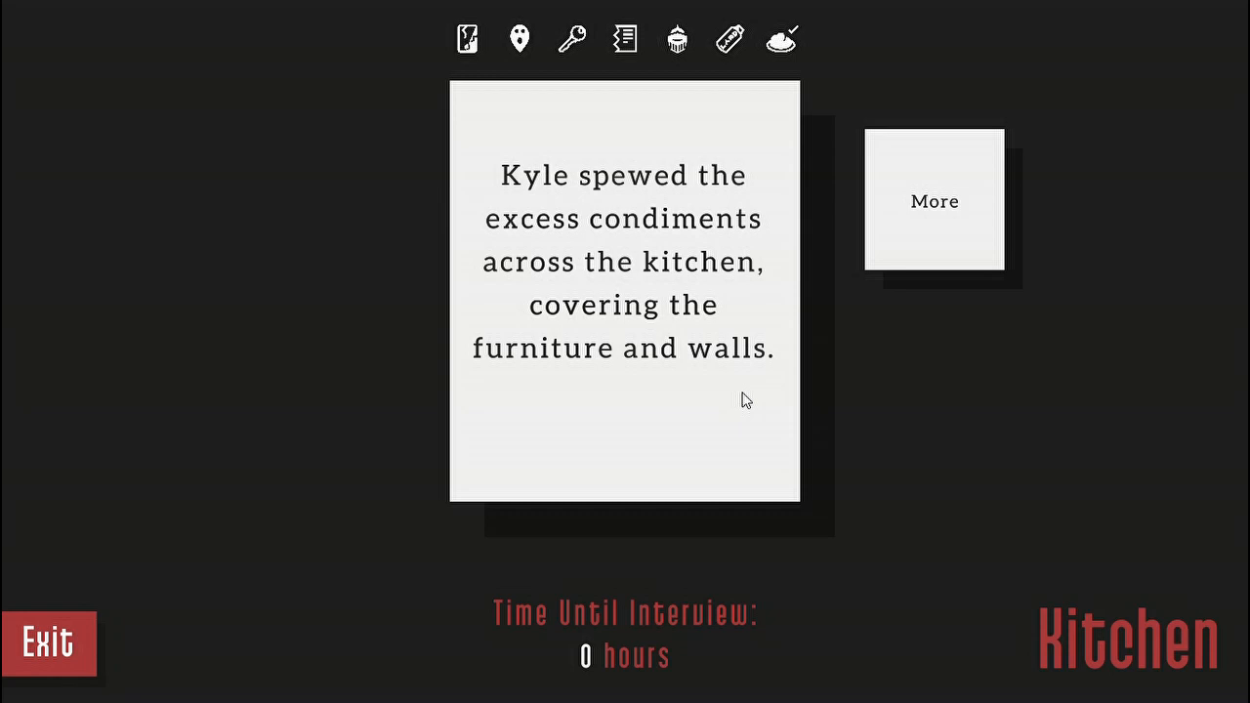
{"action": "mouse_move", "coordinate": [940, 208]}
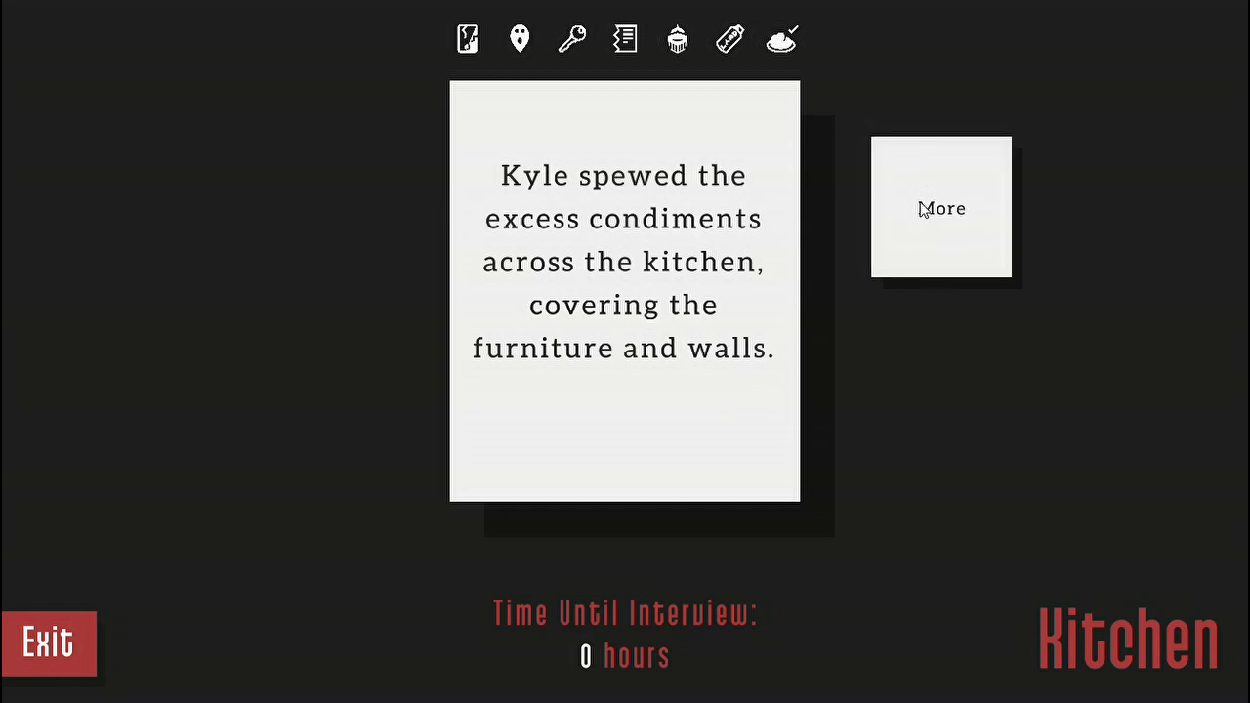
{"action": "left_click", "coordinate": [940, 208]}
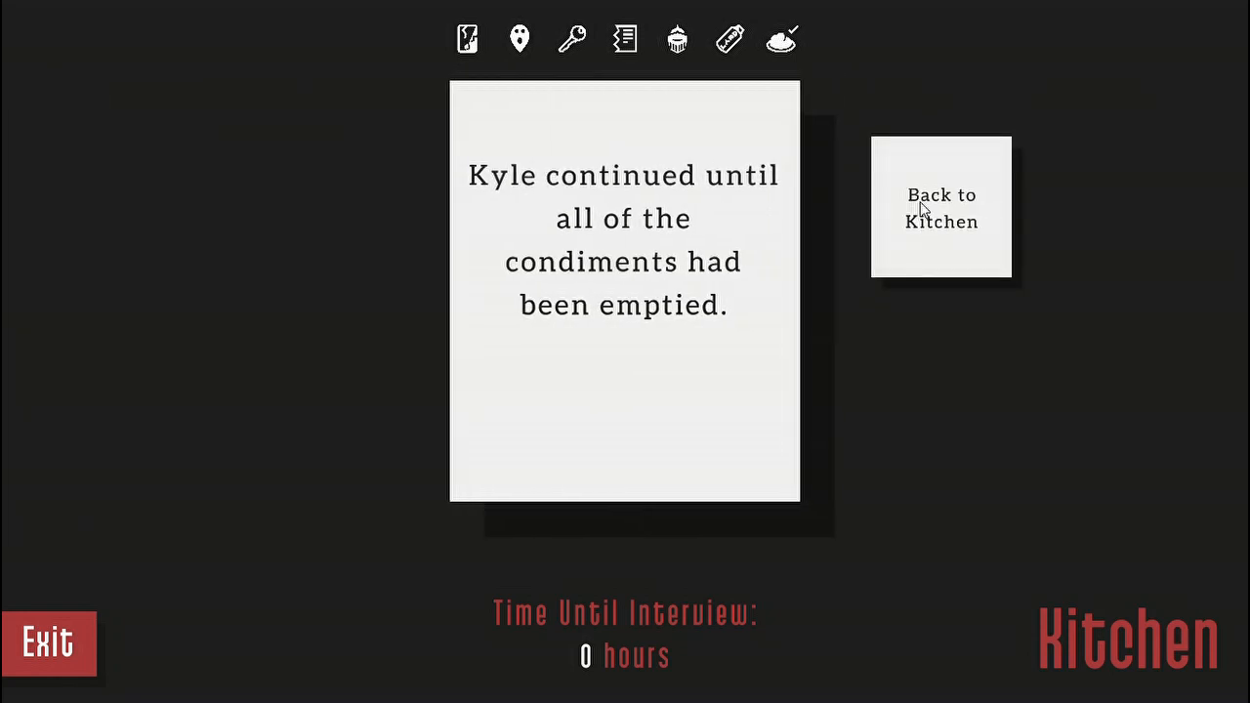
{"action": "left_click", "coordinate": [940, 207]}
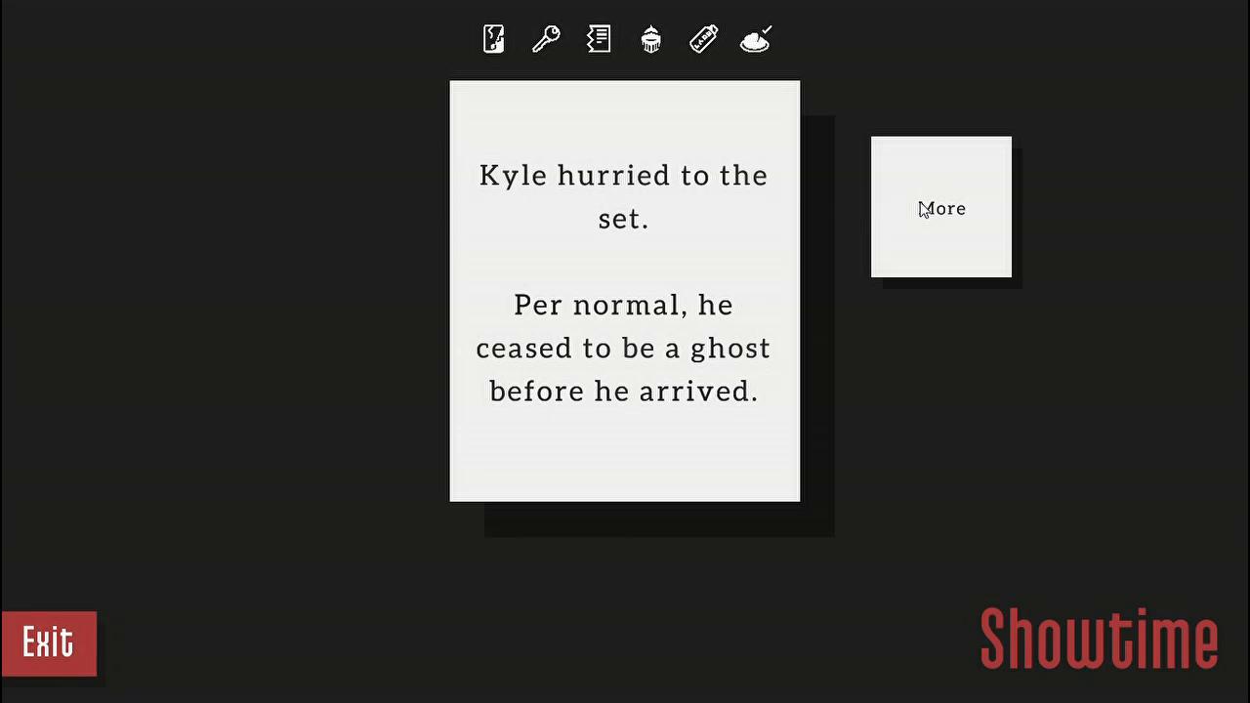
- Arrive on set, approach Rachel, and respond with Scream and Spin in Circles
{"action": "left_click", "coordinate": [940, 208]}
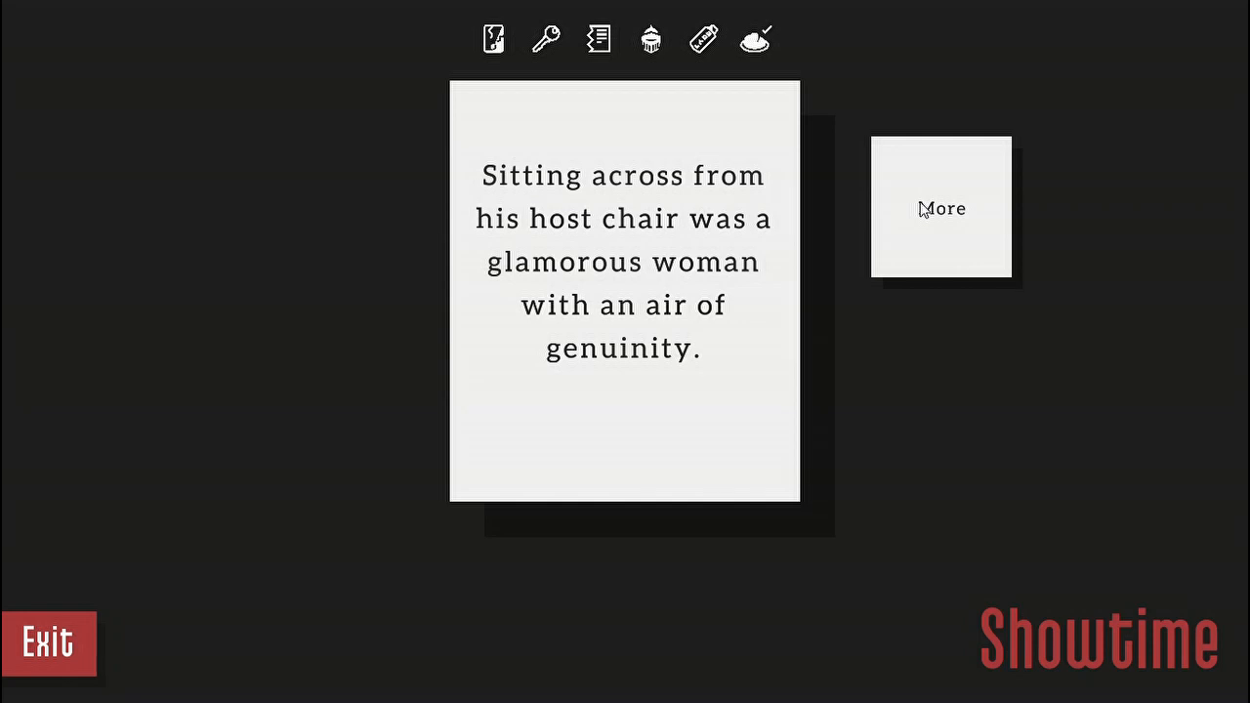
{"action": "left_click", "coordinate": [940, 208]}
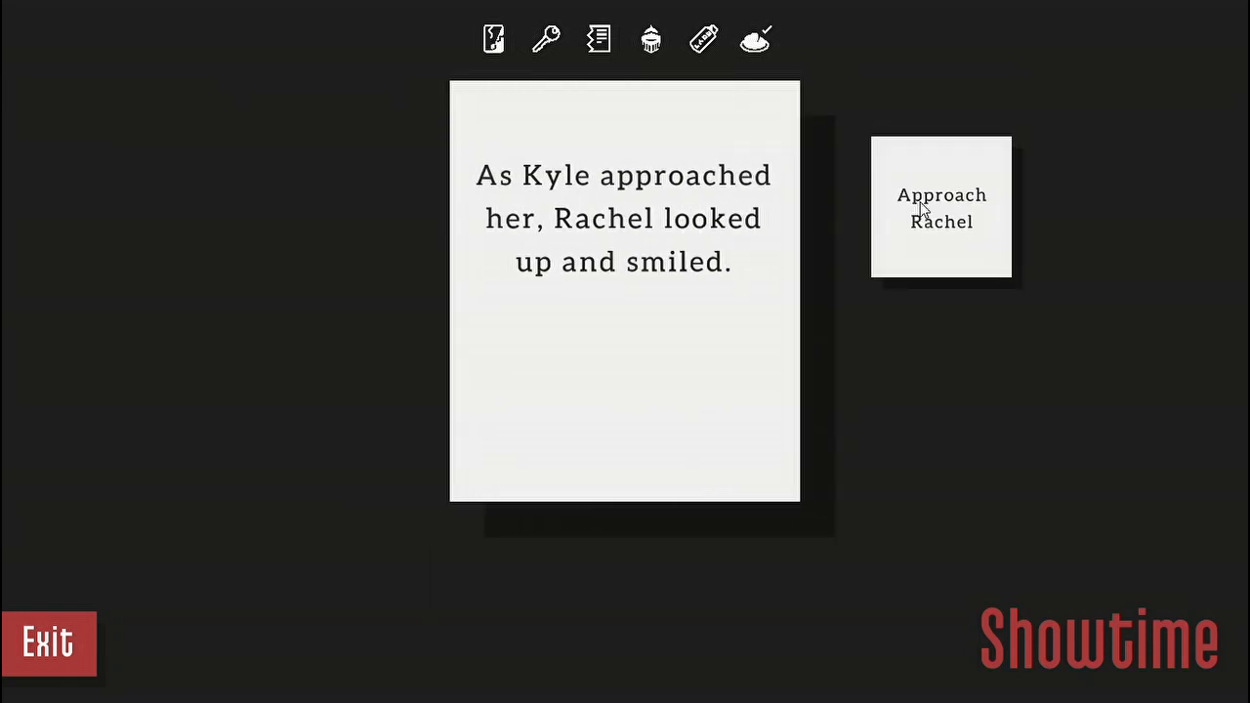
{"action": "left_click", "coordinate": [941, 208]}
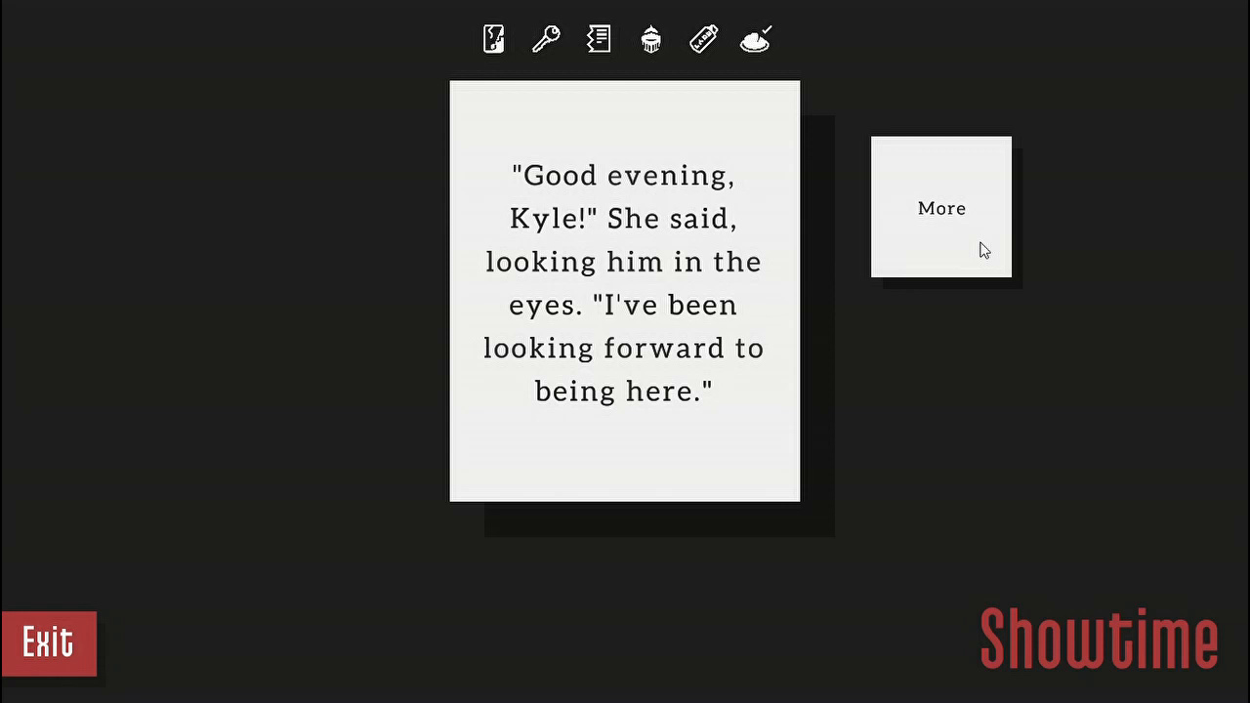
{"action": "left_click", "coordinate": [940, 208]}
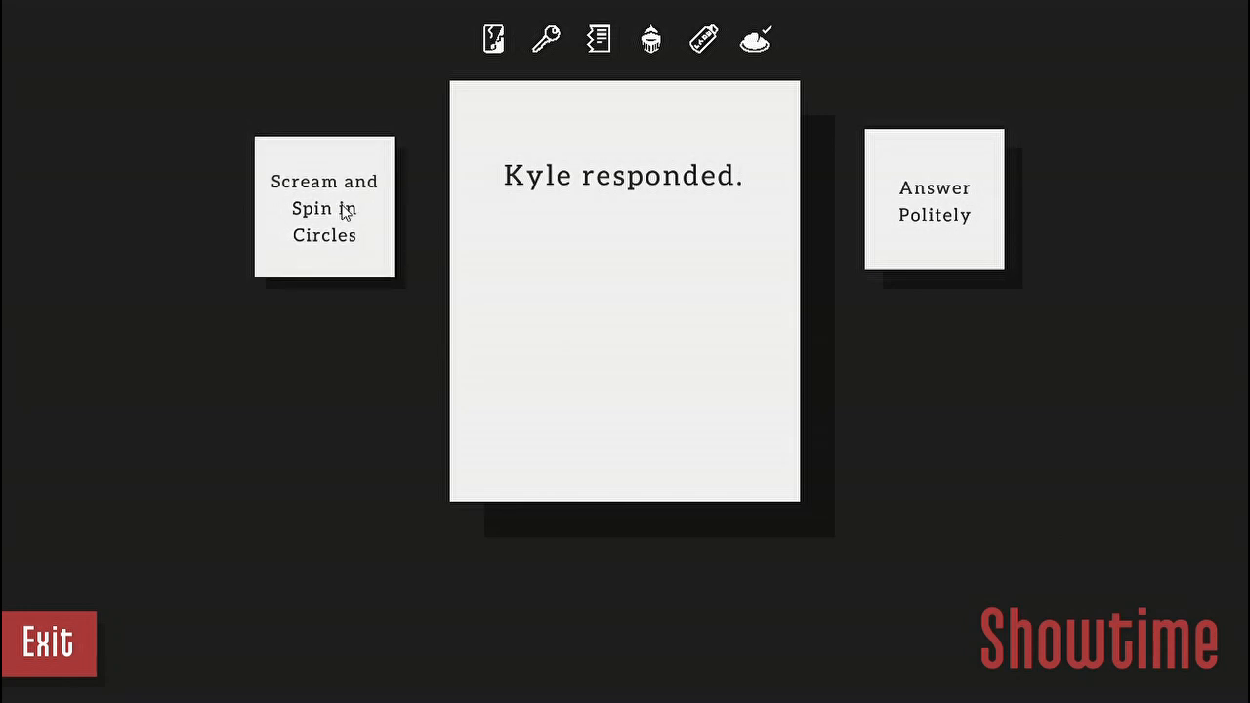
{"action": "left_click", "coordinate": [324, 208]}
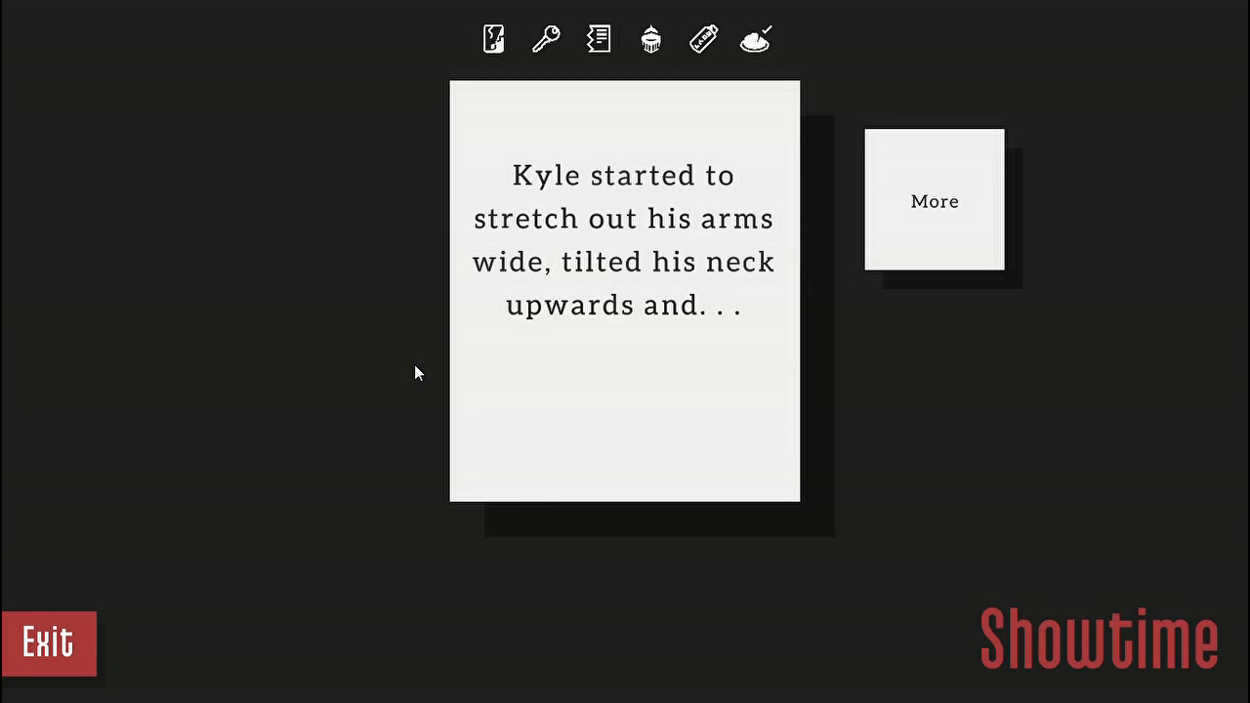
- Advance the story until the producer announces it's time to start the show
{"action": "left_click", "coordinate": [933, 201]}
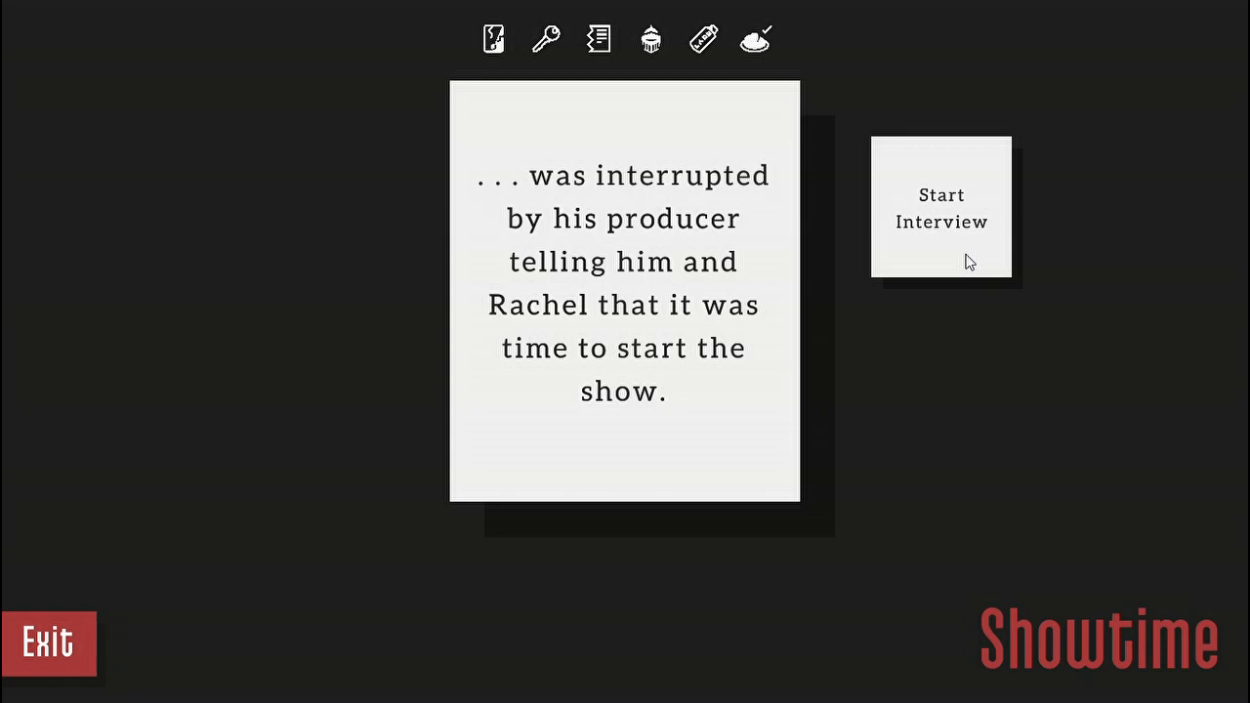
- Start the interview and live broadcast, introduce Rachel May, and continue her greeting
{"action": "left_click", "coordinate": [940, 208]}
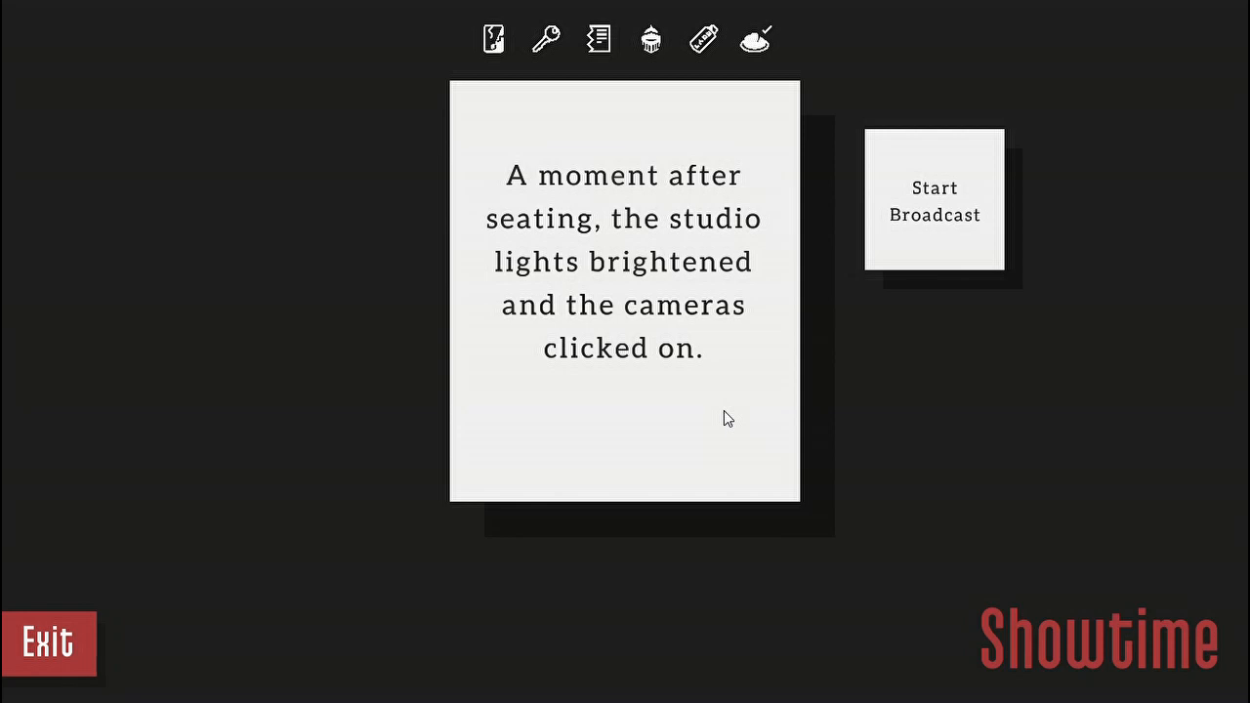
{"action": "left_click", "coordinate": [934, 200]}
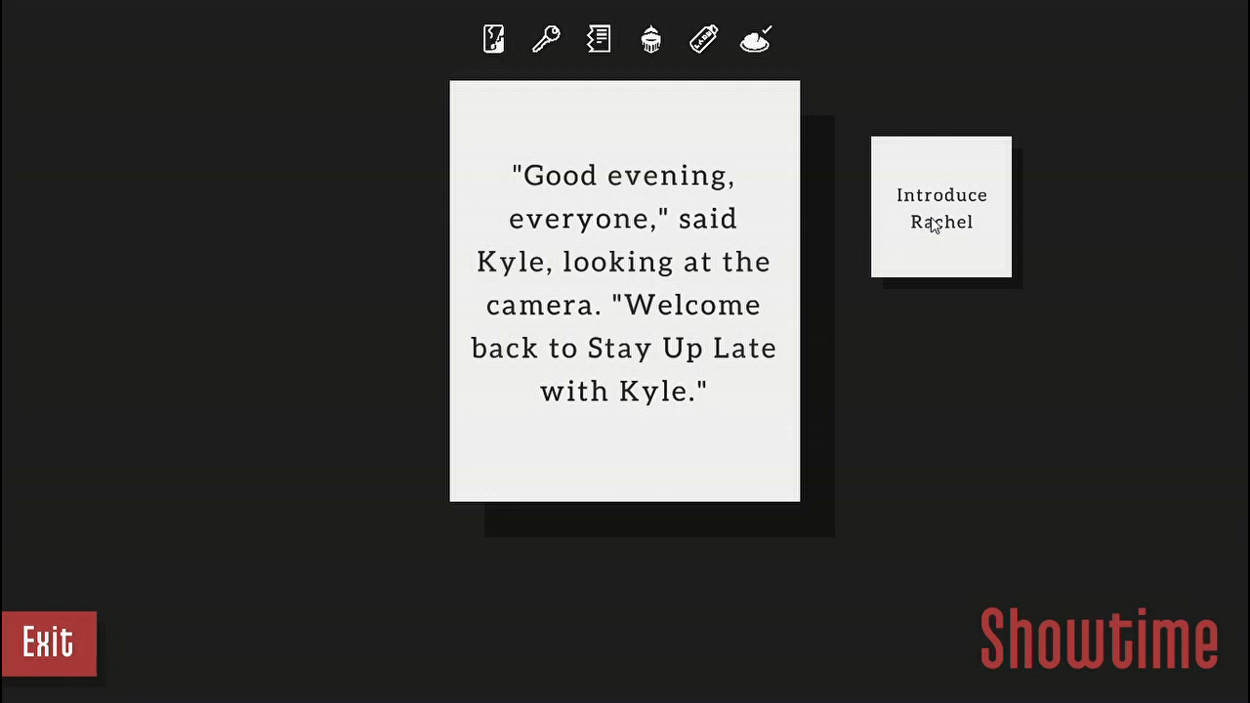
{"action": "left_click", "coordinate": [940, 208]}
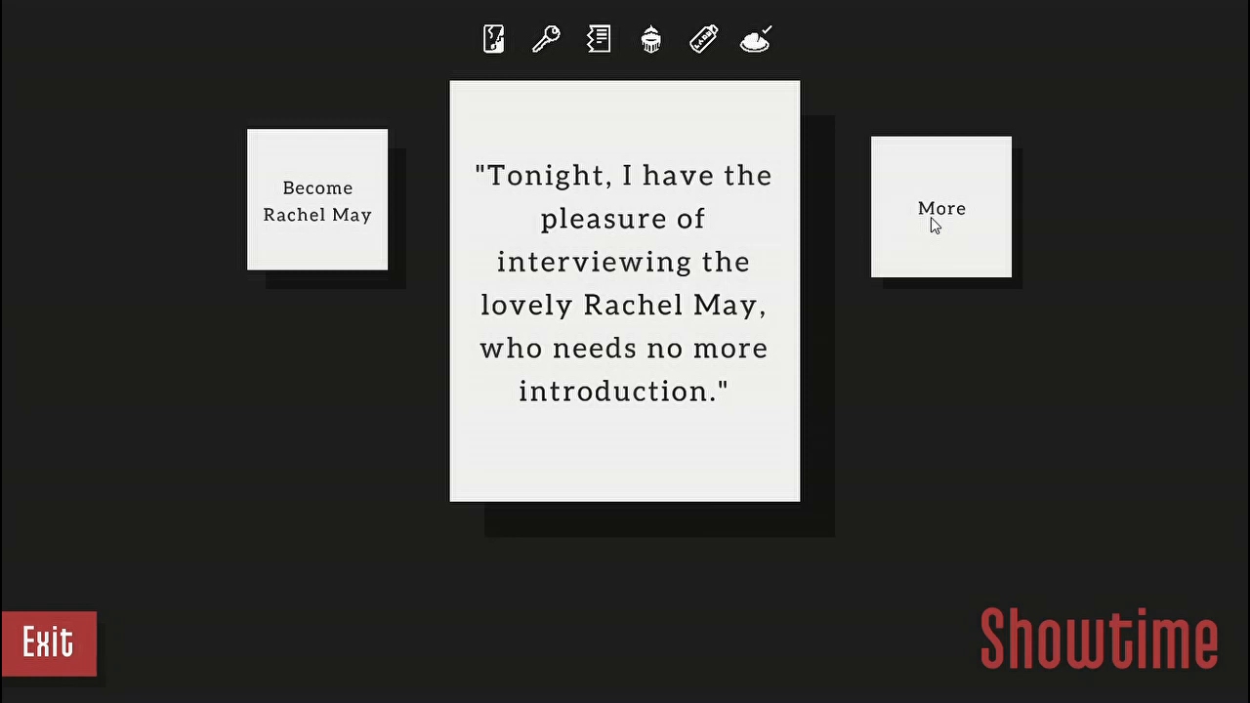
{"action": "left_click", "coordinate": [940, 208]}
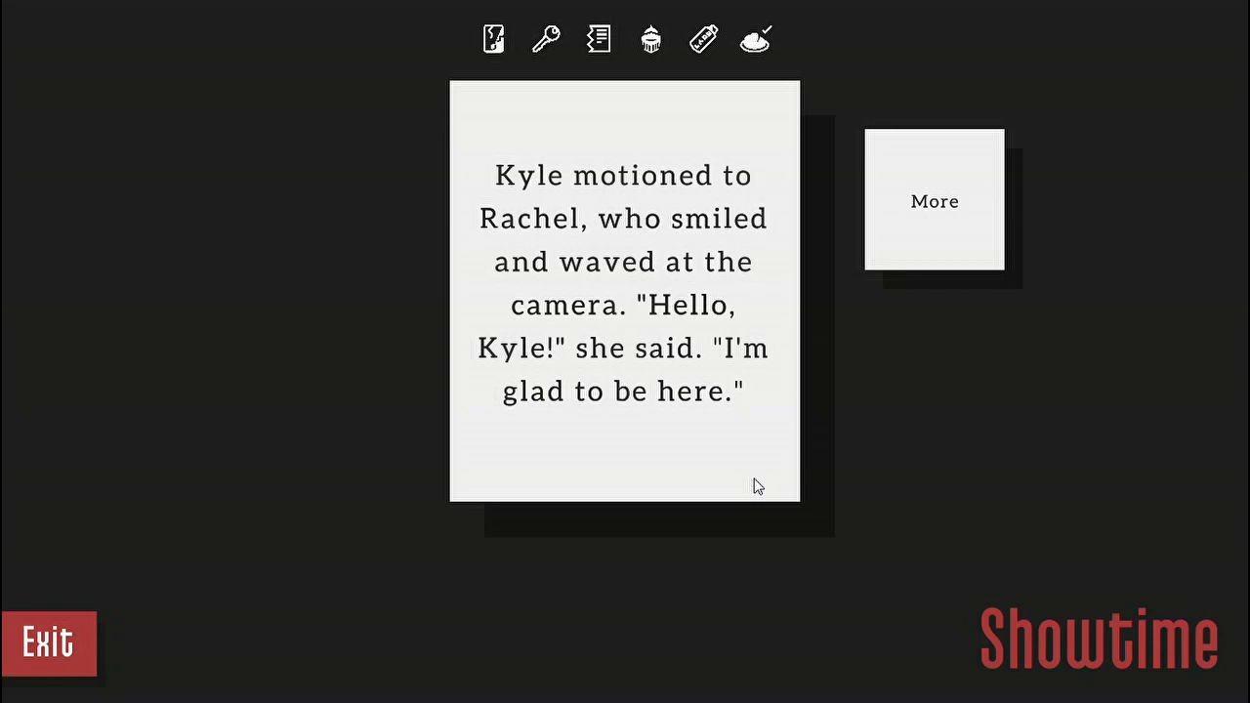
{"action": "left_click", "coordinate": [934, 200]}
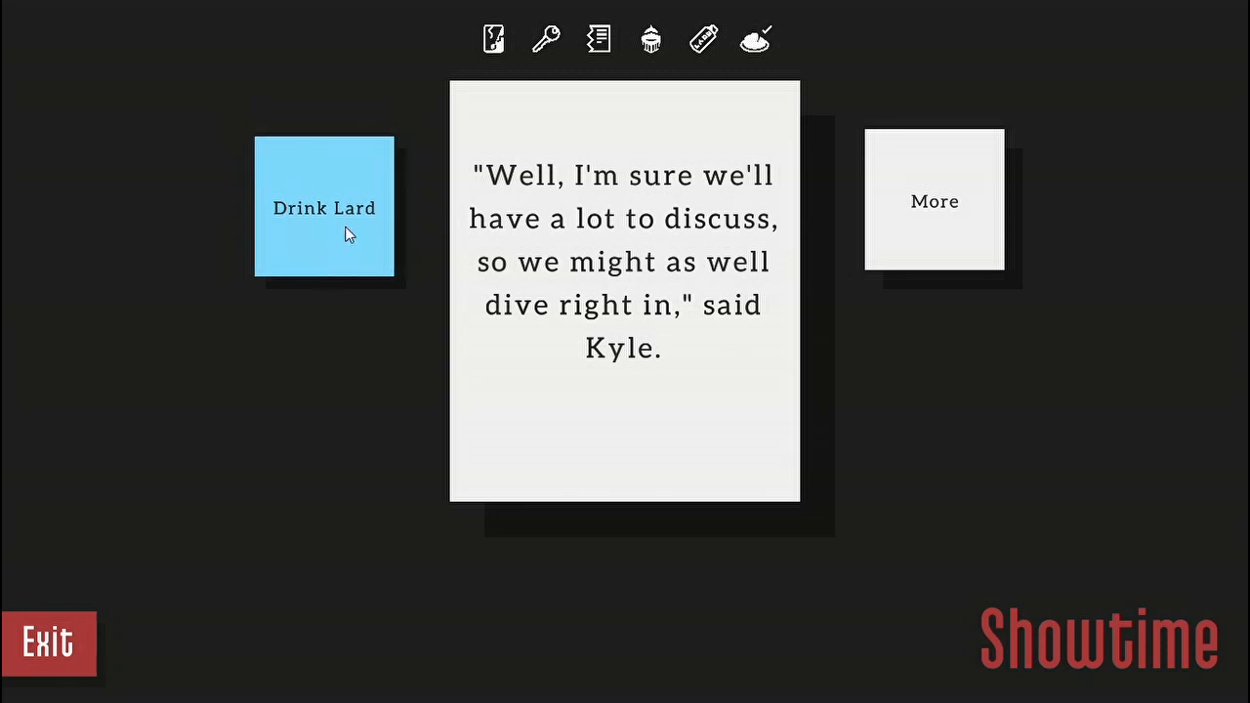
- Choose Drink Lard and advance through the vomiting aftermath to the Kyle Consumed ending
{"action": "left_click", "coordinate": [324, 207]}
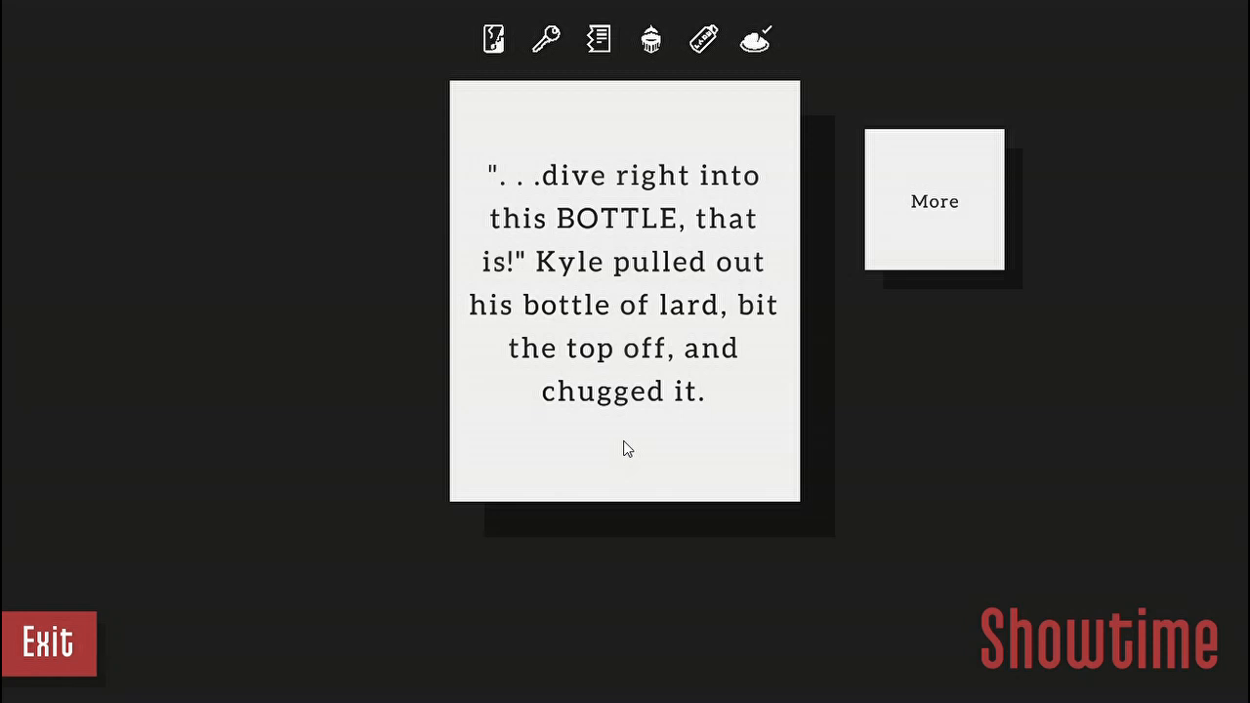
{"action": "left_click", "coordinate": [933, 201]}
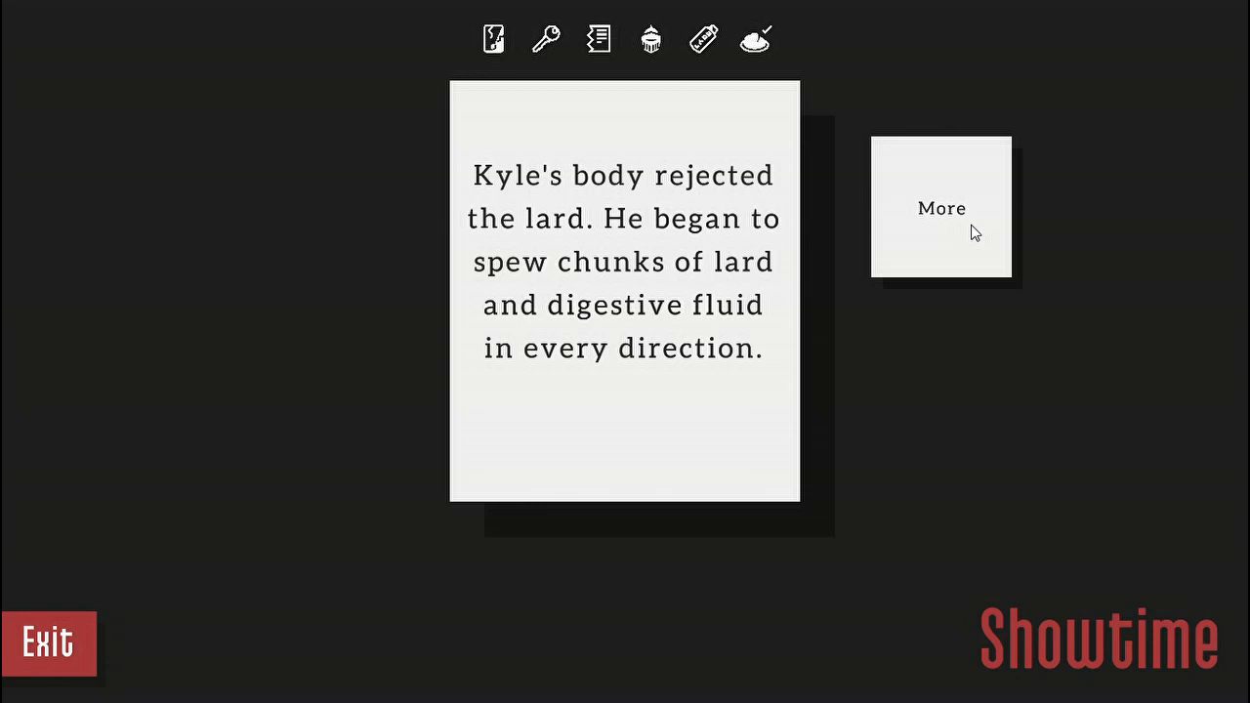
{"action": "left_click", "coordinate": [941, 207]}
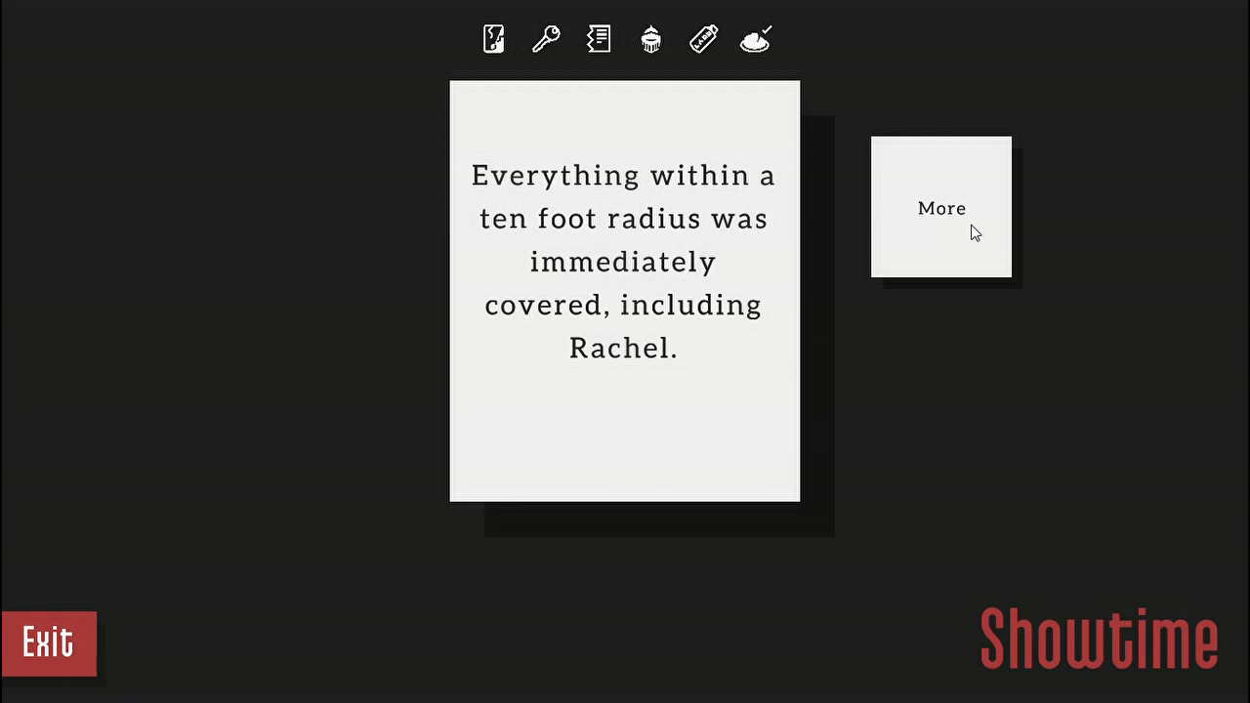
{"action": "left_click", "coordinate": [940, 207]}
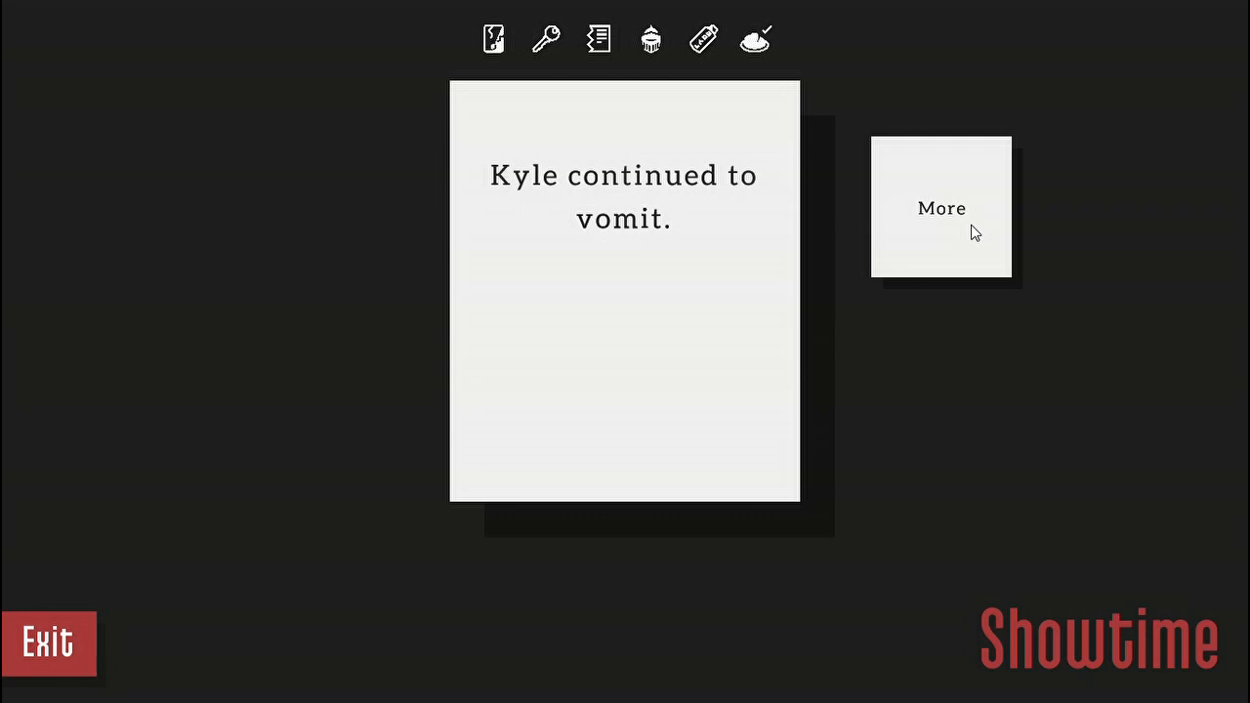
{"action": "left_click", "coordinate": [940, 207]}
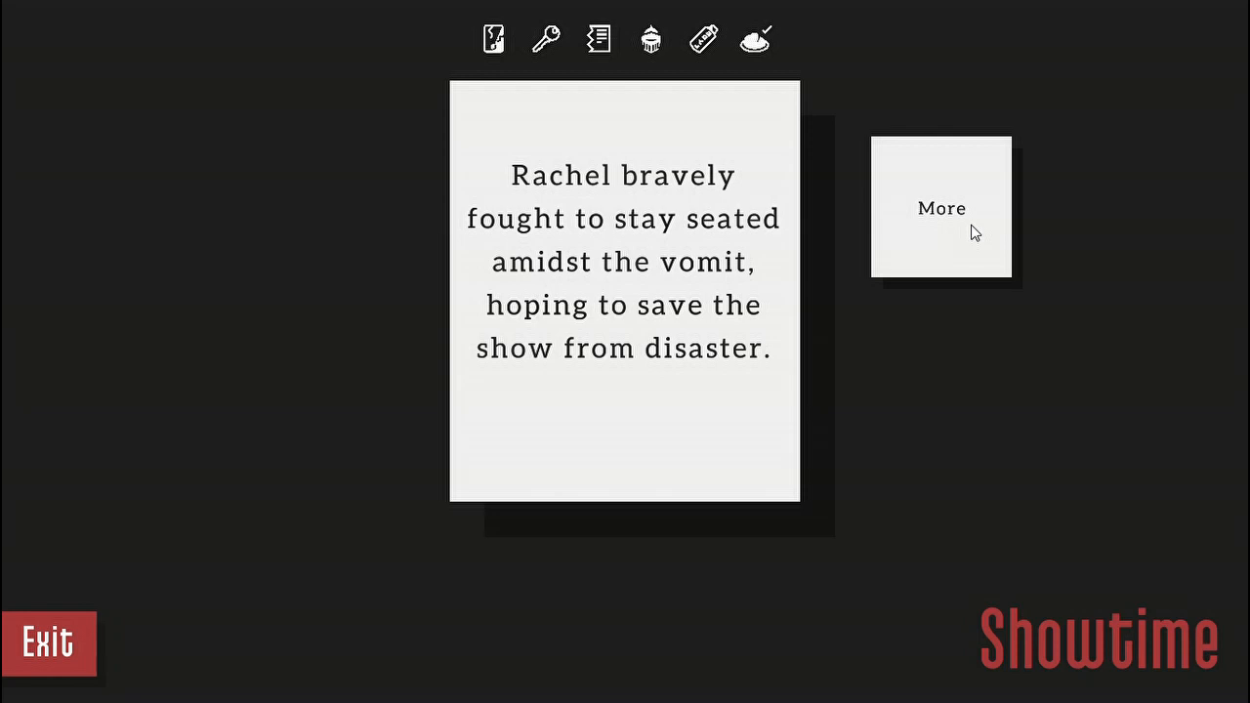
{"action": "left_click", "coordinate": [940, 207]}
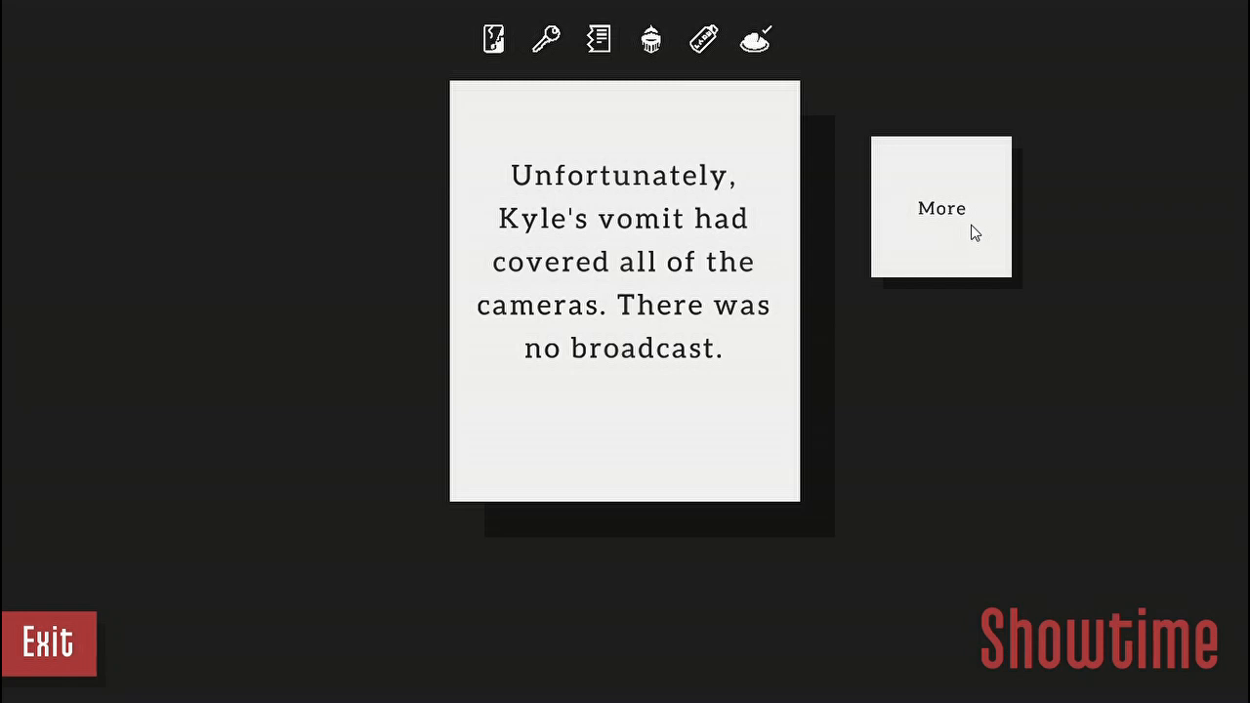
{"action": "left_click", "coordinate": [940, 207]}
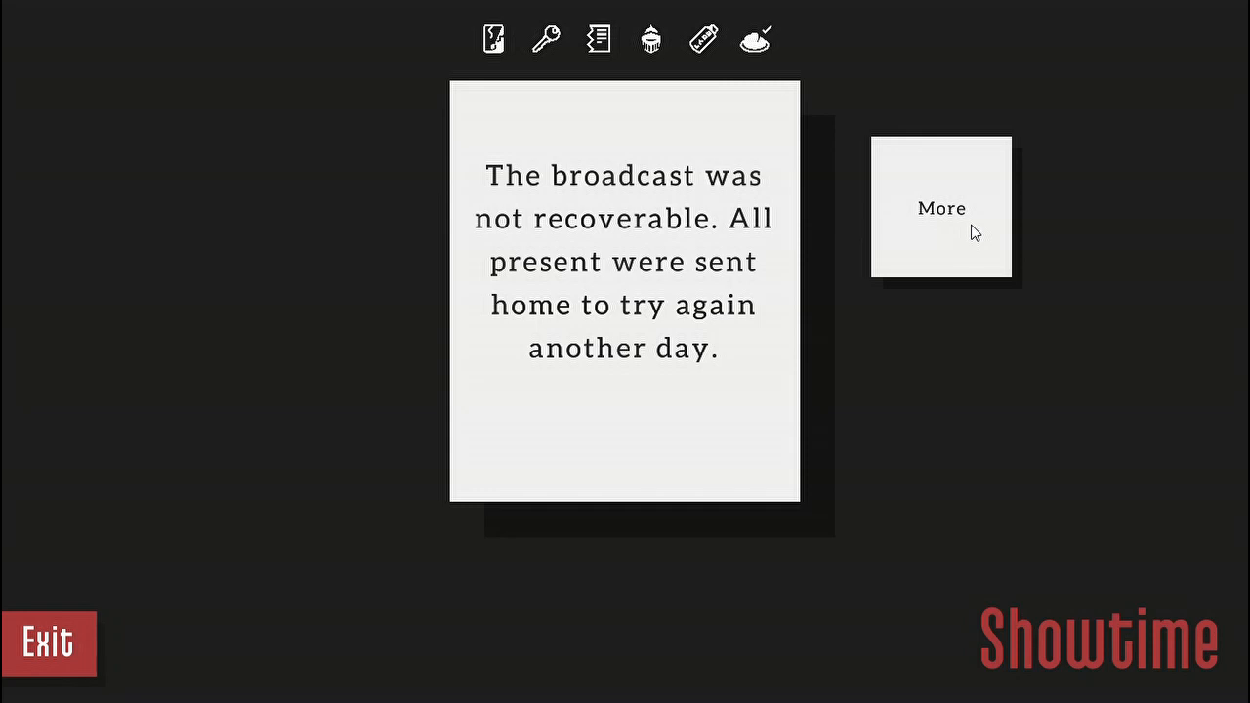
{"action": "left_click", "coordinate": [940, 208]}
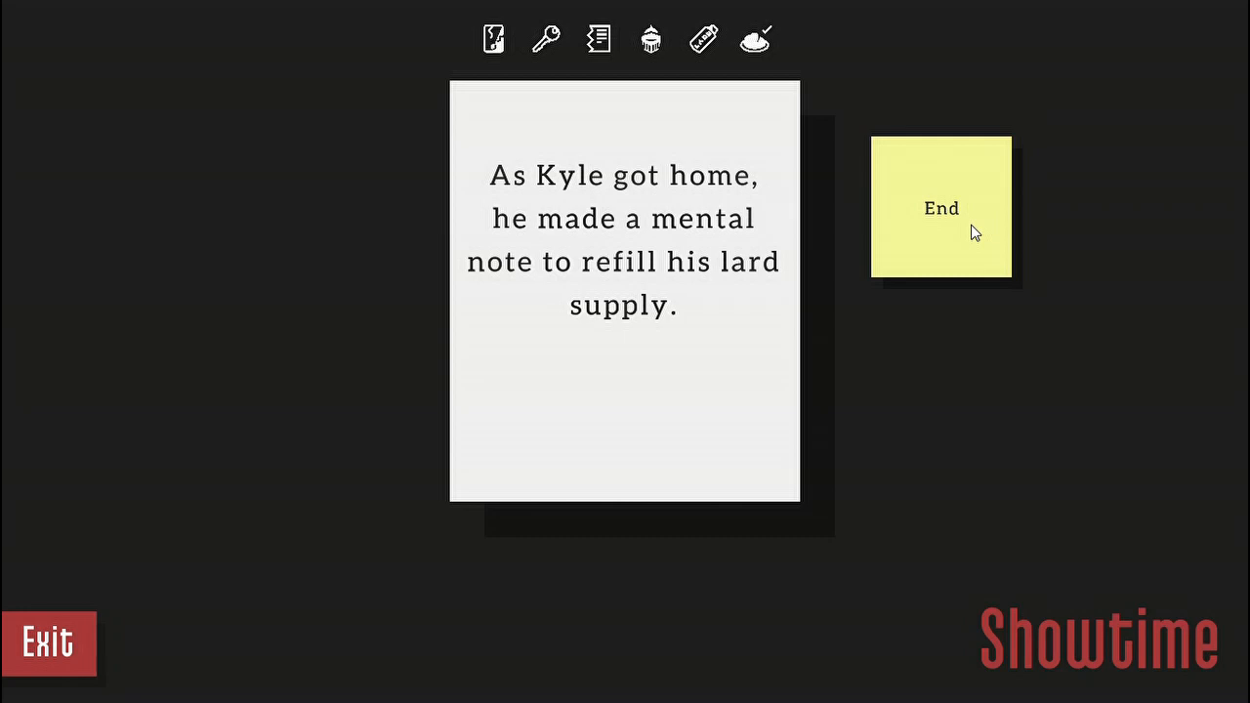
{"action": "left_click", "coordinate": [941, 207]}
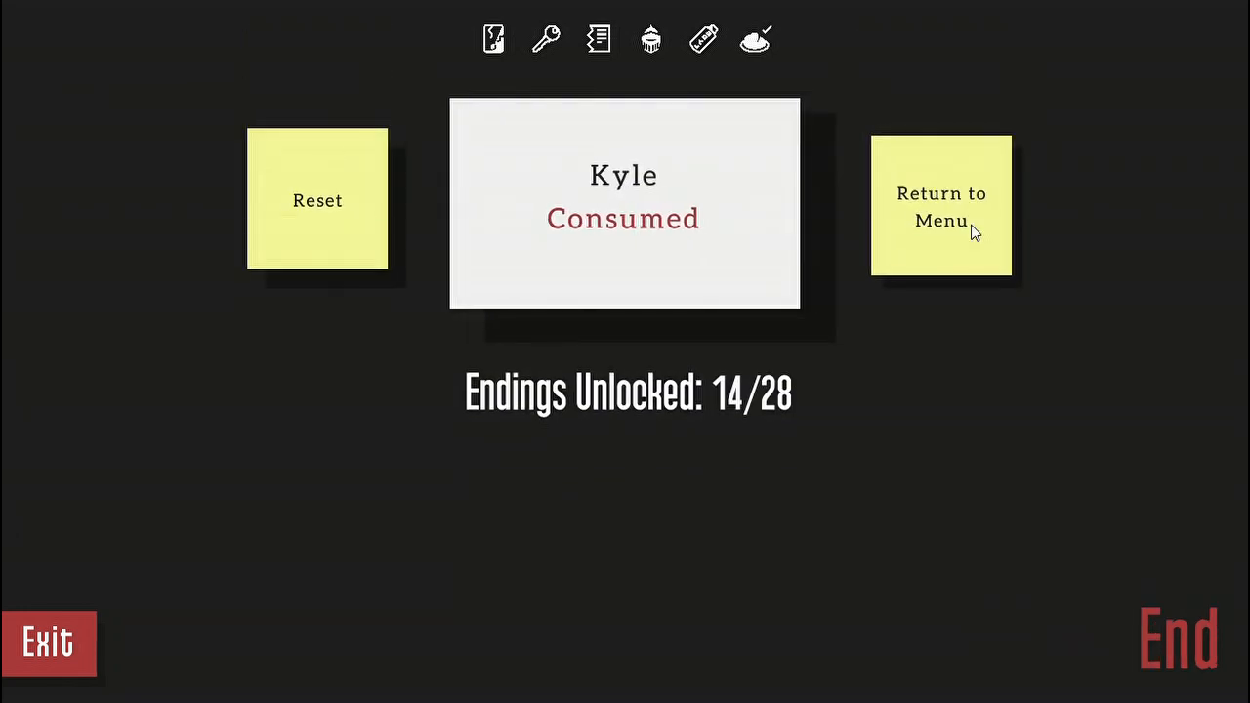